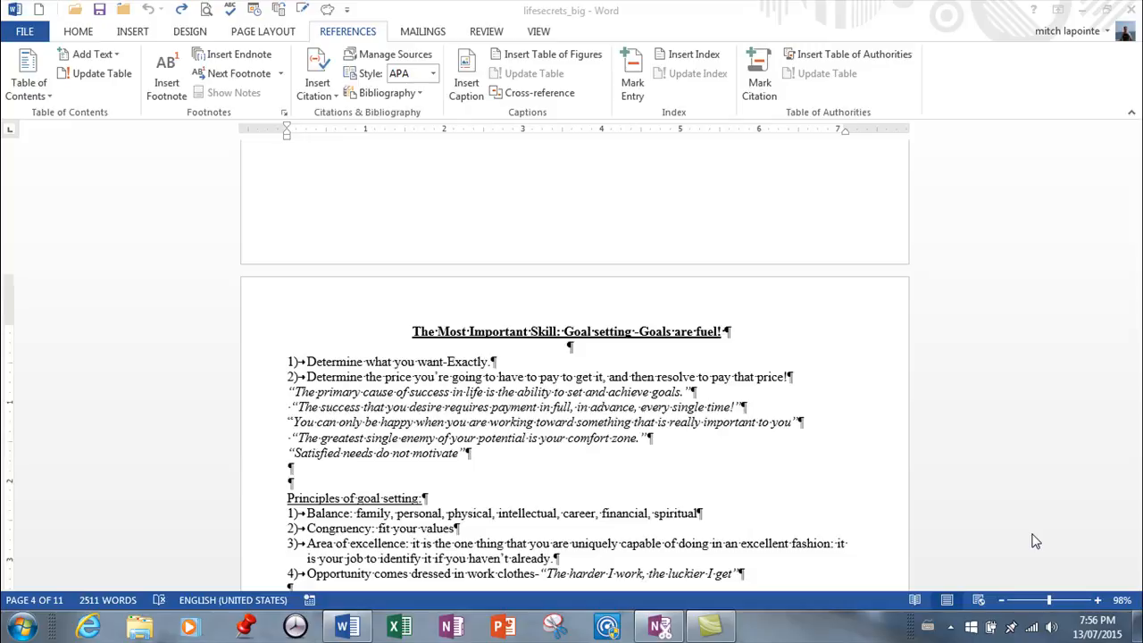
pyautogui.moveTo(921, 572)
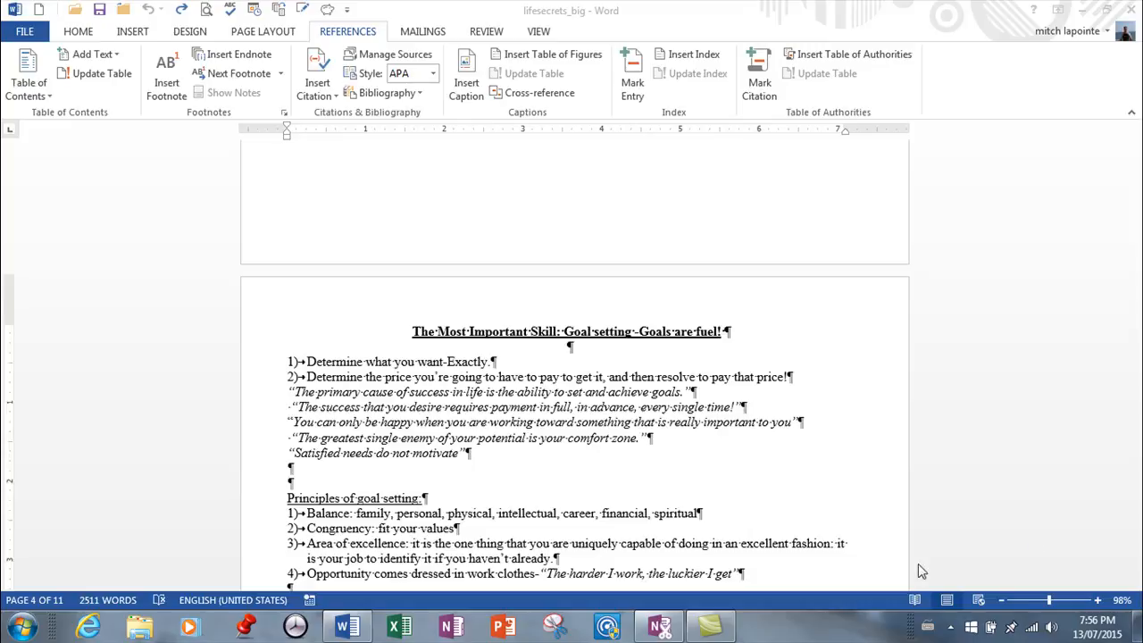
pyautogui.moveTo(923, 293)
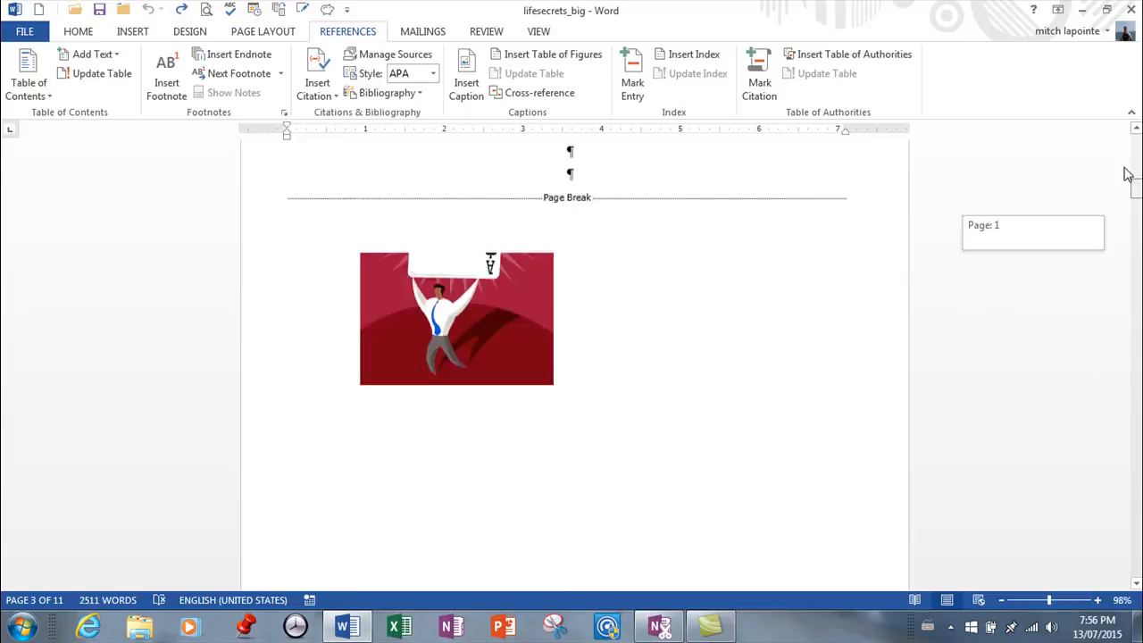
# Step: Scroll down through the document to the Goal setting heading
pyautogui.scroll(-3)
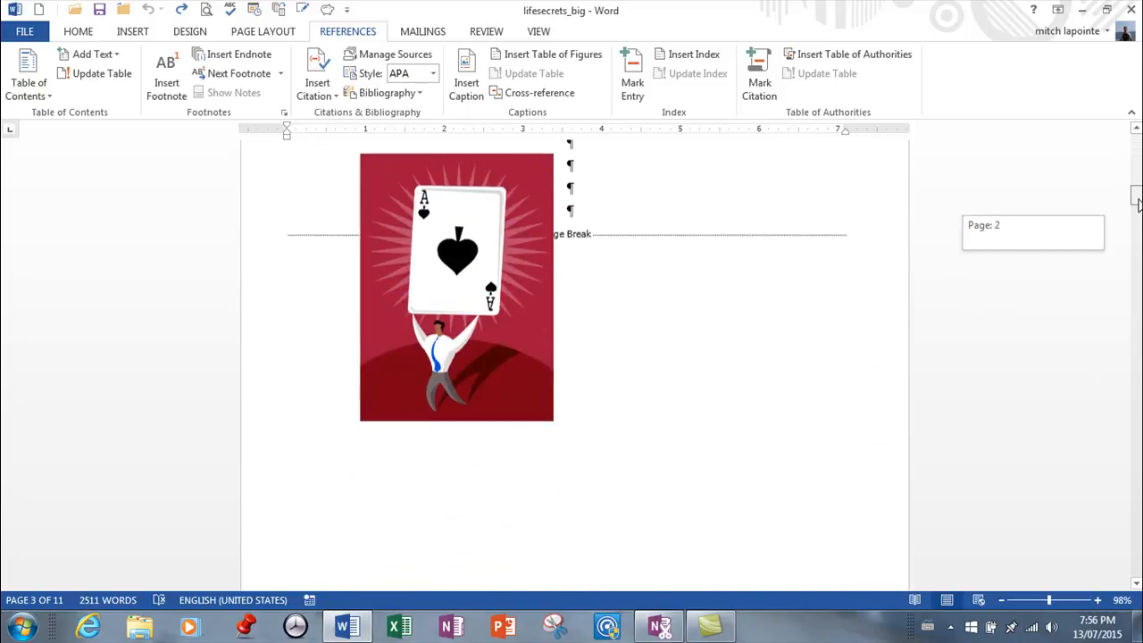
pyautogui.scroll(-3)
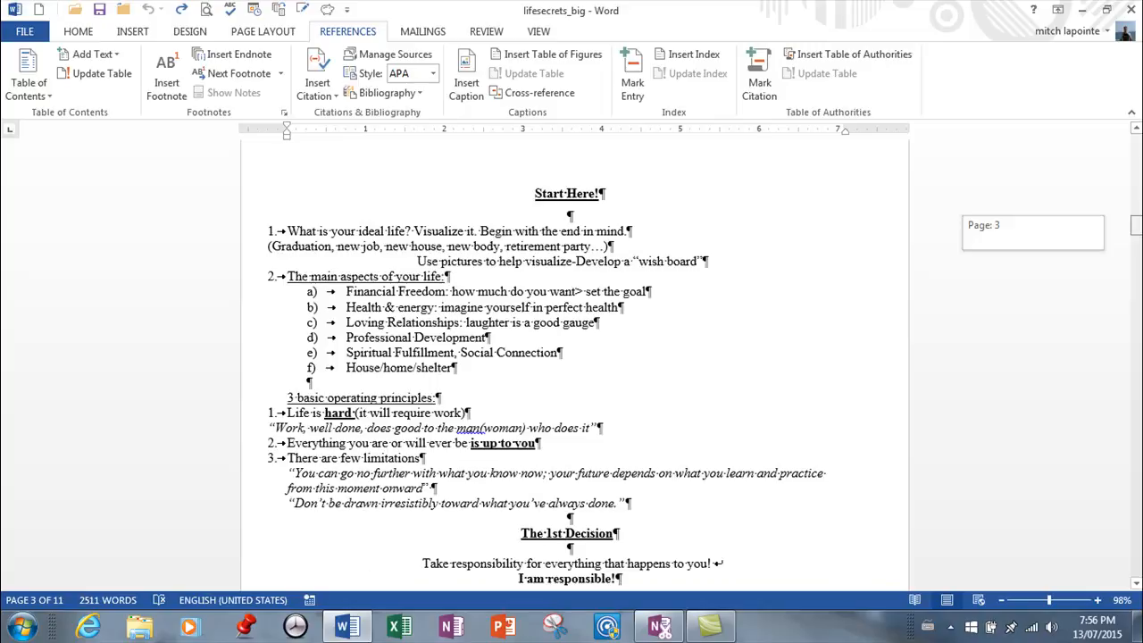
pyautogui.scroll(-3)
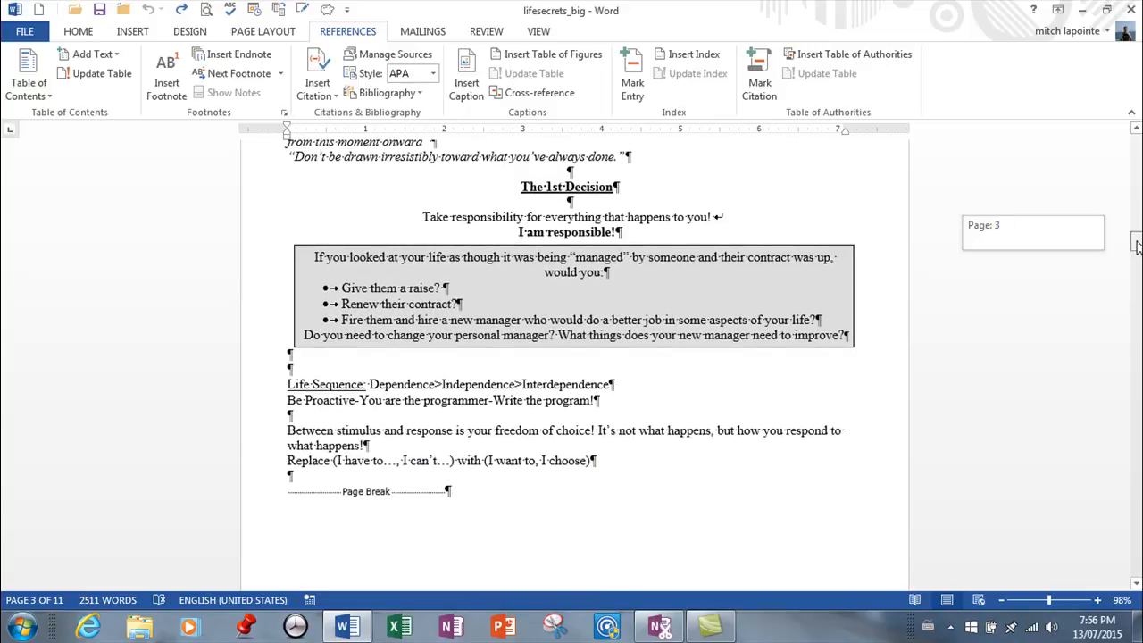
pyautogui.scroll(-3)
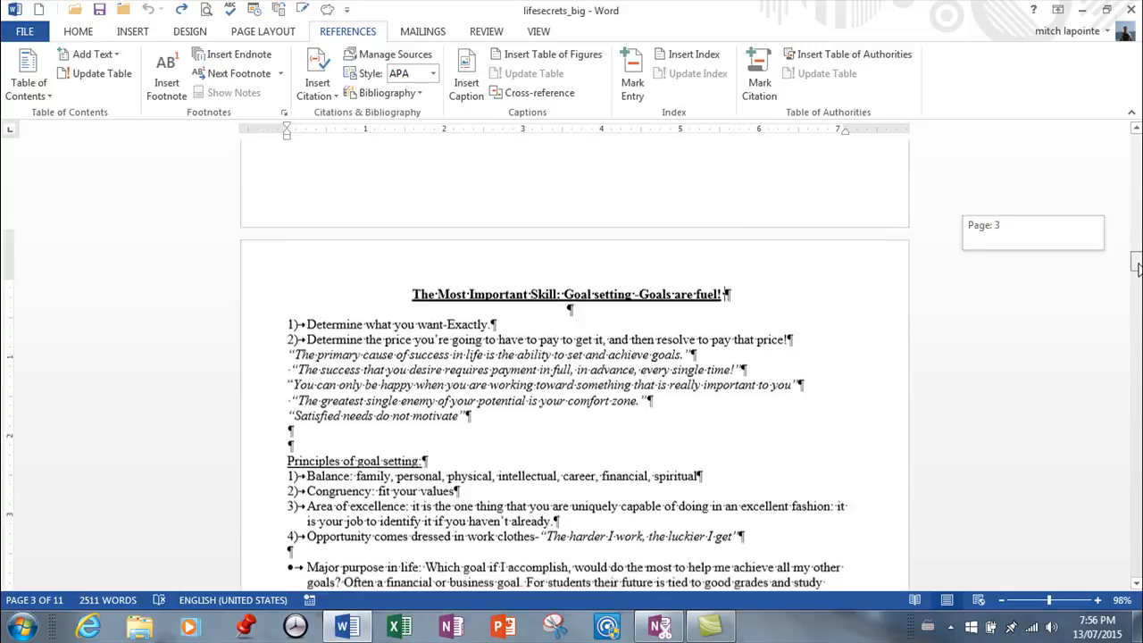
pyautogui.scroll(-3)
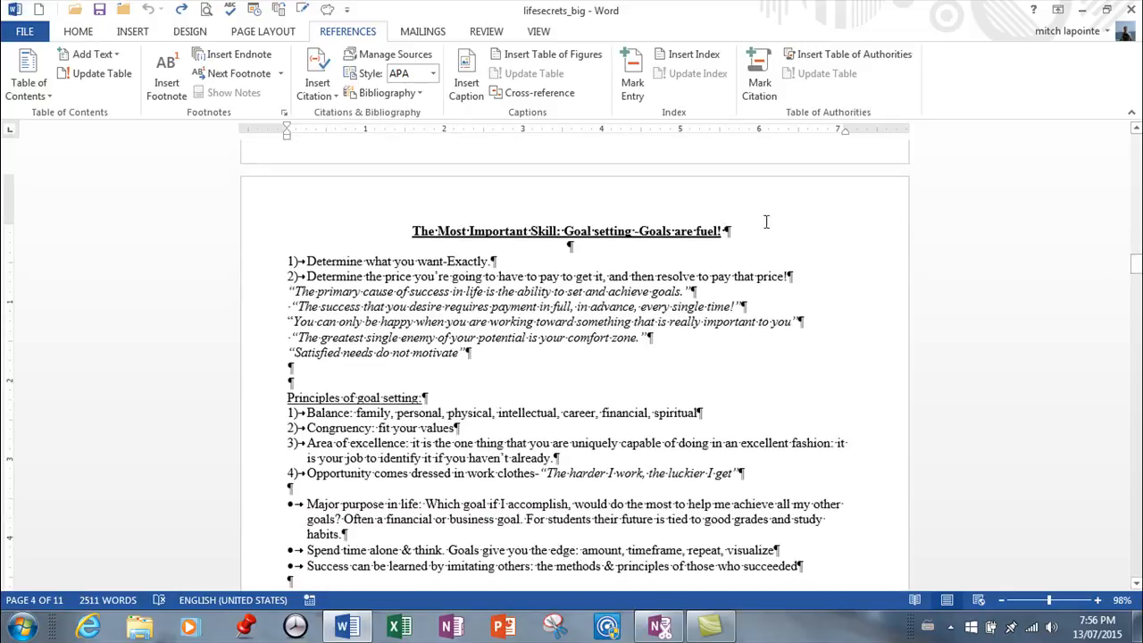
pyautogui.moveTo(238, 54)
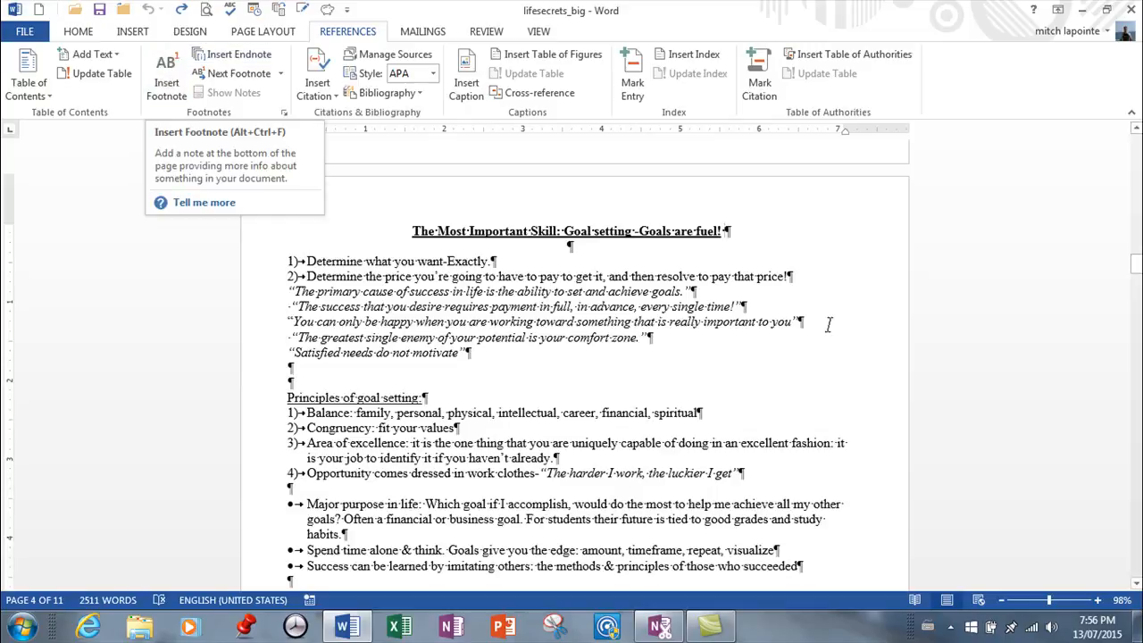
pyautogui.moveTo(206, 94)
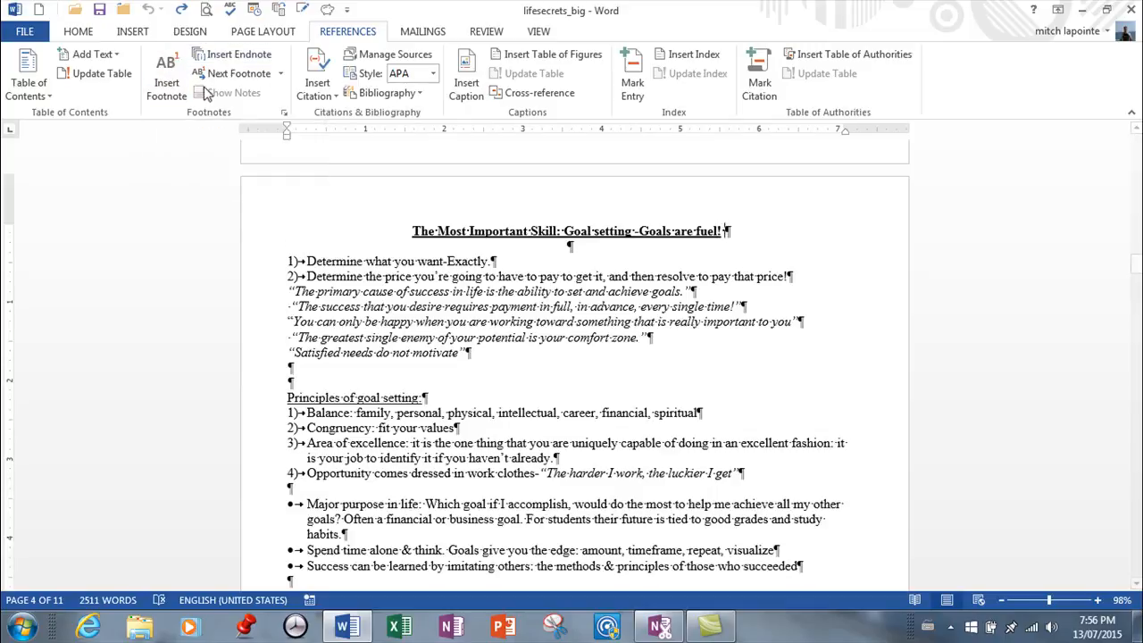
pyautogui.scroll(-3)
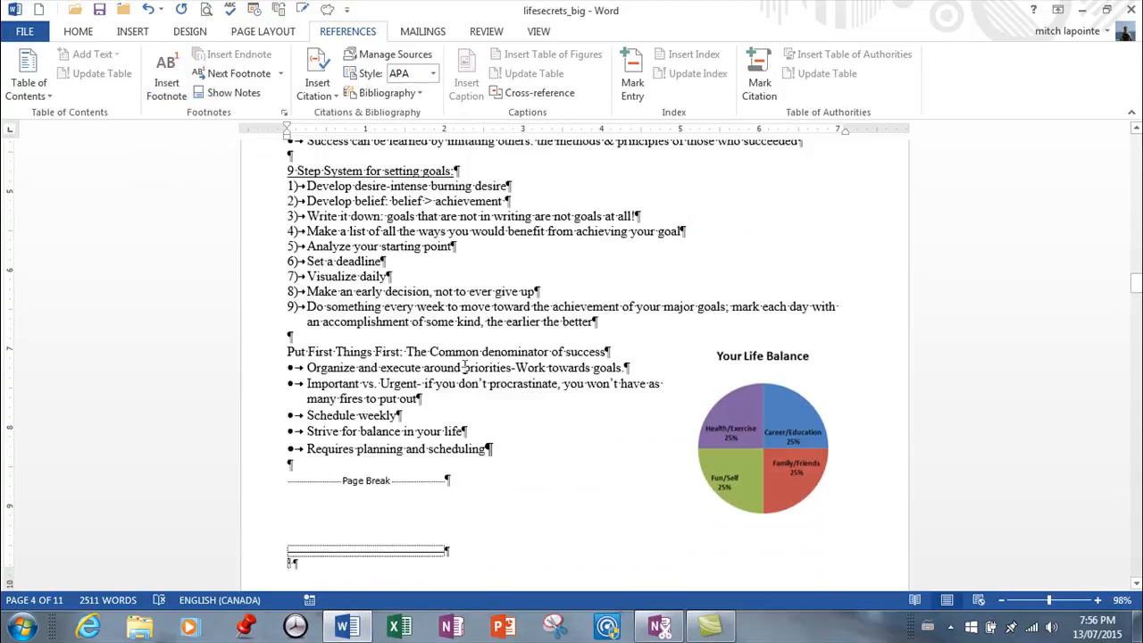
pyautogui.scroll(-3)
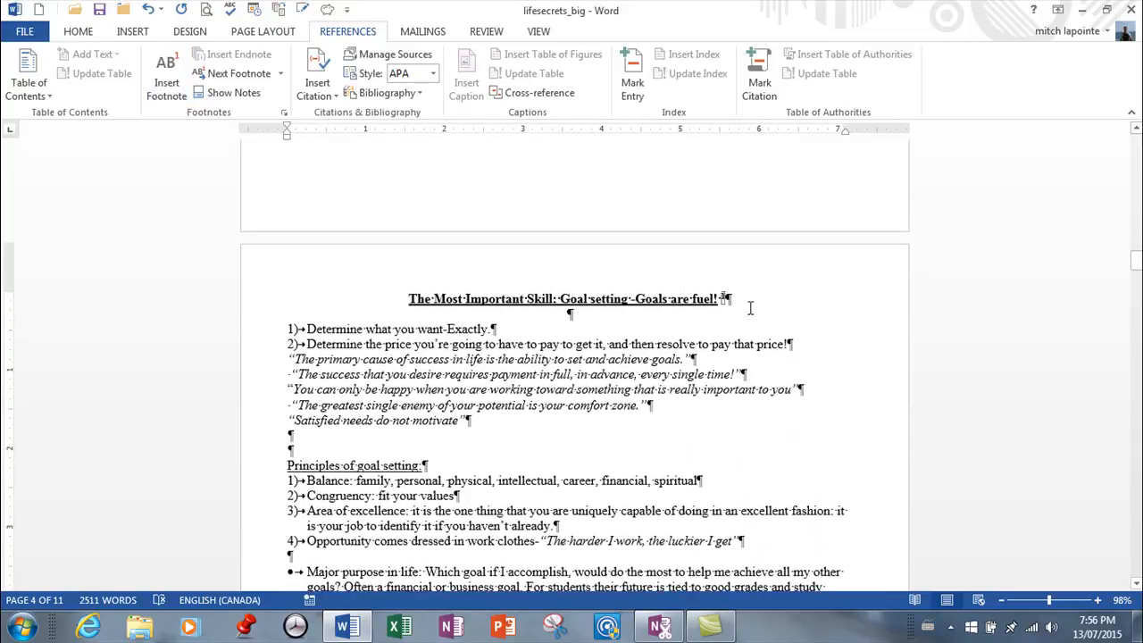
pyautogui.scroll(-3)
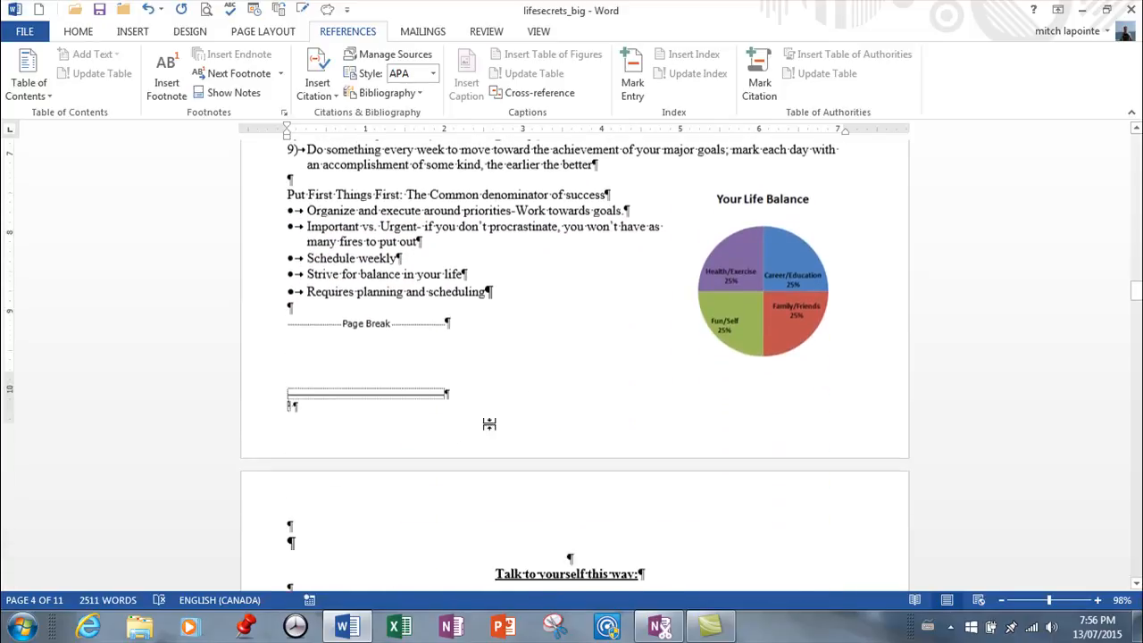
pyautogui.scroll(-3)
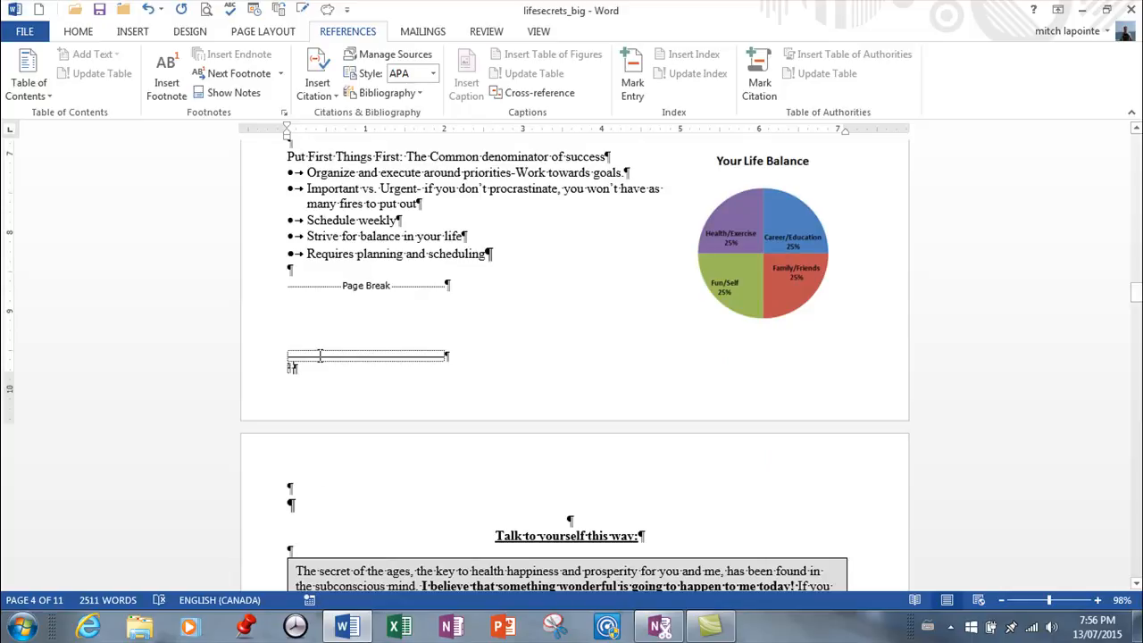
# Step: Type the footnote text 'Maximum Achievement, Brian Tracy'
pyautogui.write('Maximum A')
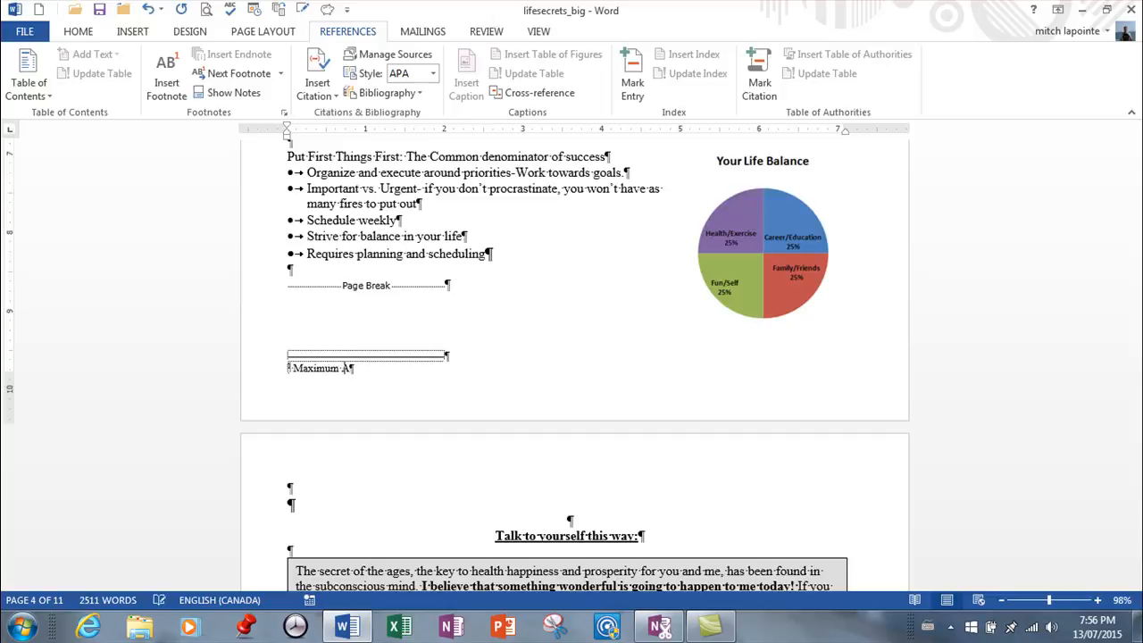
pyautogui.write('chie')
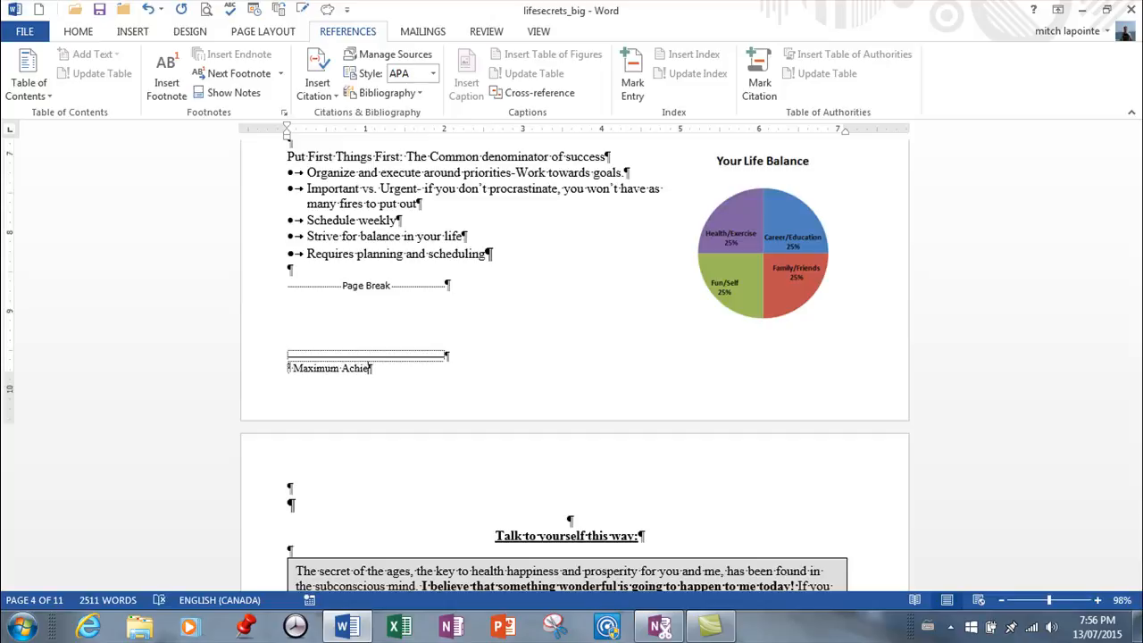
pyautogui.write('vement')
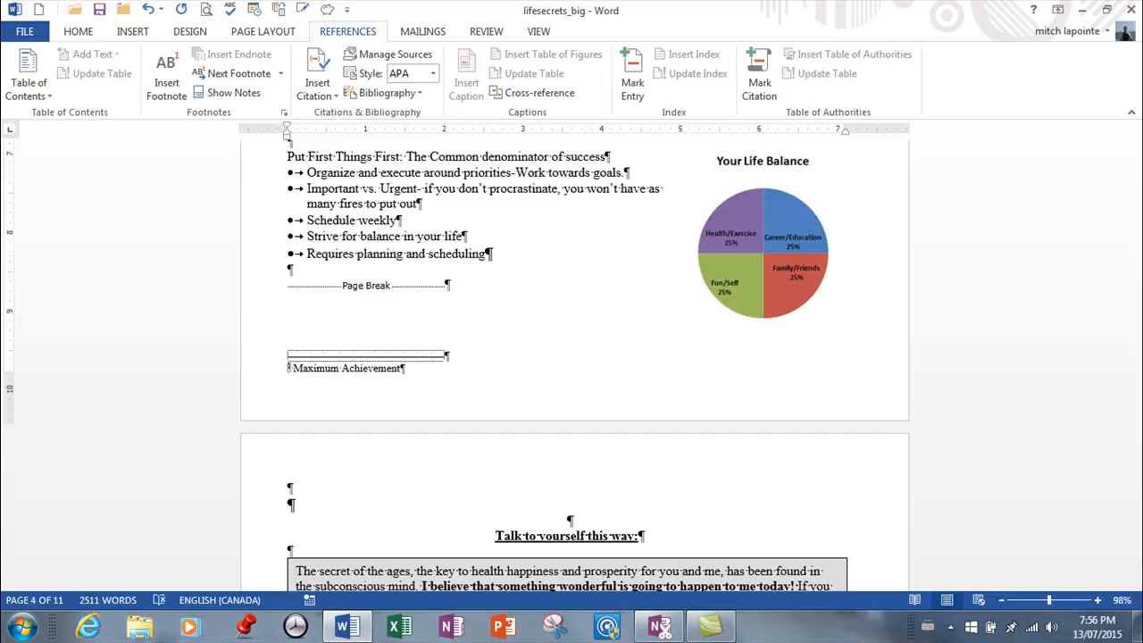
pyautogui.write(', Brian')
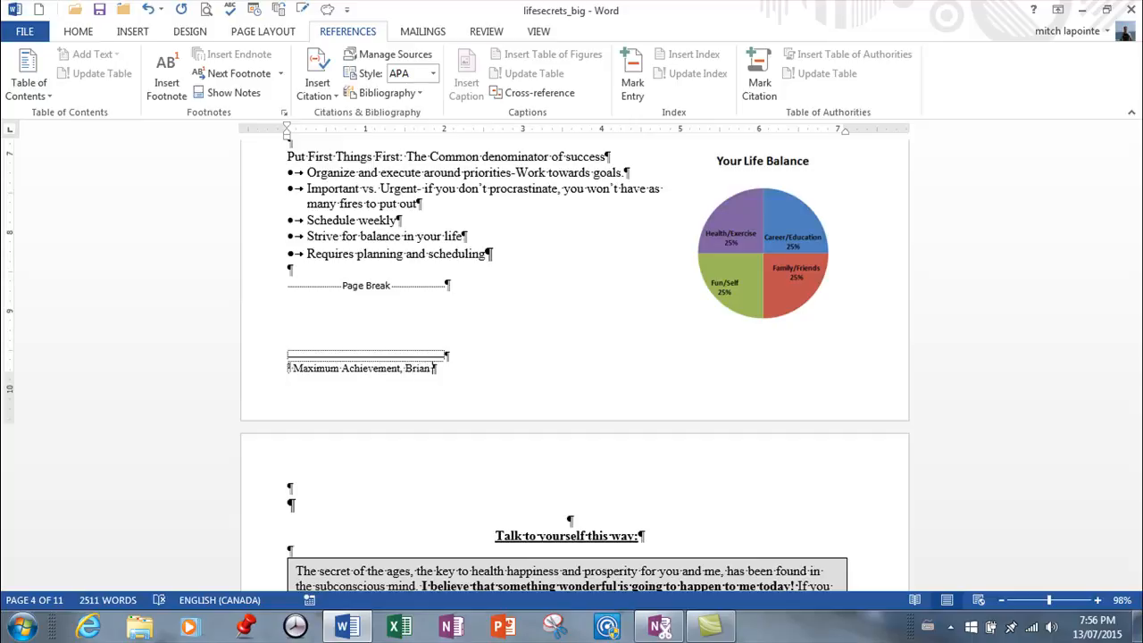
pyautogui.write('Tracy')
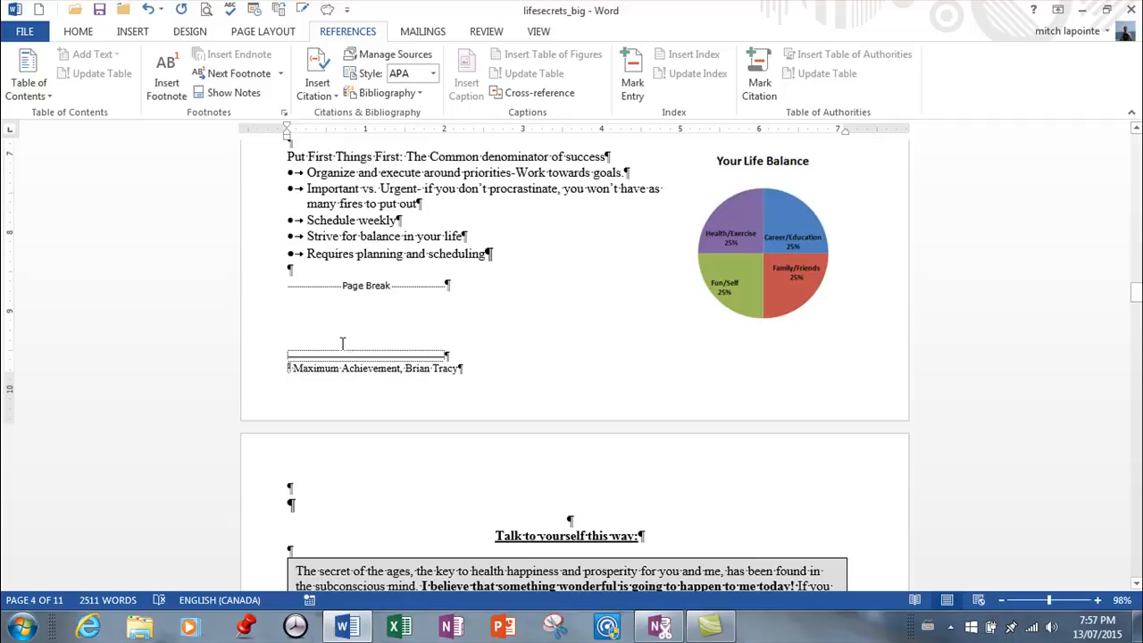
# Step: Add a Causes of stress footnote citing '7 Habits of Highly Effective People'
pyautogui.scroll(3)
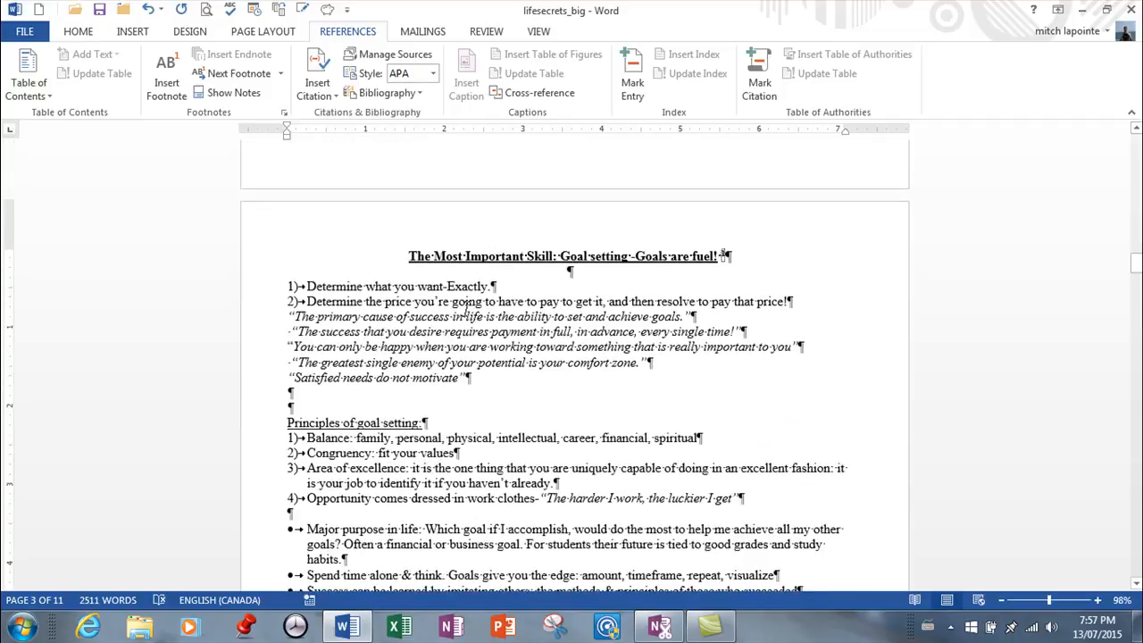
pyautogui.scroll(-3)
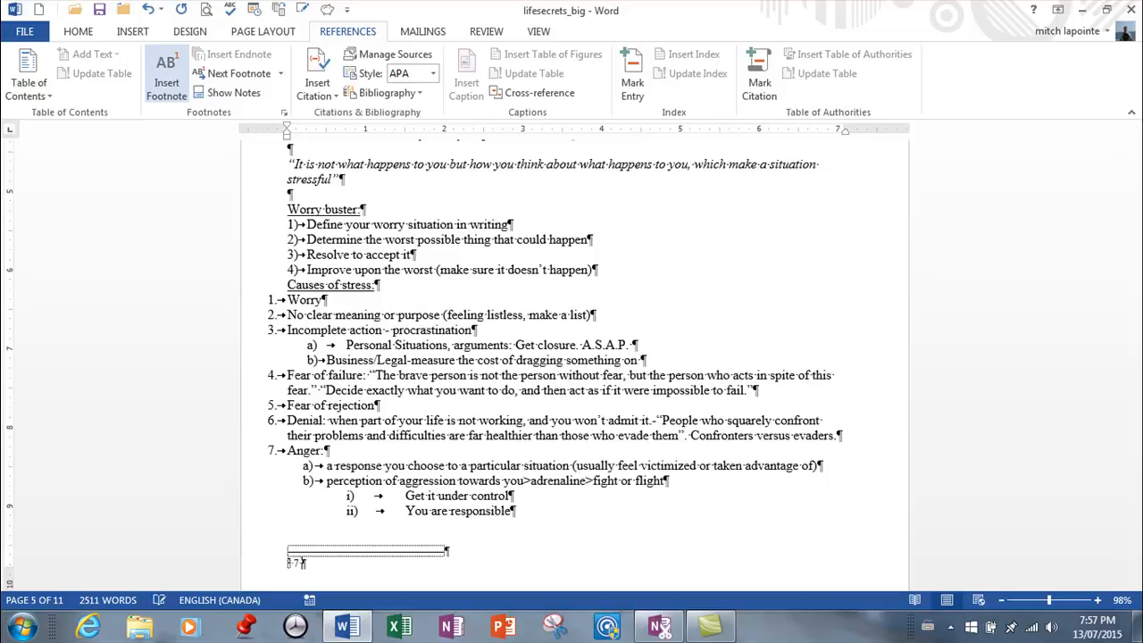
pyautogui.write('Habits of H')
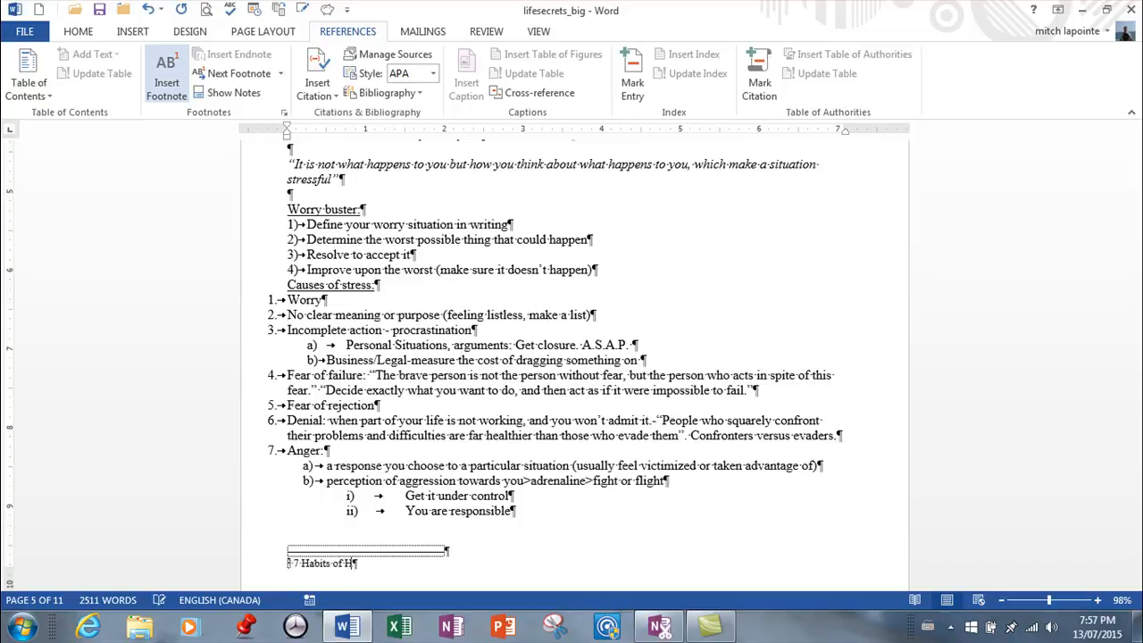
pyautogui.write('ighly E')
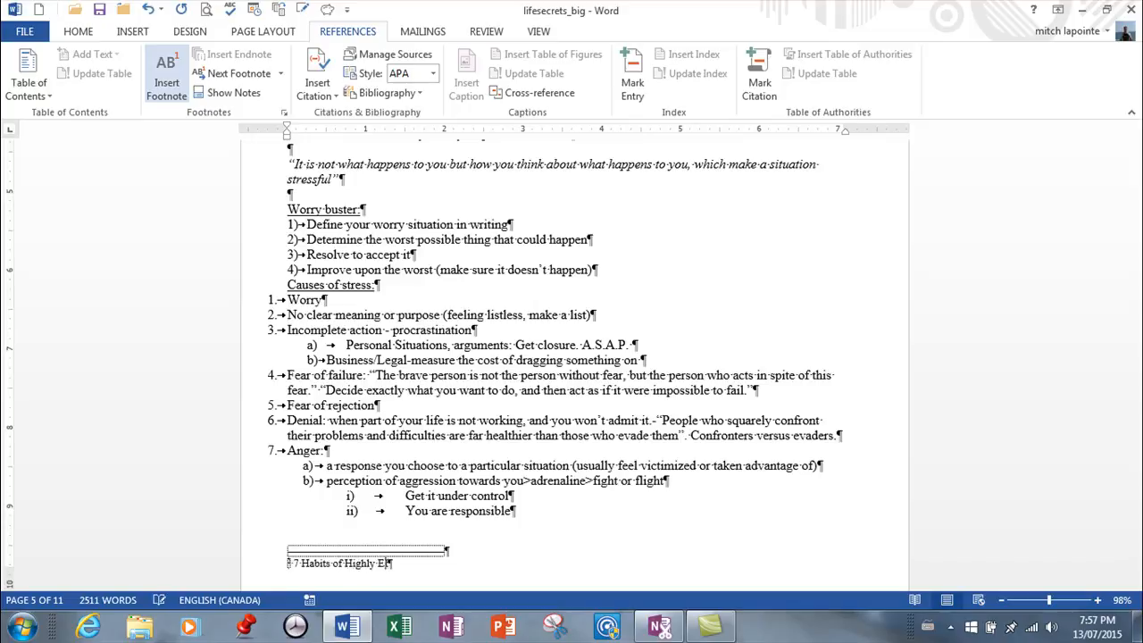
pyautogui.write('ffective')
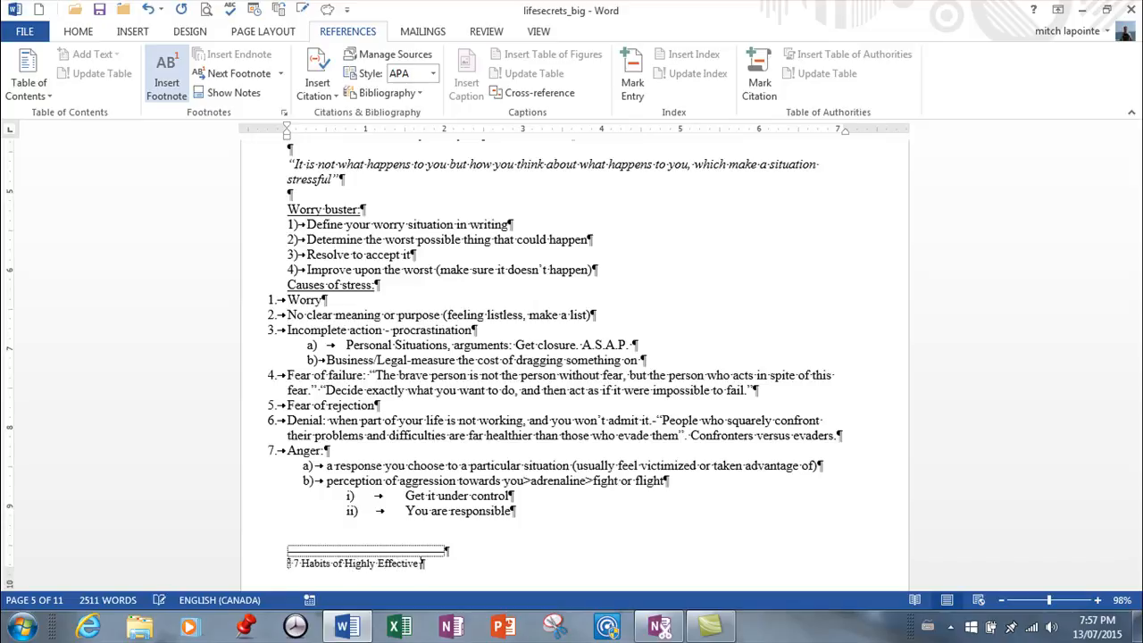
pyautogui.write('People')
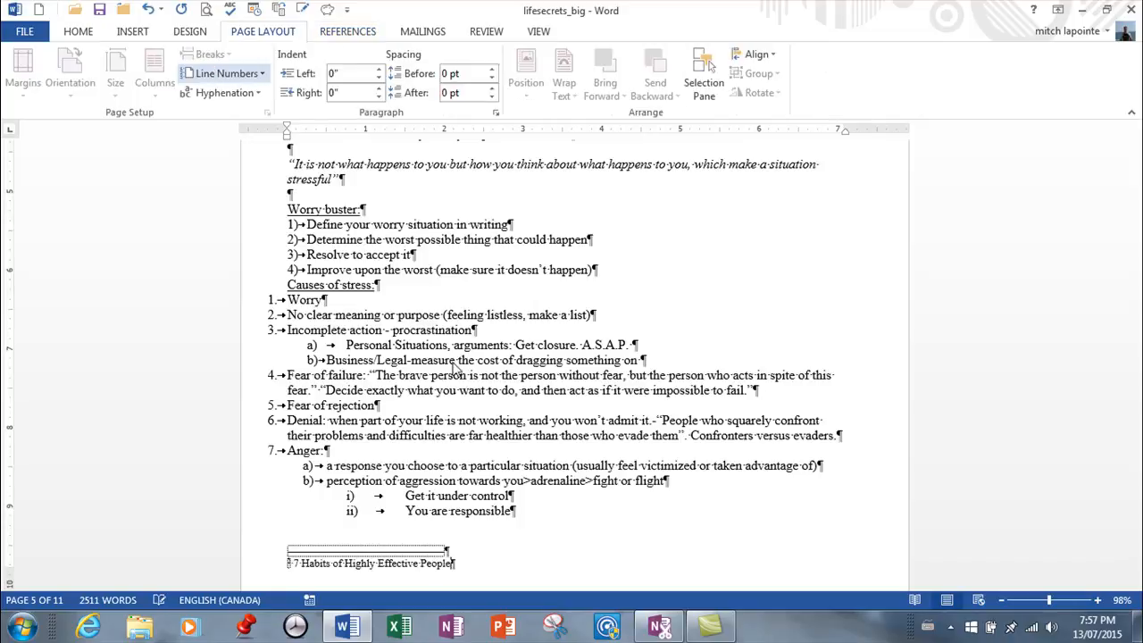
# Step: Scroll to page 7 and place the cursor after How Your Mind Works
pyautogui.click(190, 31)
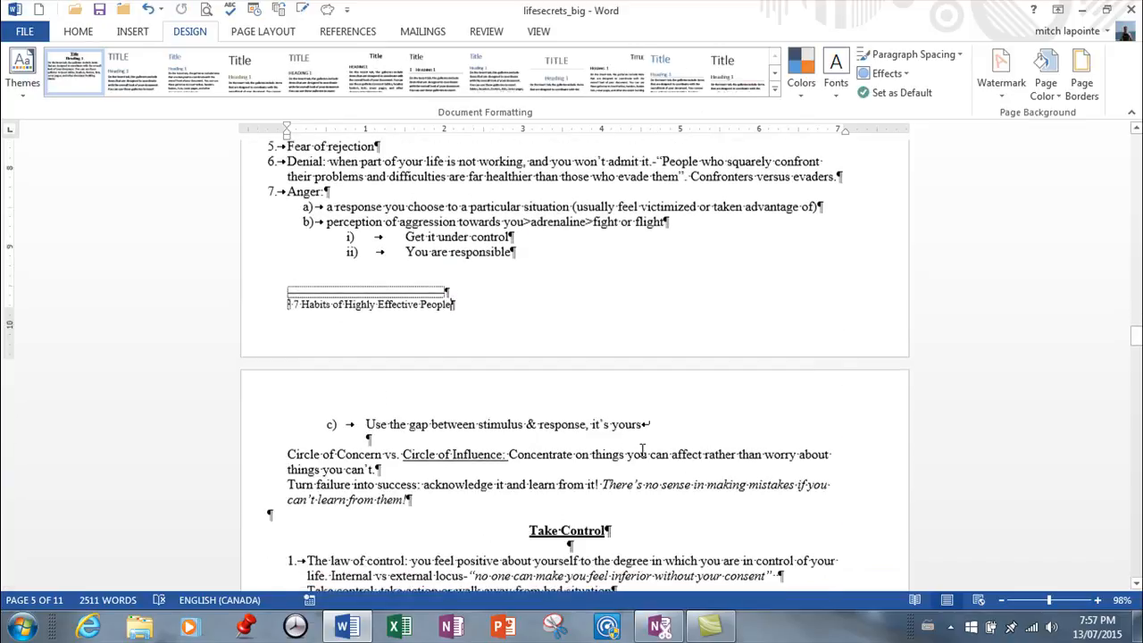
pyautogui.scroll(-3)
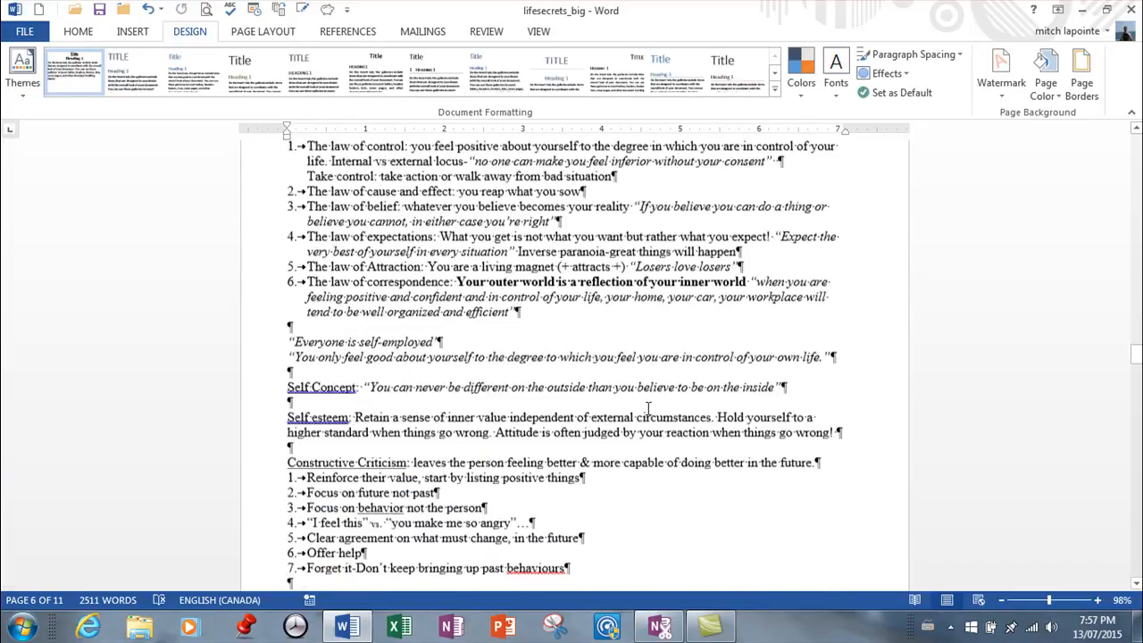
pyautogui.scroll(-3)
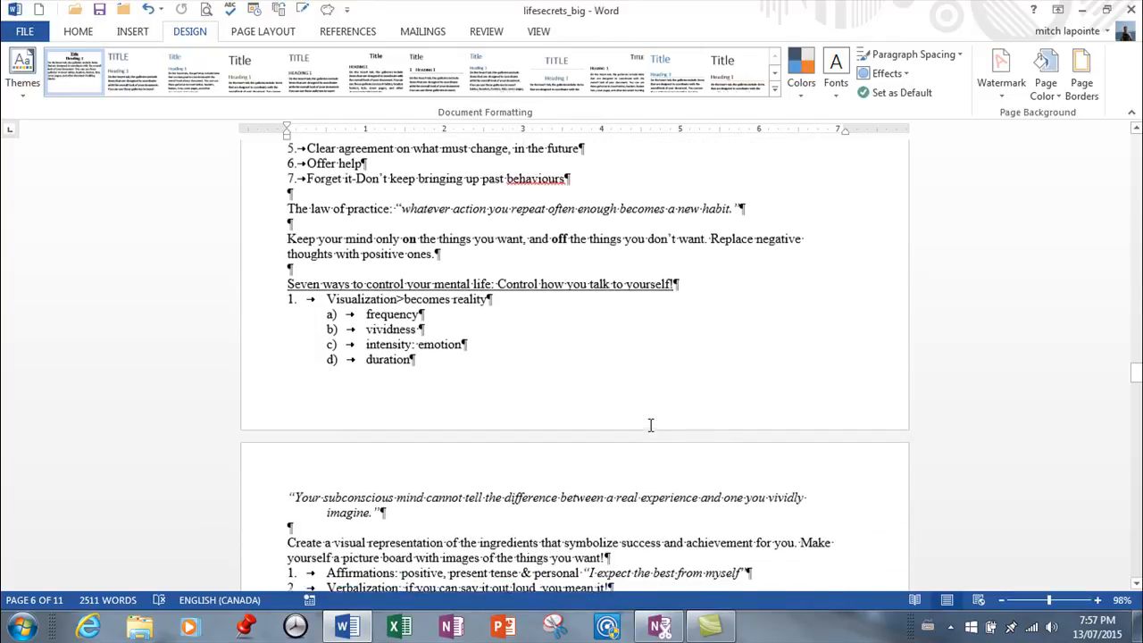
pyautogui.scroll(-3)
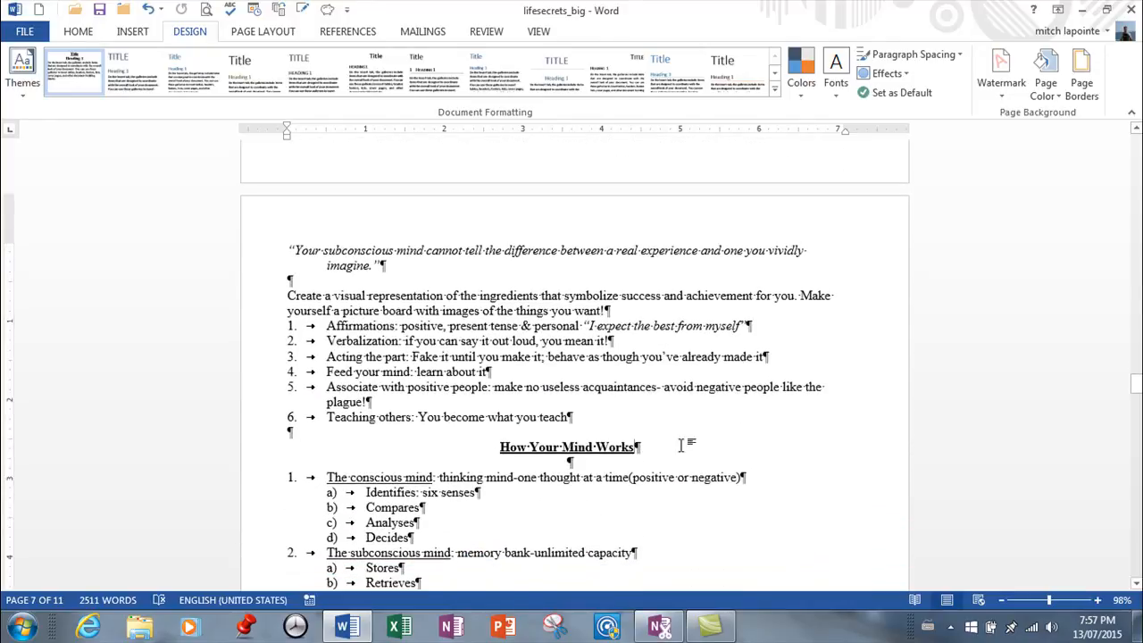
pyautogui.scroll(-3)
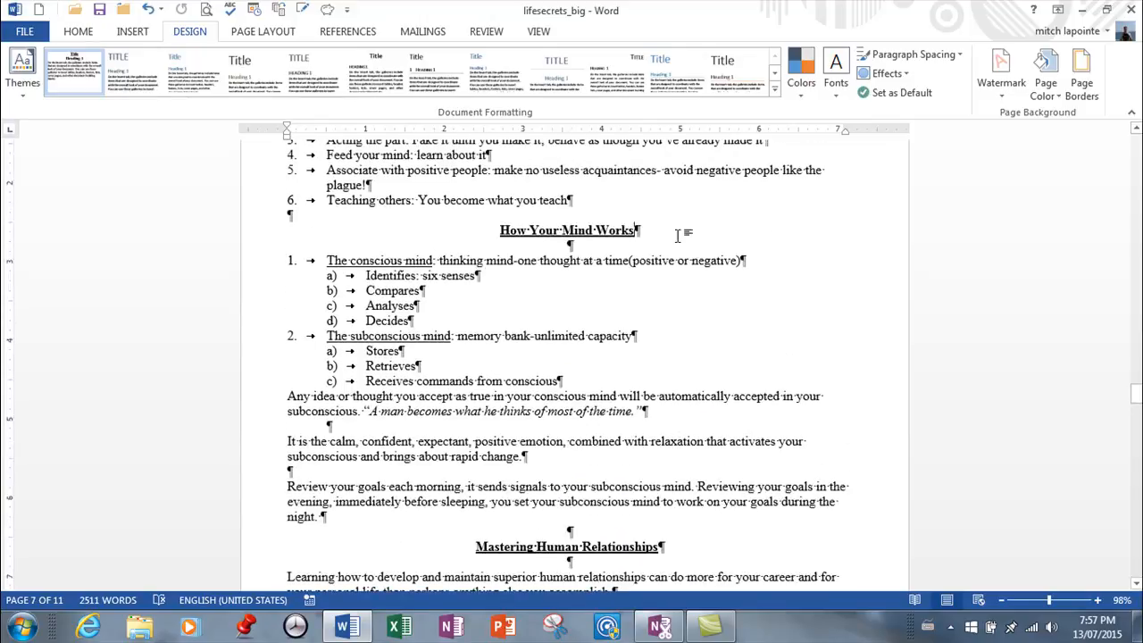
pyautogui.click(347, 31)
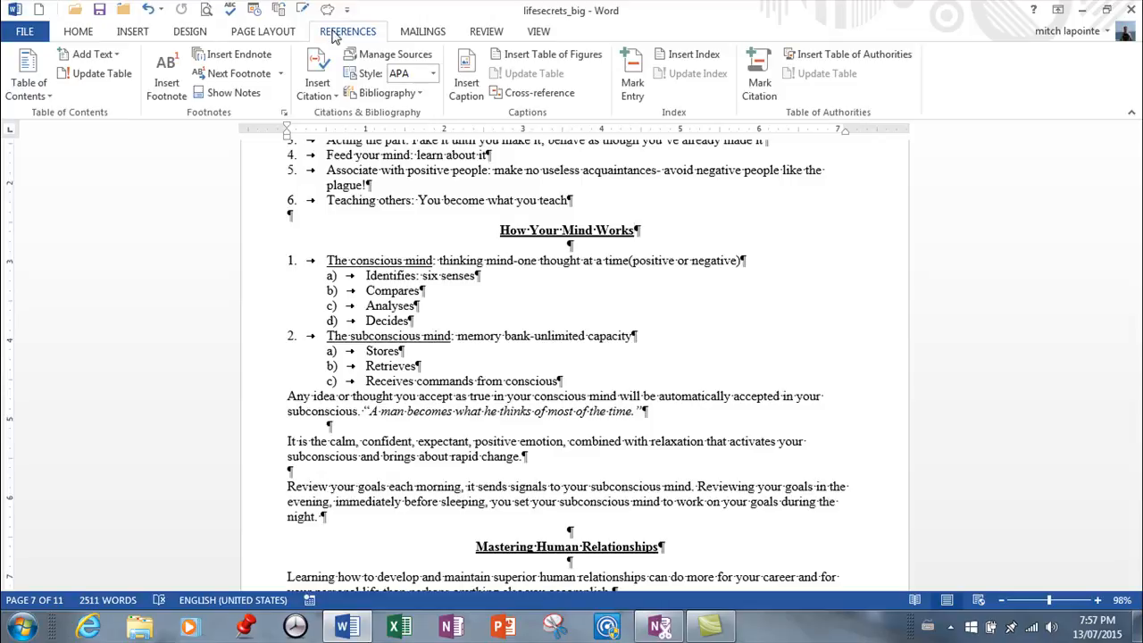
pyautogui.moveTo(239, 54)
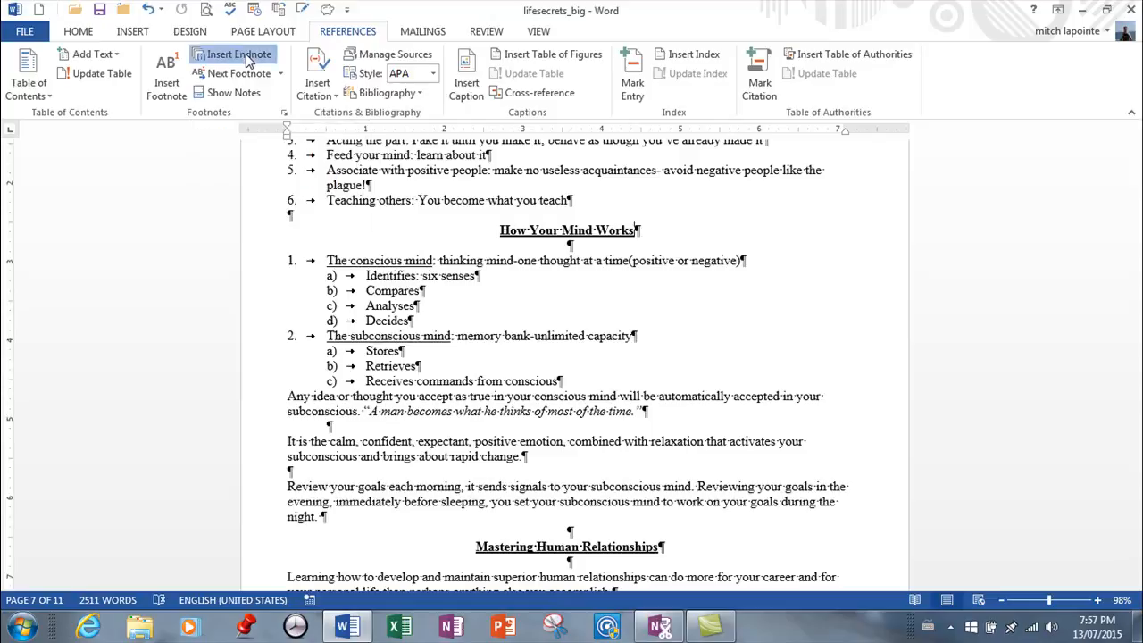
# Step: Insert an endnote after How Your Mind Works reading 'Another book'
pyautogui.click(238, 54)
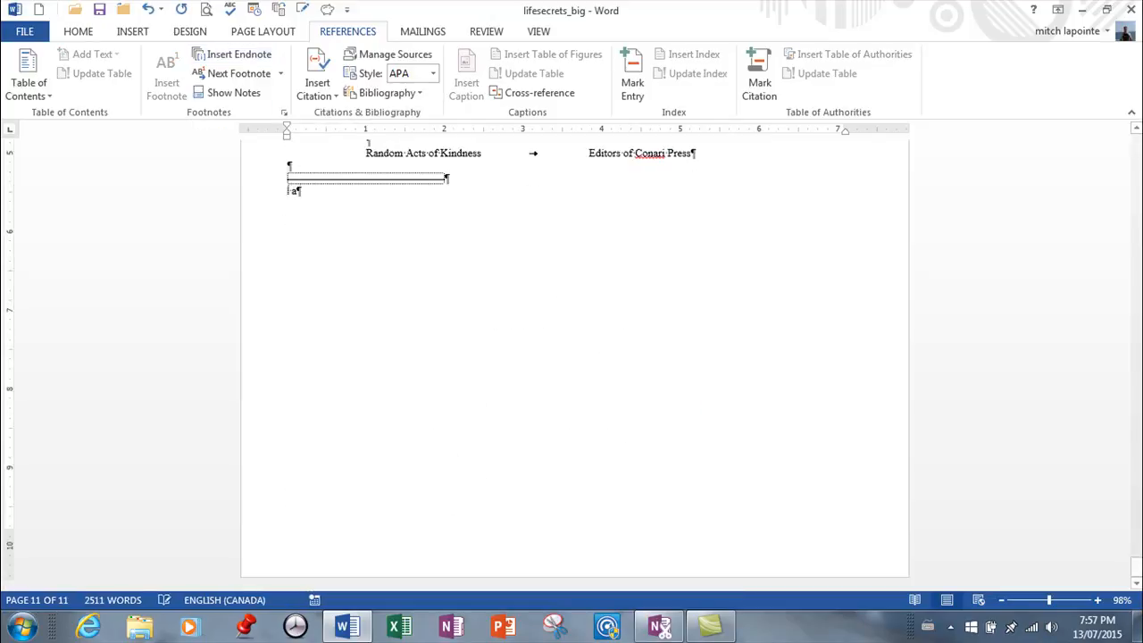
pyautogui.write('nother')
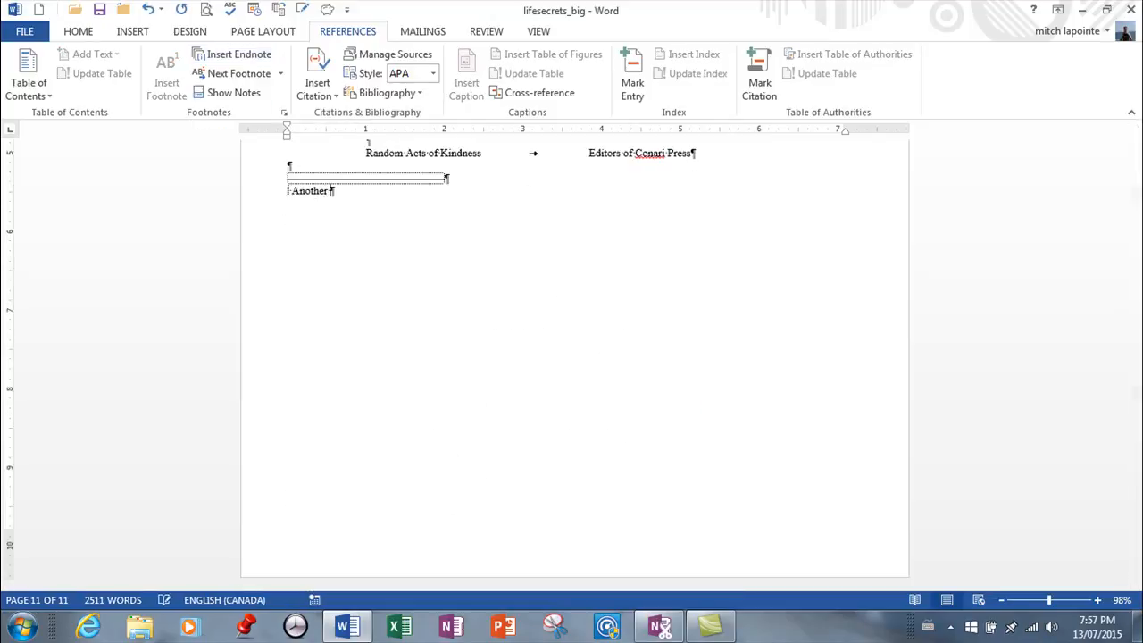
pyautogui.write('book')
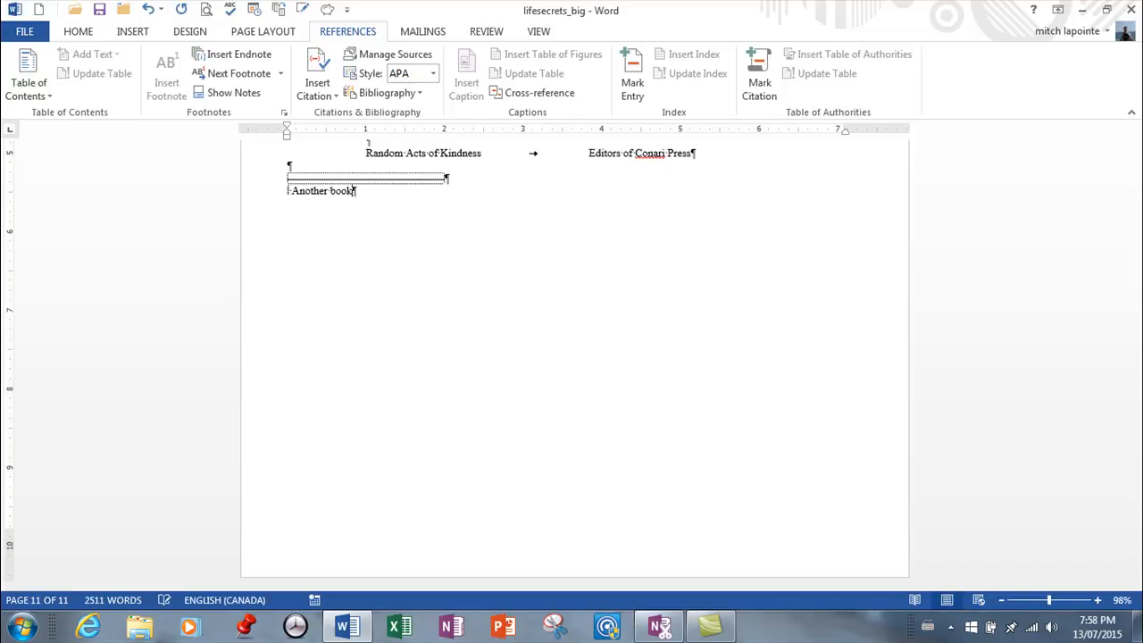
pyautogui.scroll(-3)
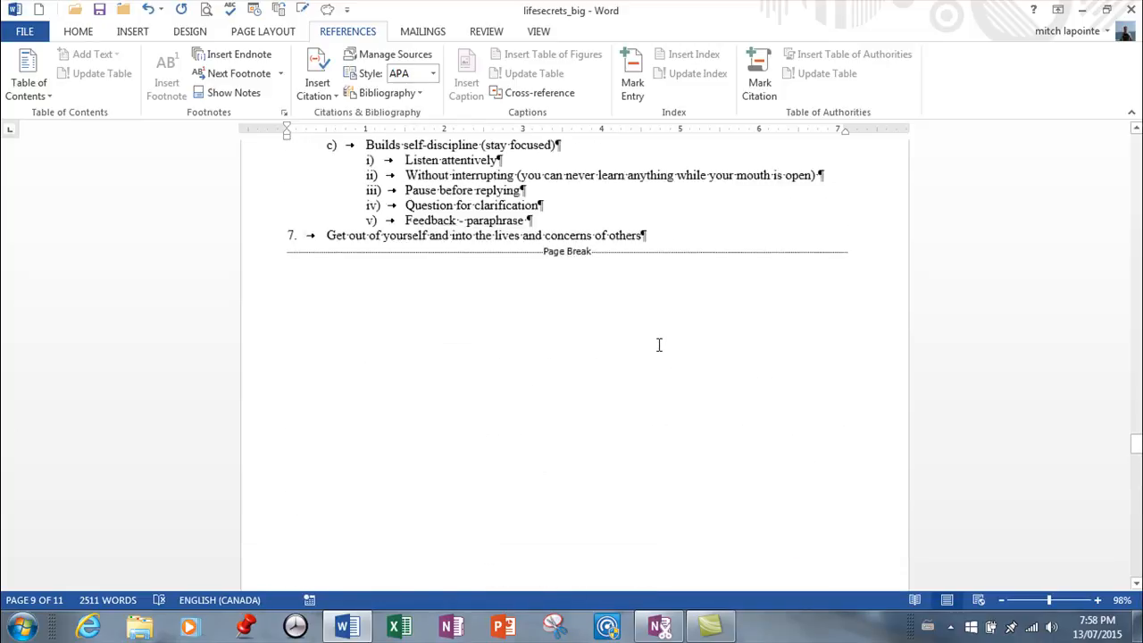
# Step: Footnote Mastering Human Relationships with 'Another book', then start a footnote after Healthy personality
pyautogui.scroll(-3)
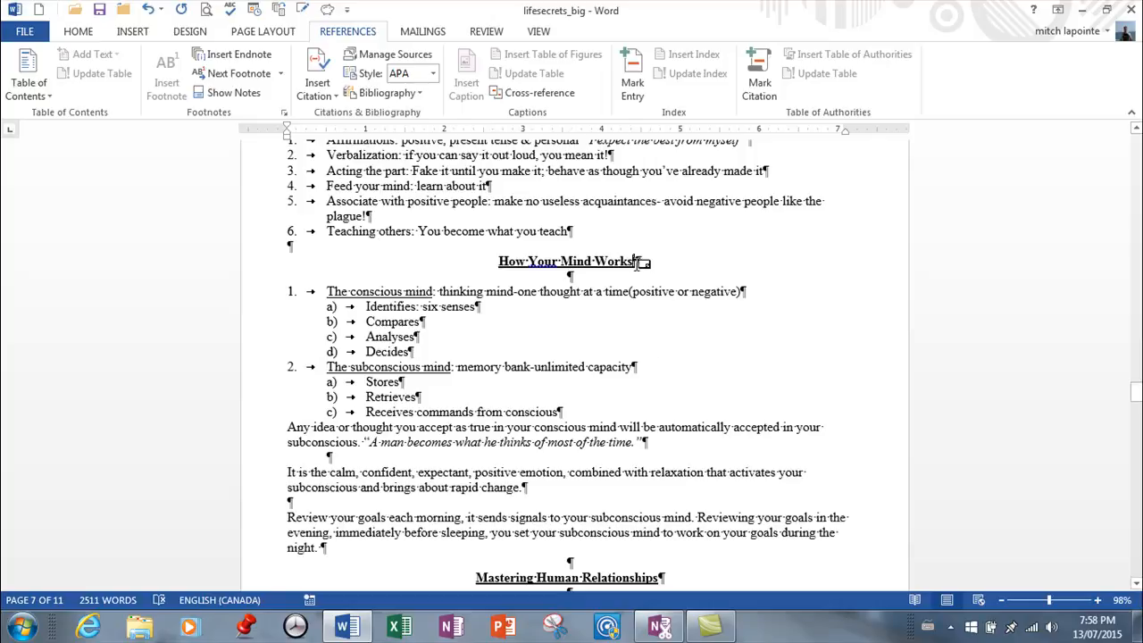
pyautogui.scroll(-3)
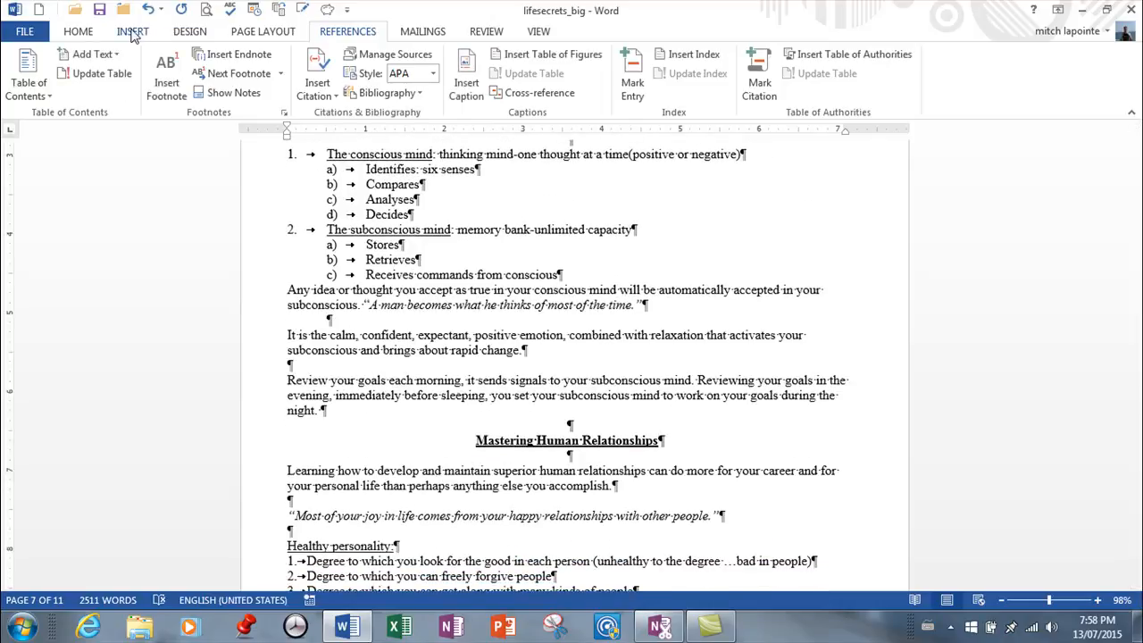
pyautogui.click(132, 31)
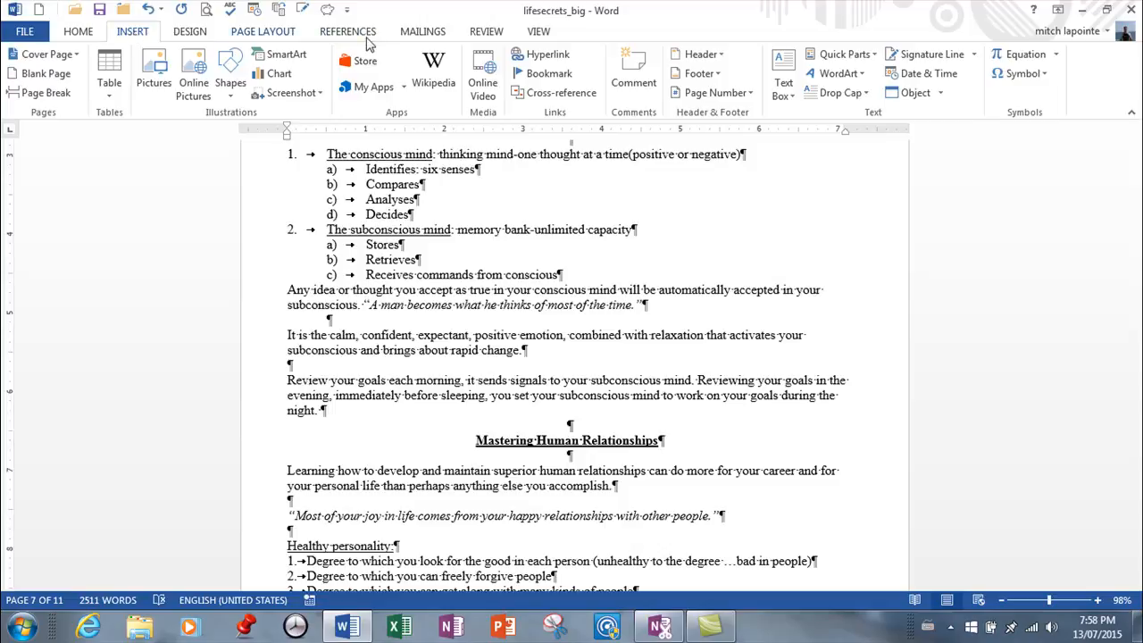
pyautogui.click(347, 32)
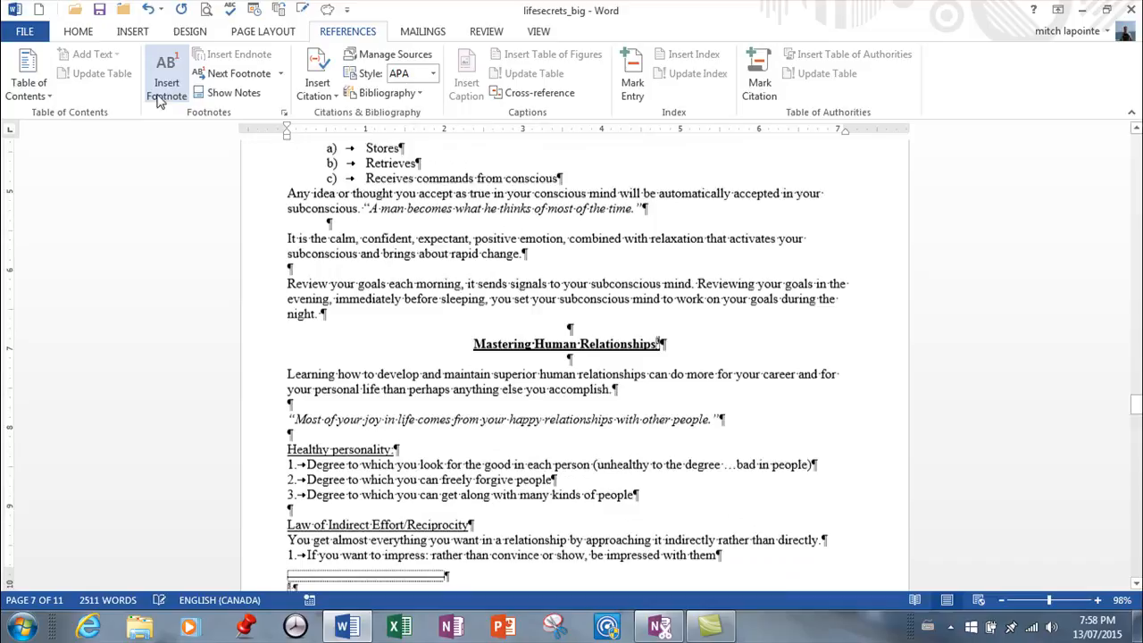
pyautogui.scroll(-3)
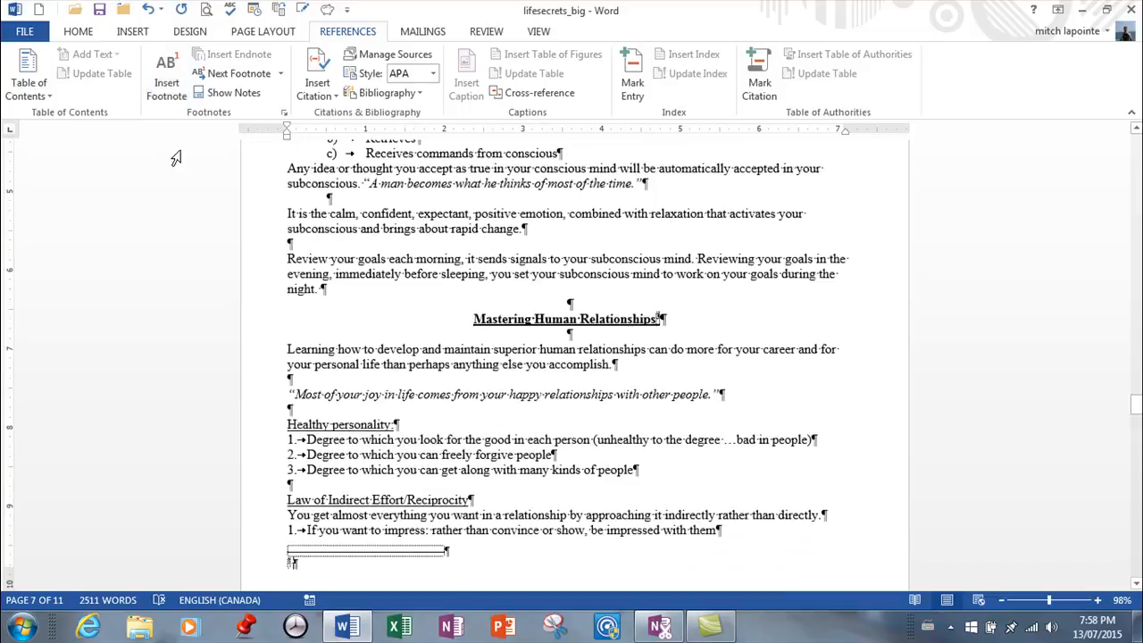
pyautogui.write('Another')
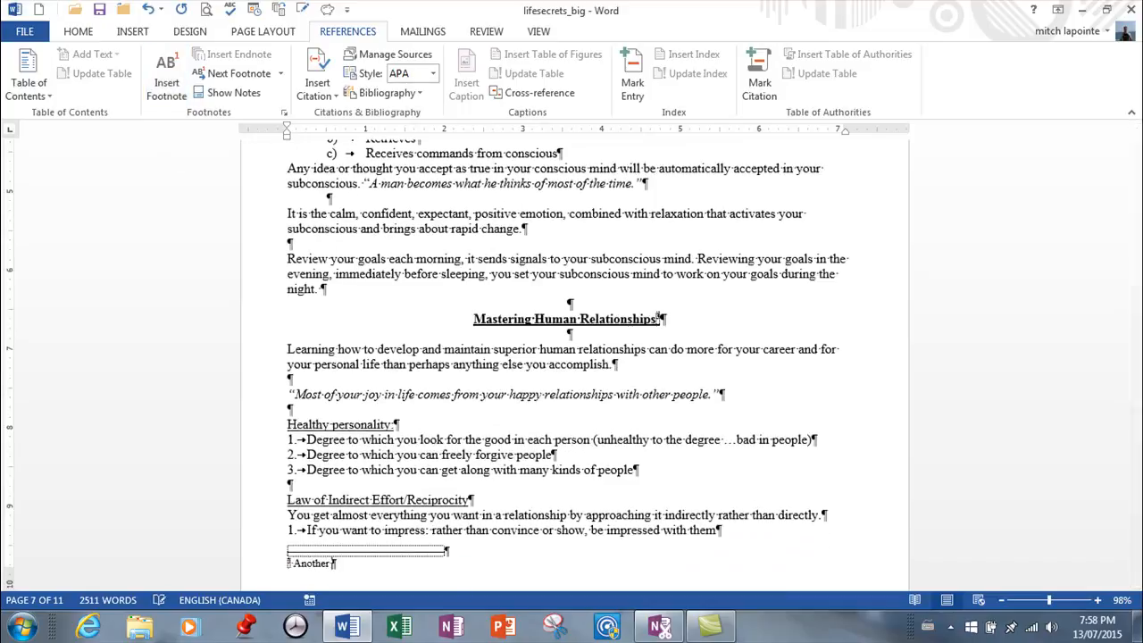
pyautogui.write('book')
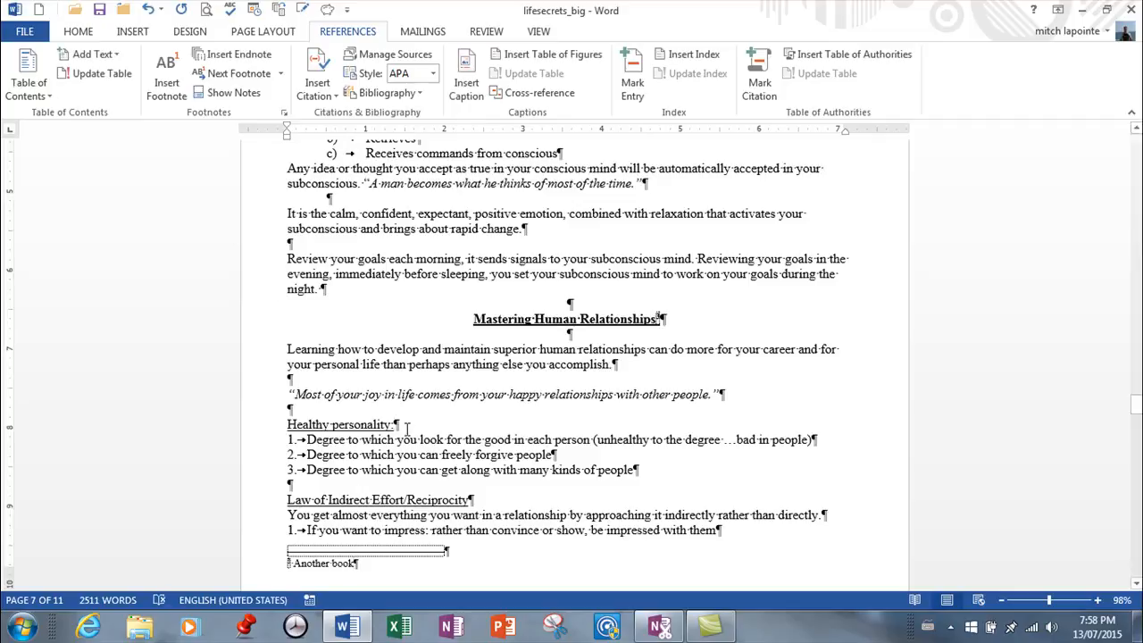
pyautogui.click(166, 76)
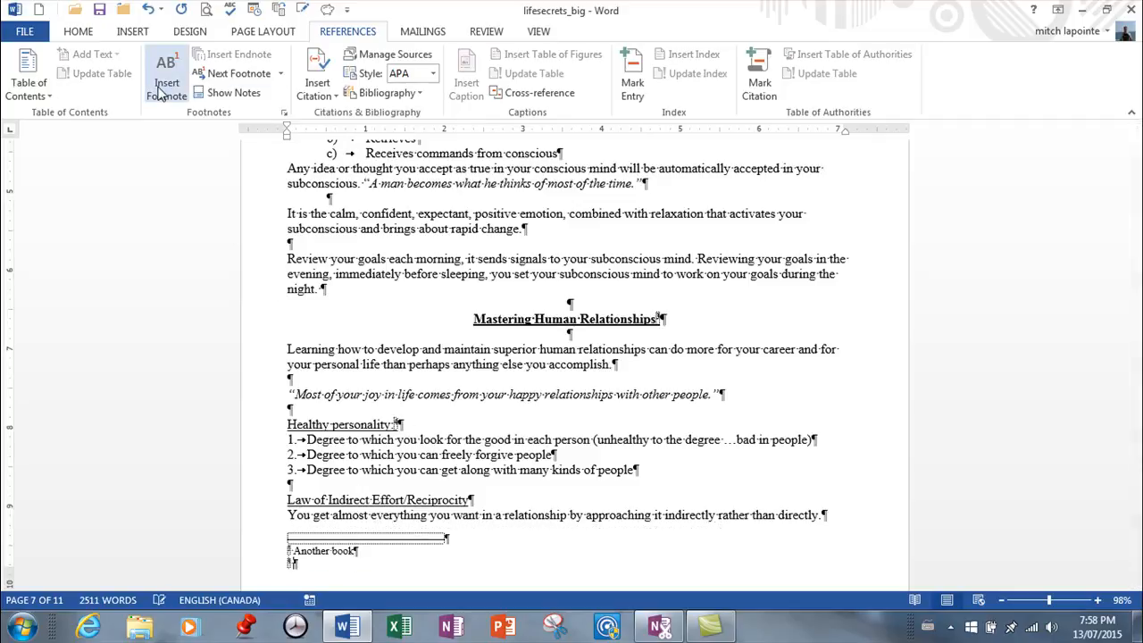
pyautogui.moveTo(264, 625)
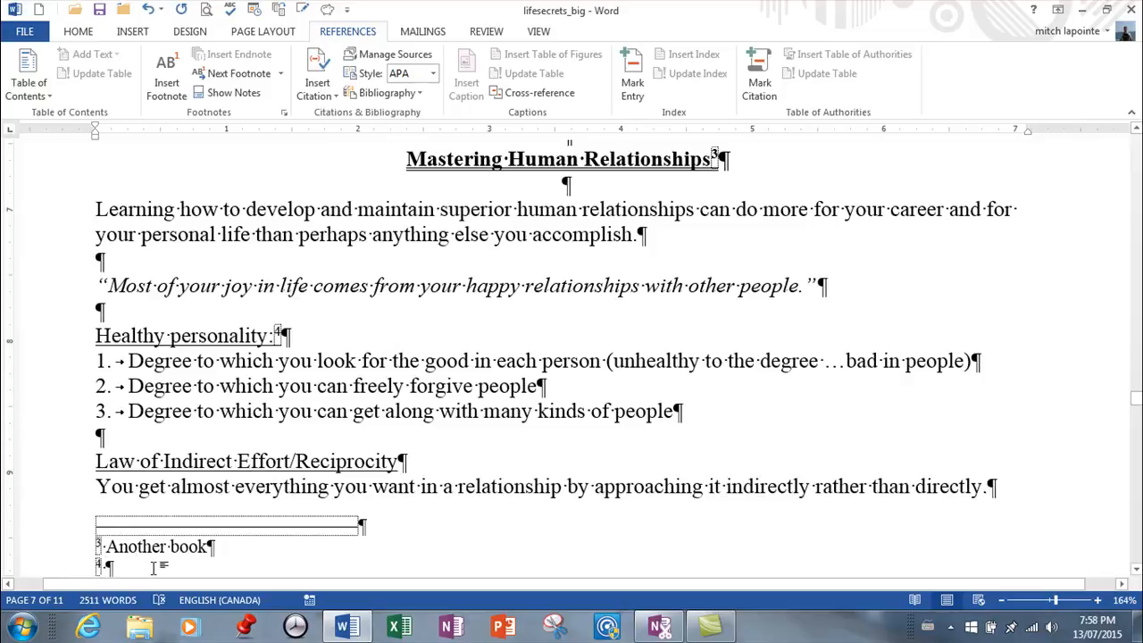
# Step: Fill the Healthy personality footnote with 'Another book'
pyautogui.write('Another')
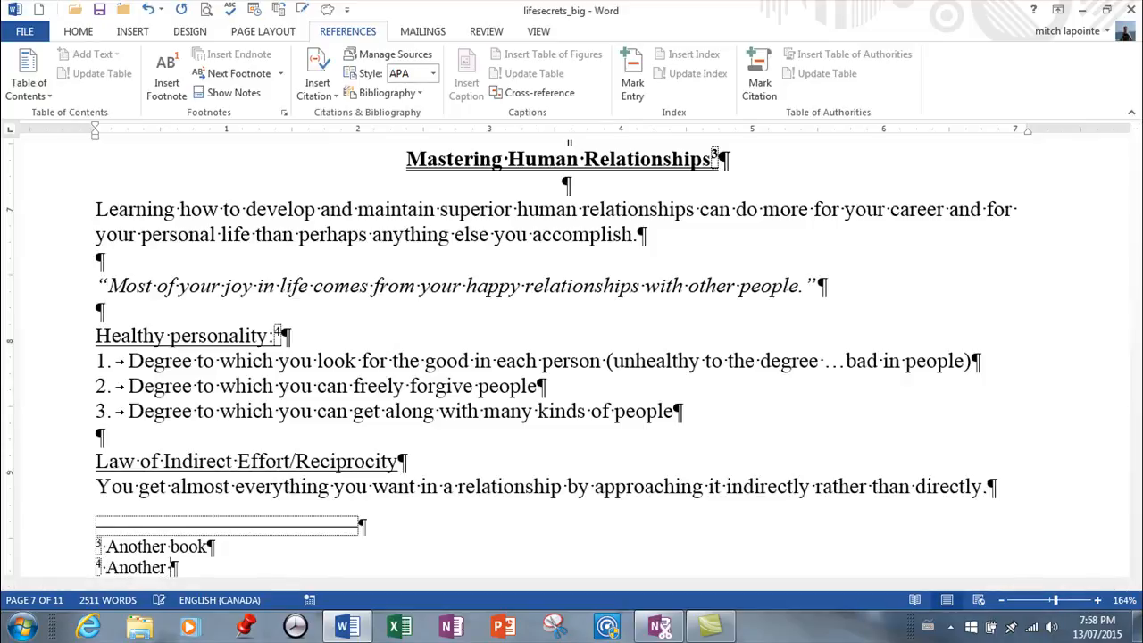
pyautogui.write('book')
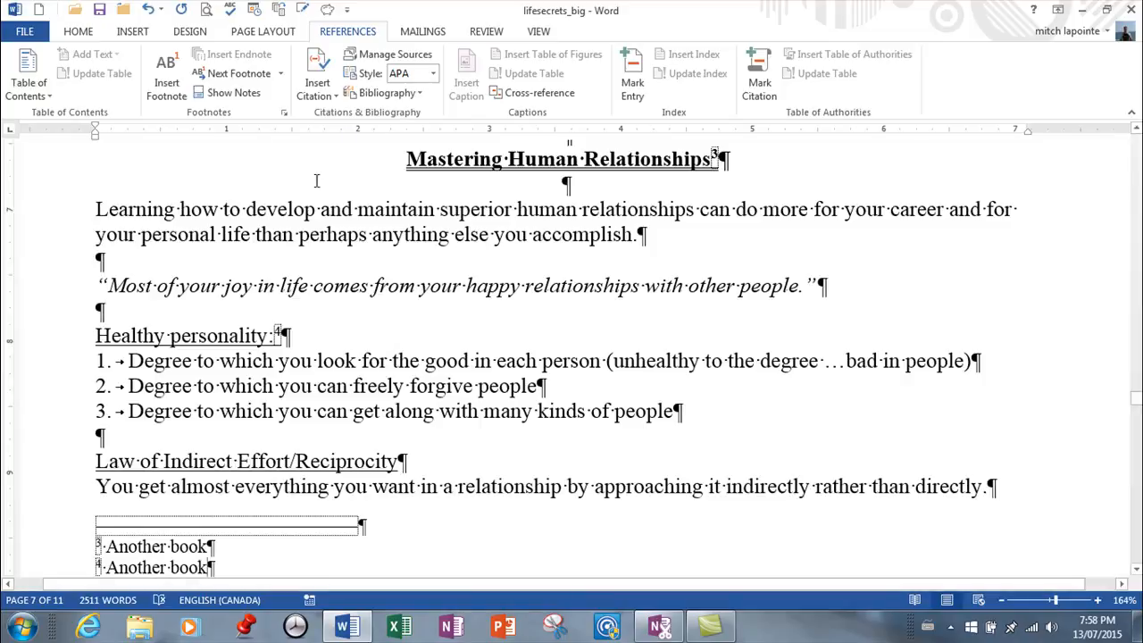
pyautogui.moveTo(237, 139)
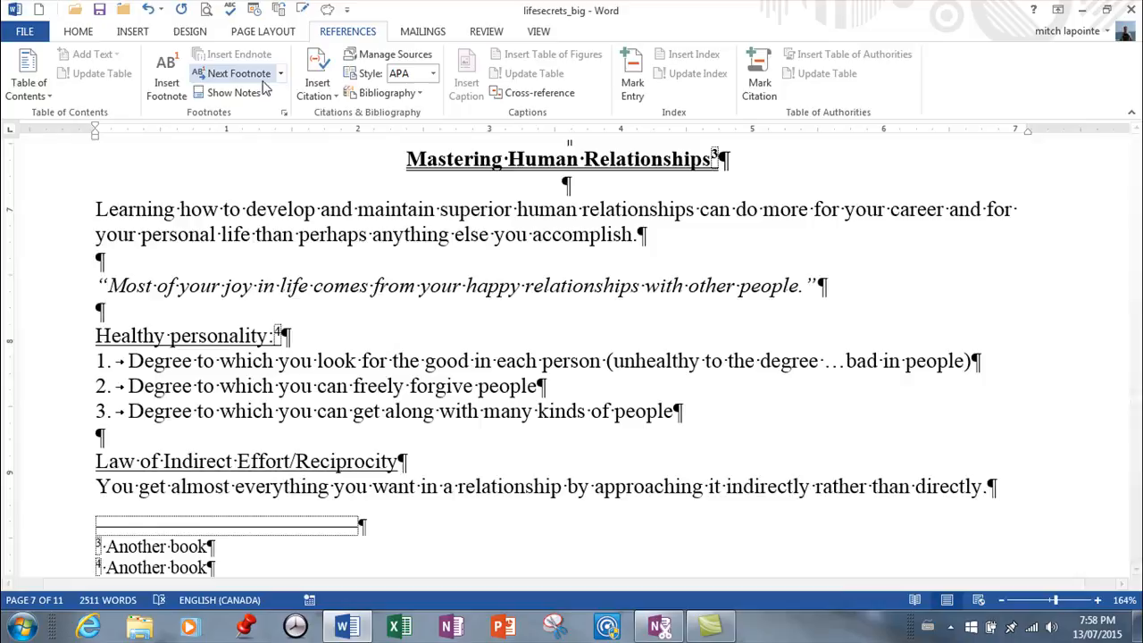
# Step: Review the footnote placement options in the Footnote and Endnote settings
pyautogui.click(284, 112)
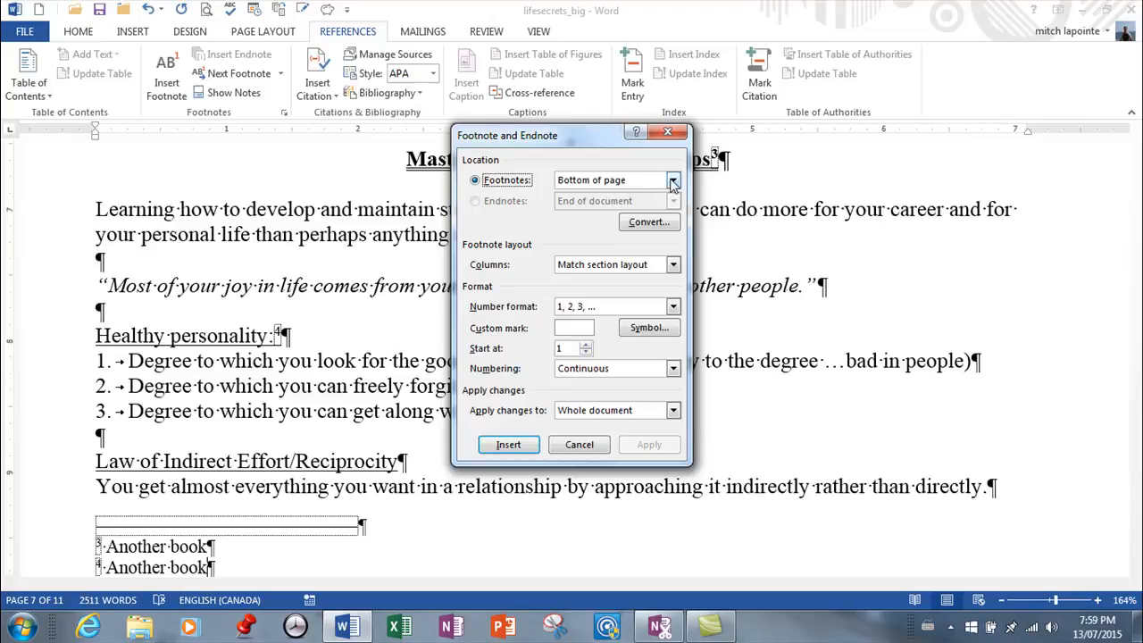
pyautogui.click(672, 180)
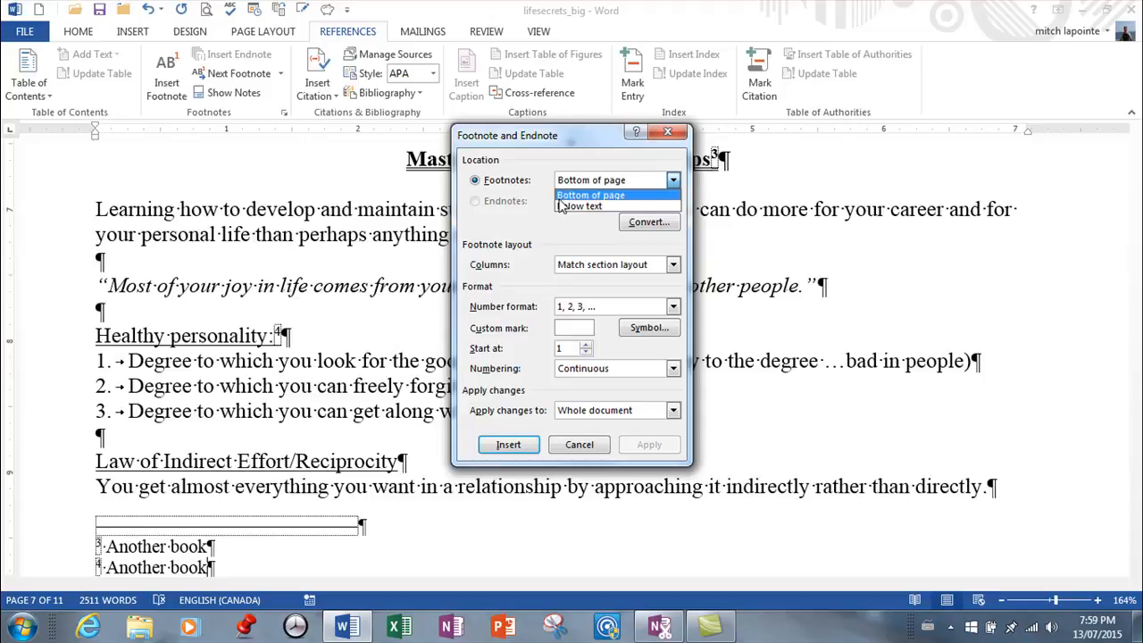
pyautogui.click(579, 445)
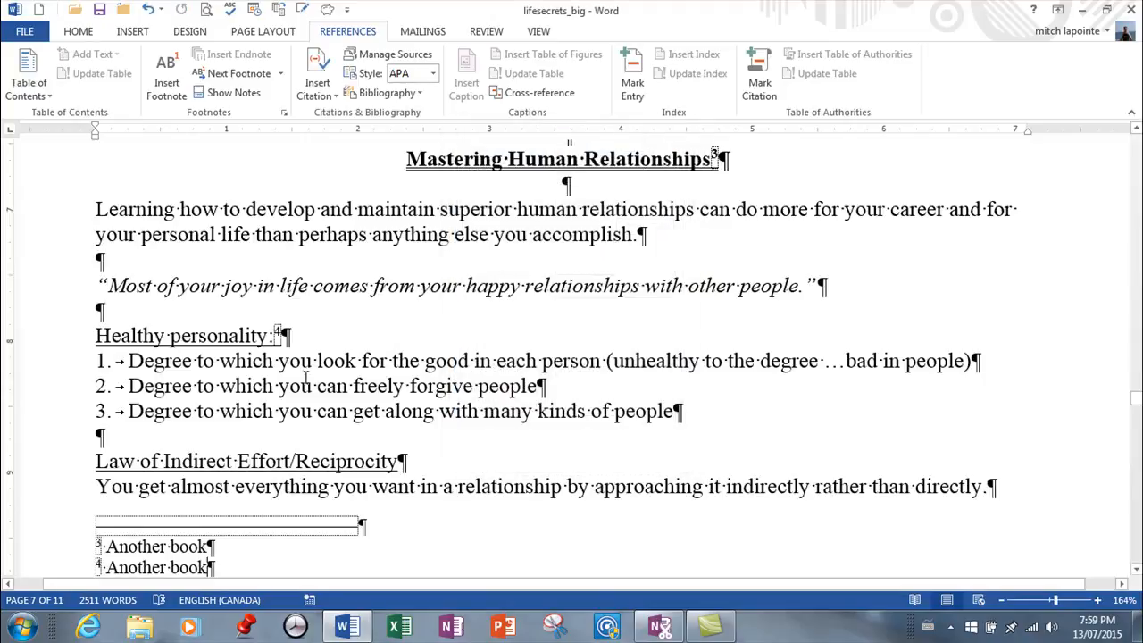
pyautogui.scroll(-3)
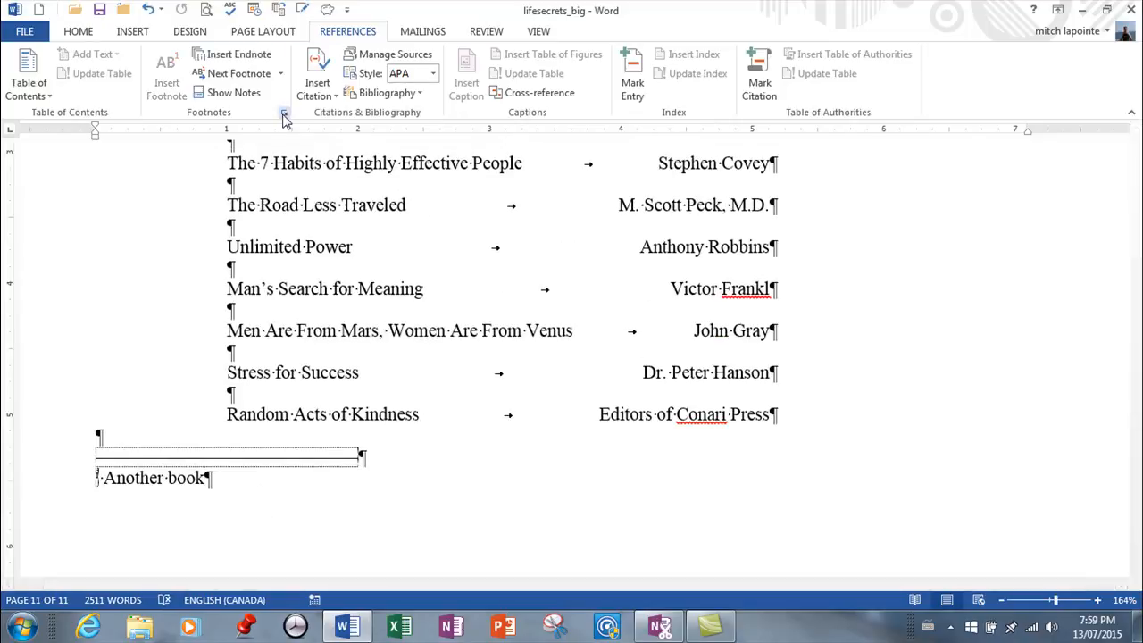
# Step: Set the endnote number format to uppercase Roman numerals (I, II, III)
pyautogui.click(284, 114)
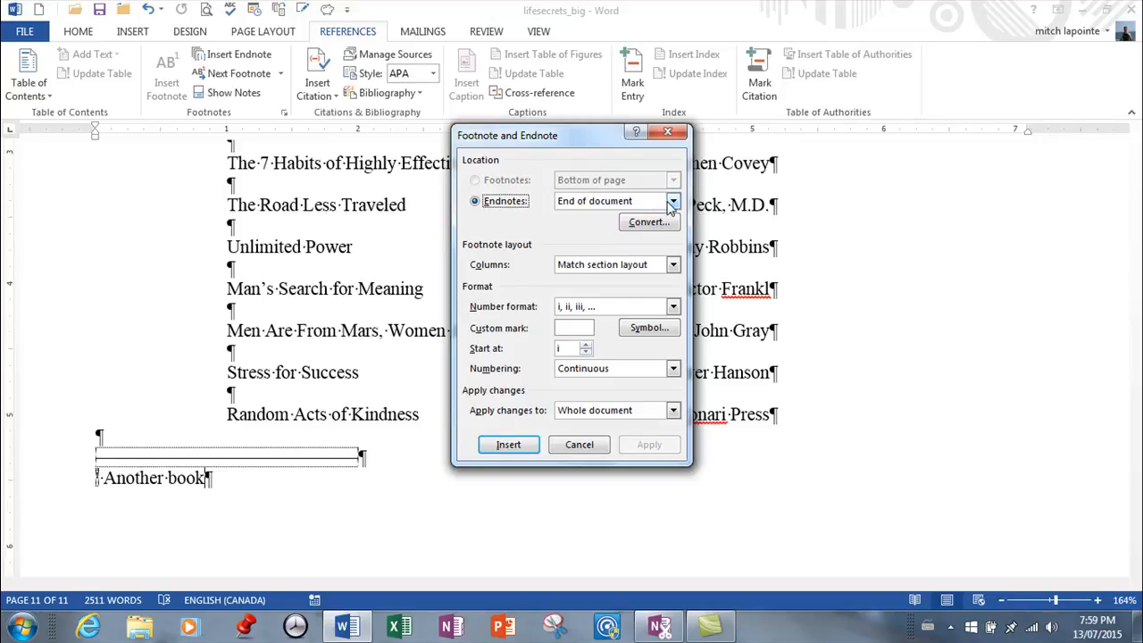
pyautogui.click(673, 200)
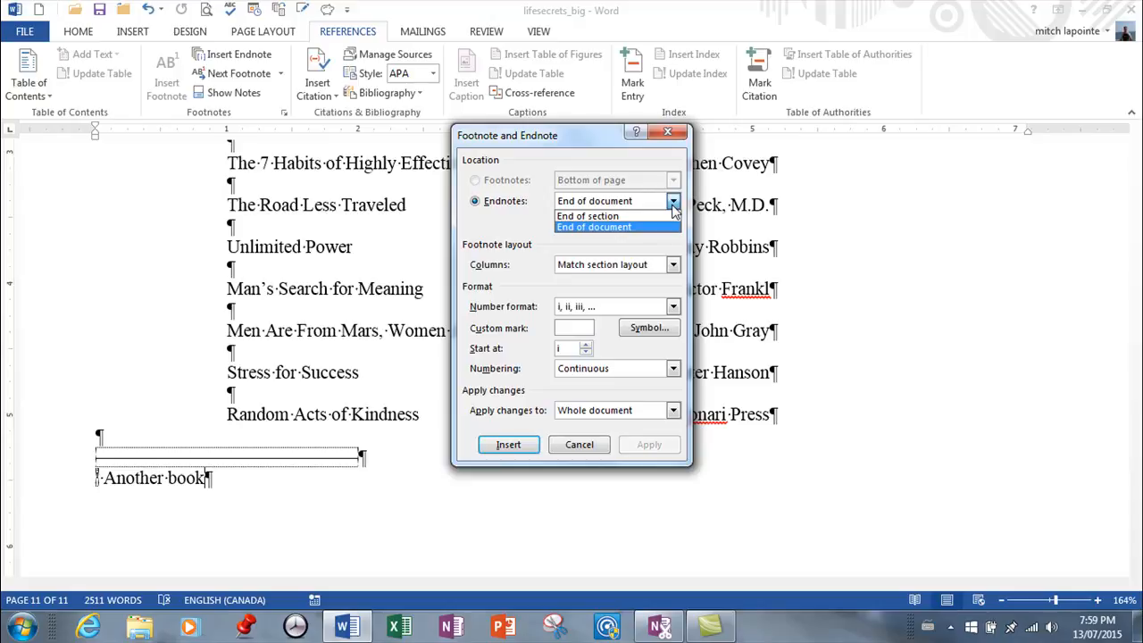
pyautogui.moveTo(588, 215)
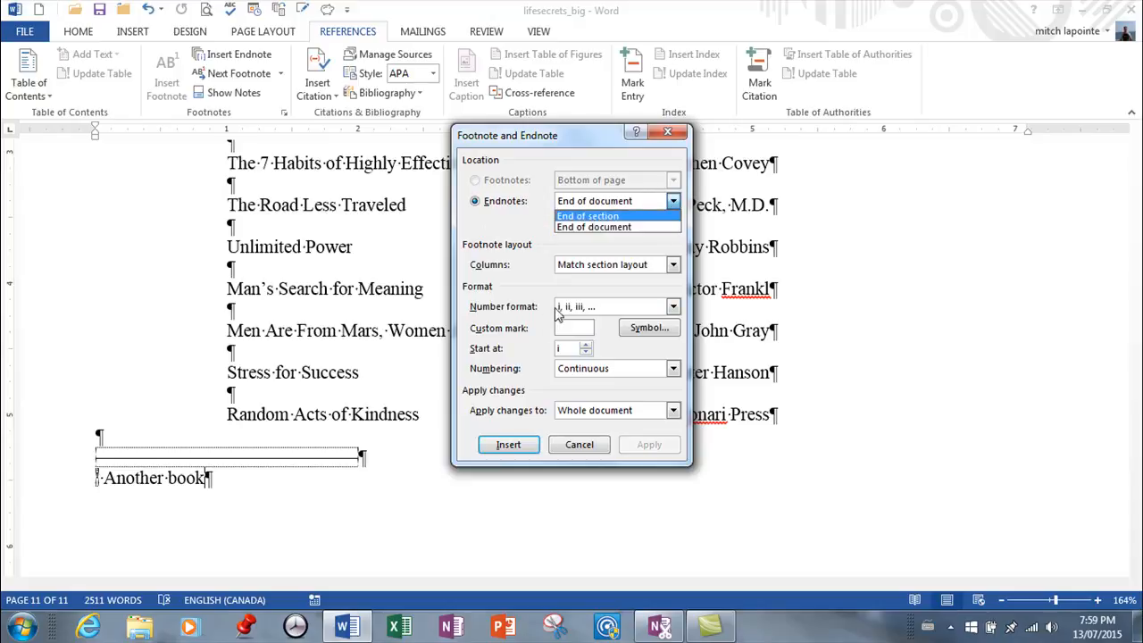
pyautogui.moveTo(640, 293)
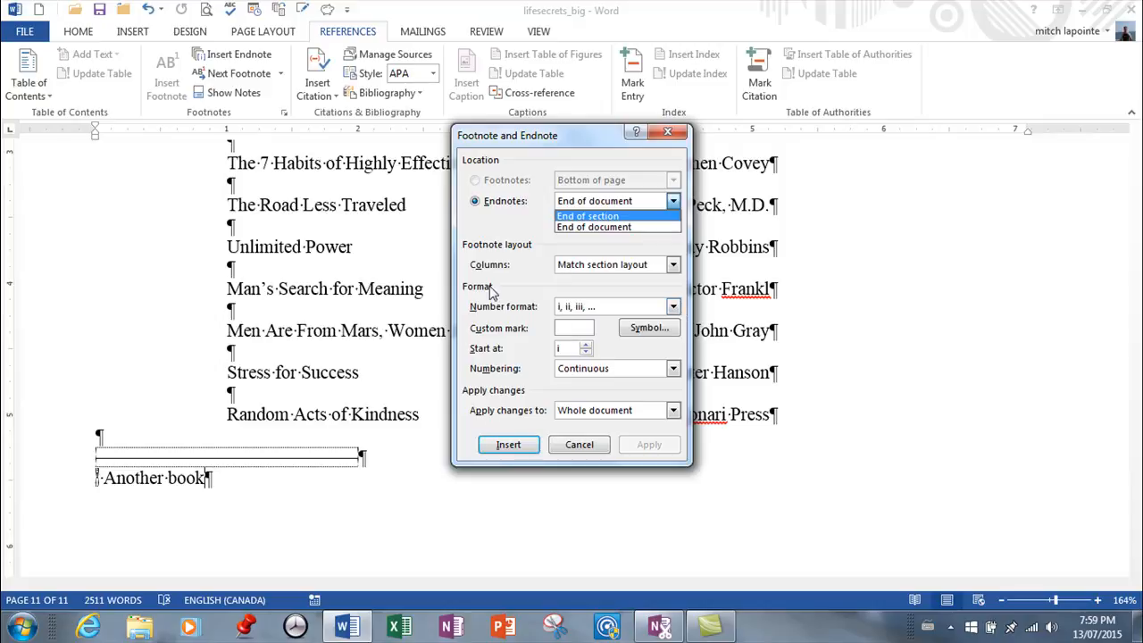
pyautogui.moveTo(700, 309)
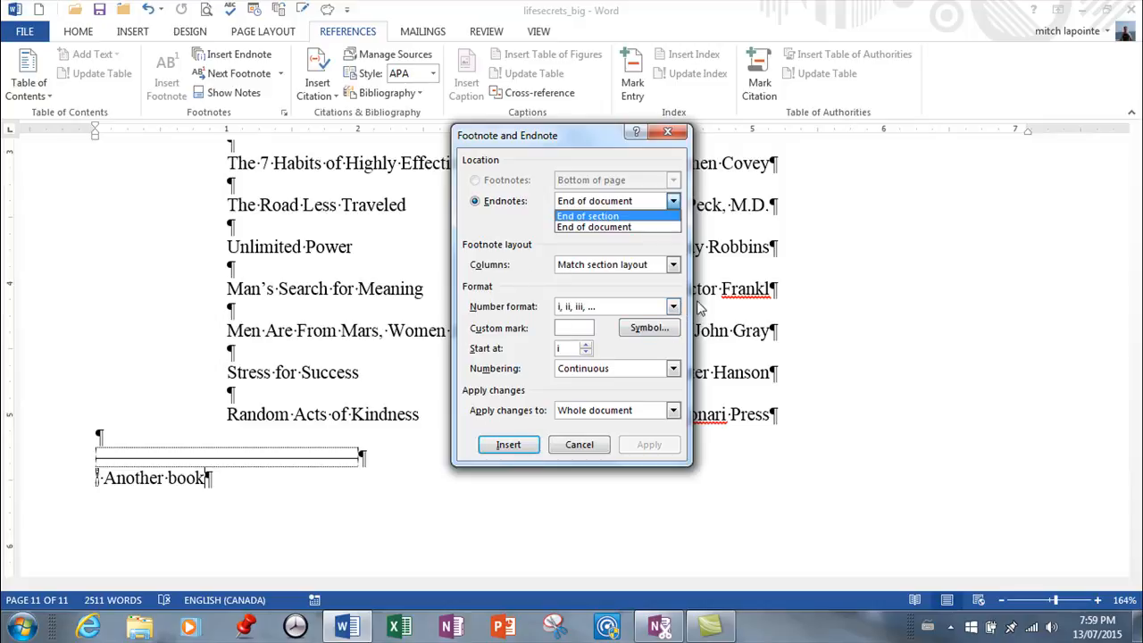
pyautogui.click(673, 306)
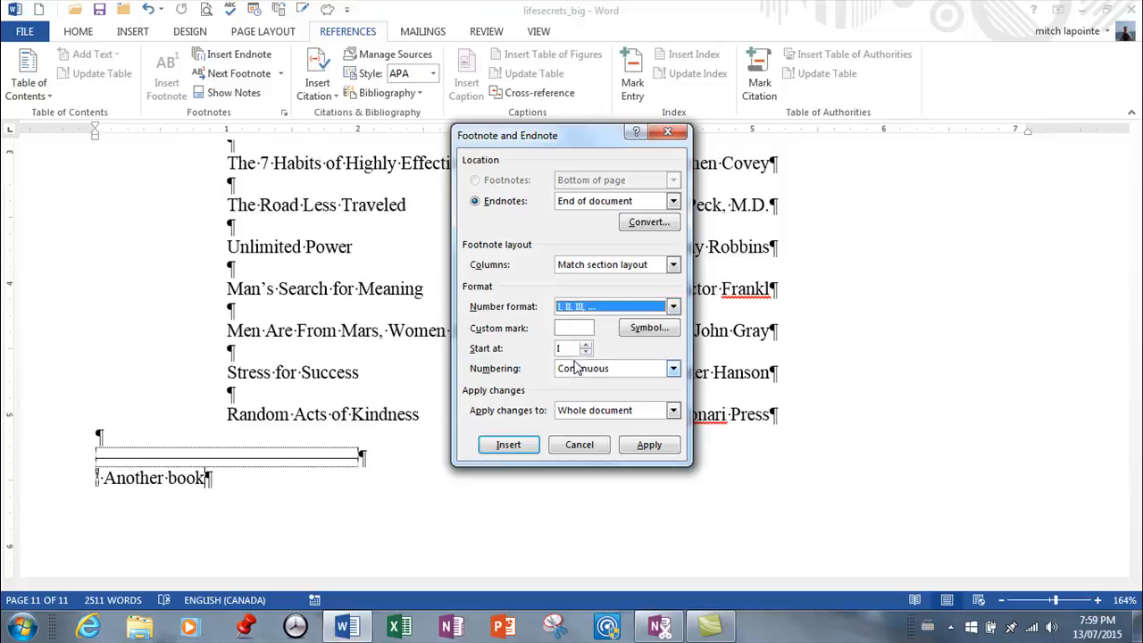
pyautogui.moveTo(585, 342)
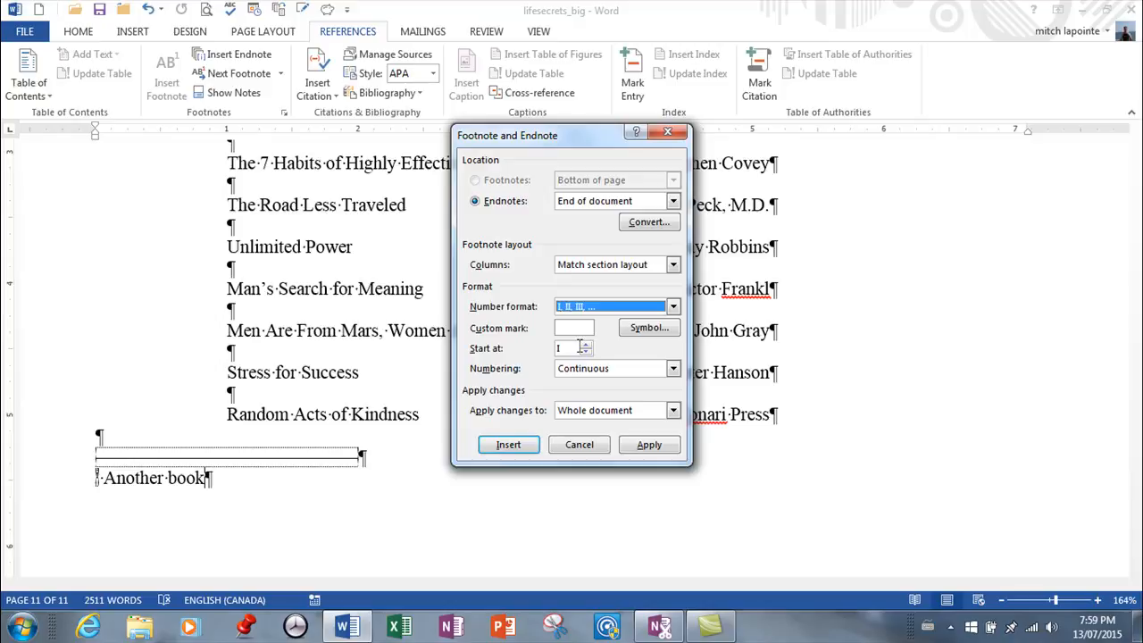
pyautogui.click(672, 368)
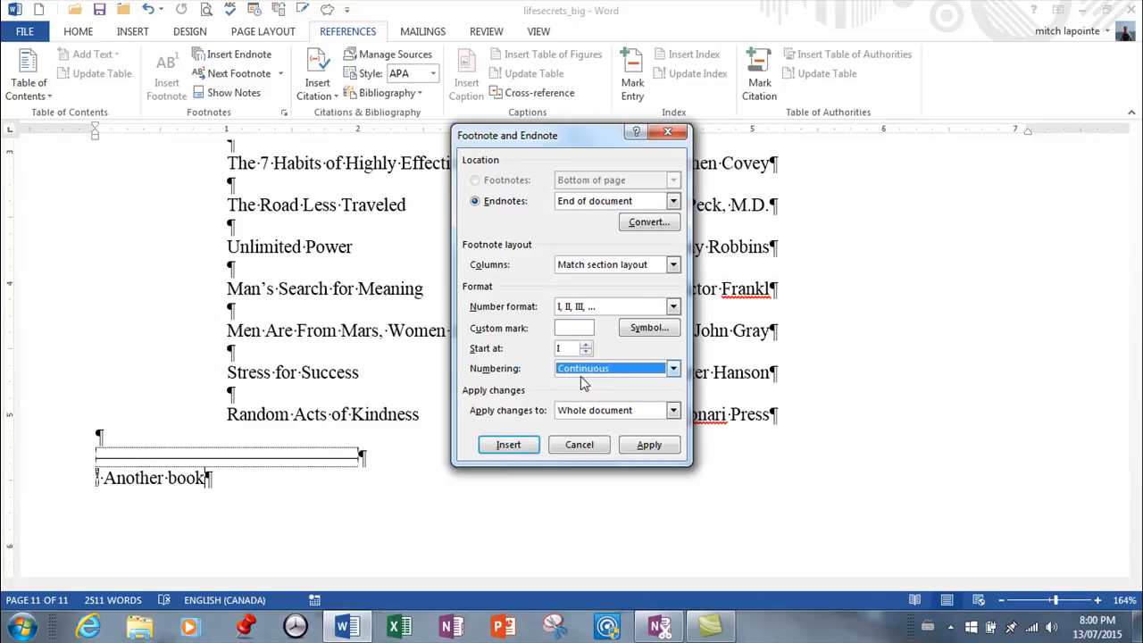
pyautogui.moveTo(616, 359)
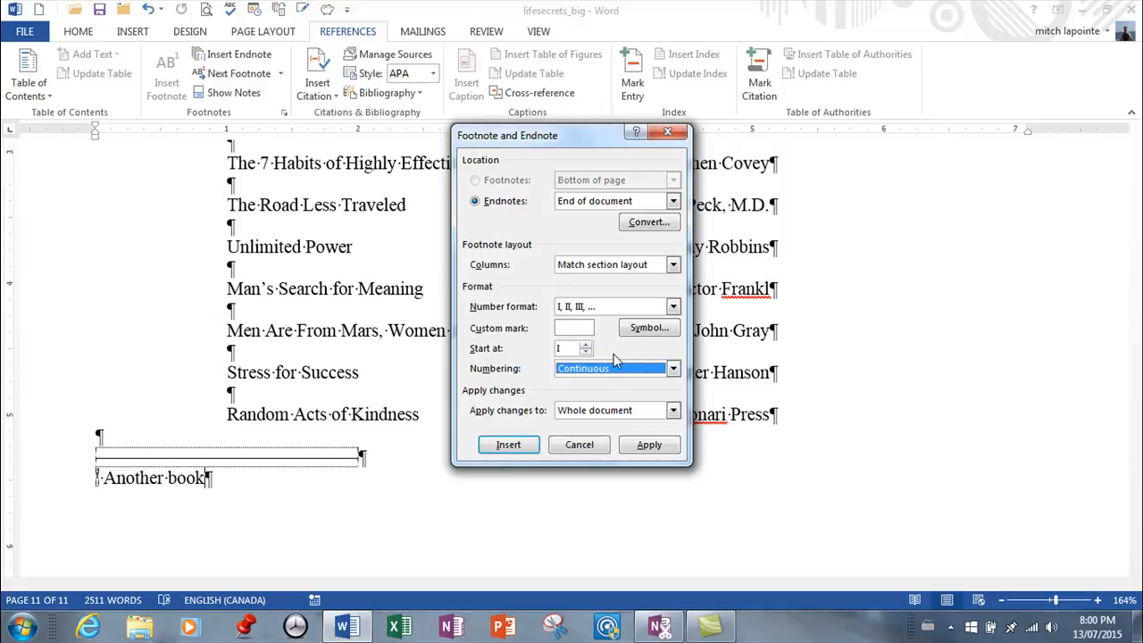
pyautogui.moveTo(681, 413)
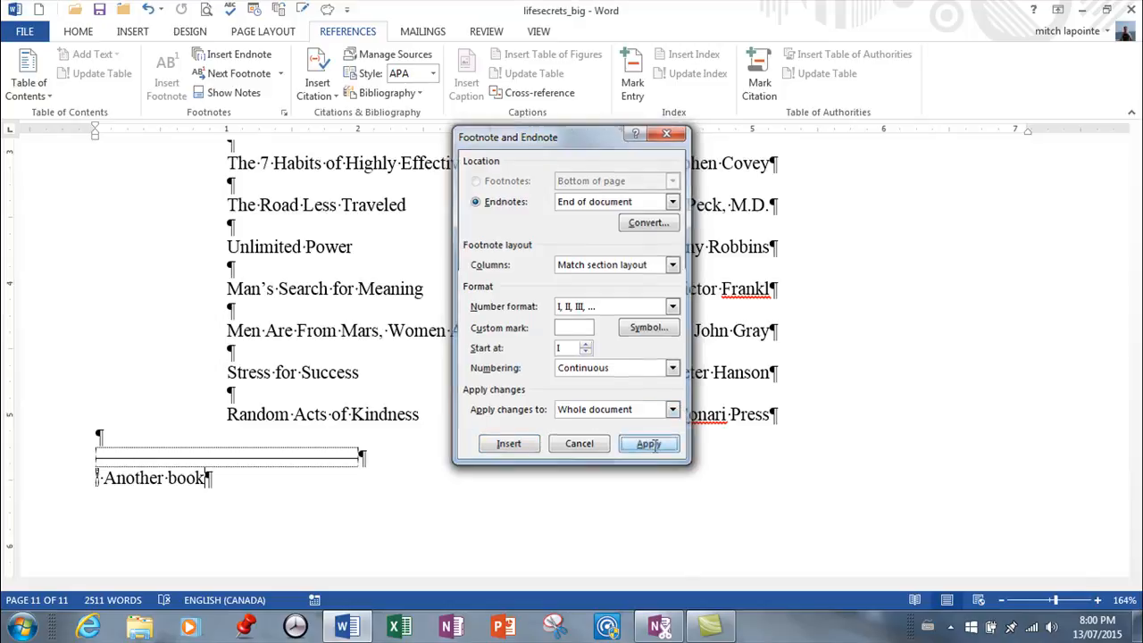
# Step: Apply the Roman-numeral endnote format and return to page 7's footnotes
pyautogui.click(649, 444)
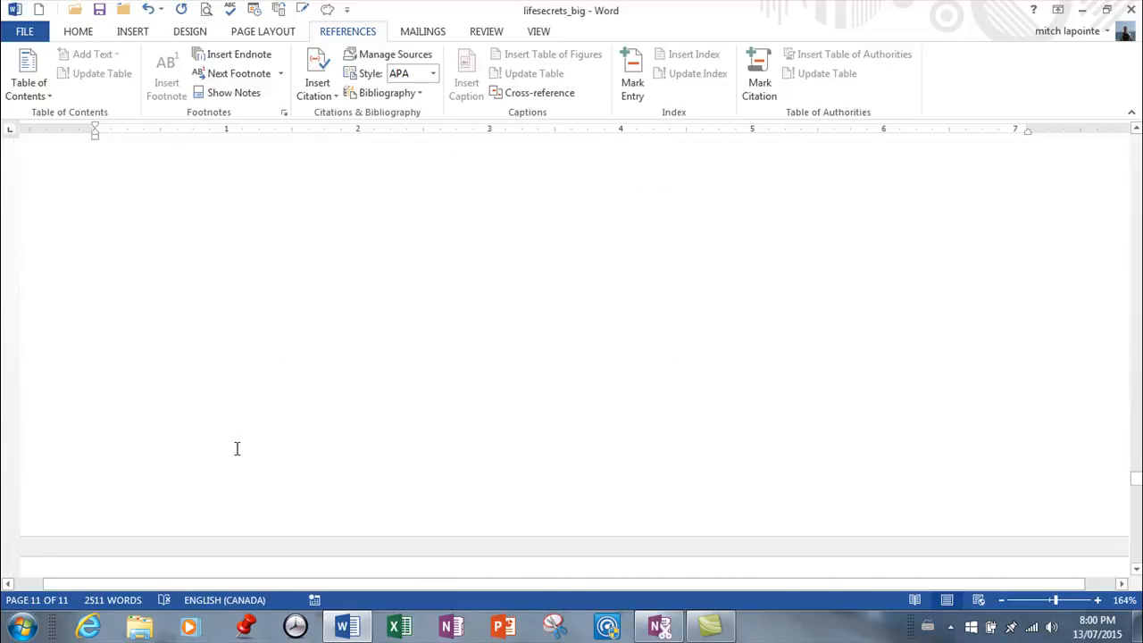
pyautogui.scroll(-3)
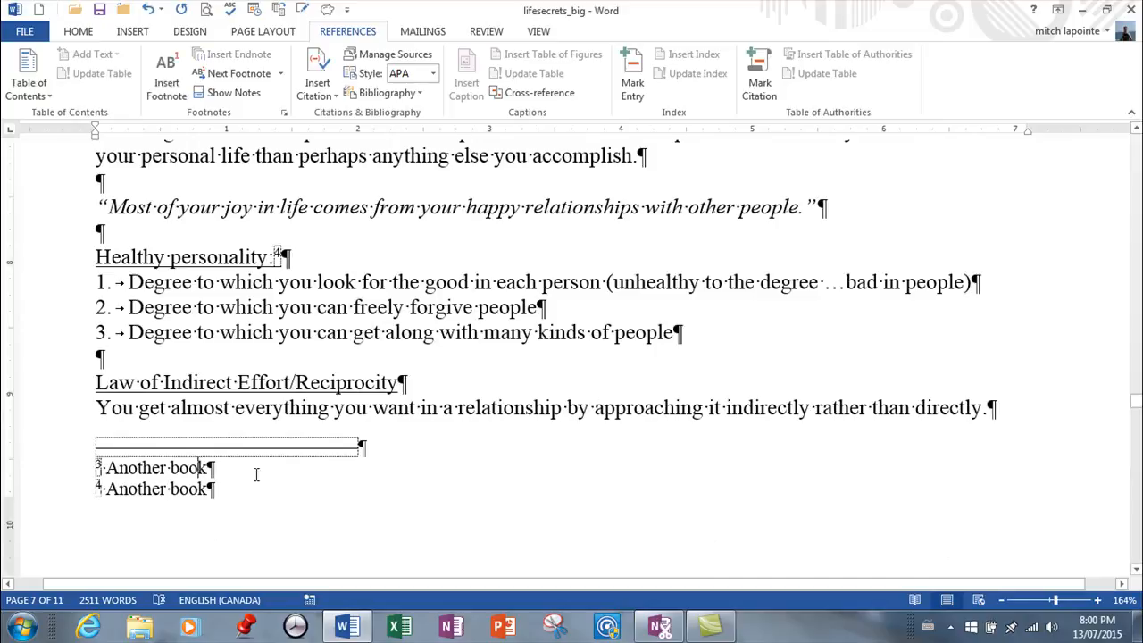
# Step: Apply A, B, C footnote lettering that restarts on each page
pyautogui.click(284, 112)
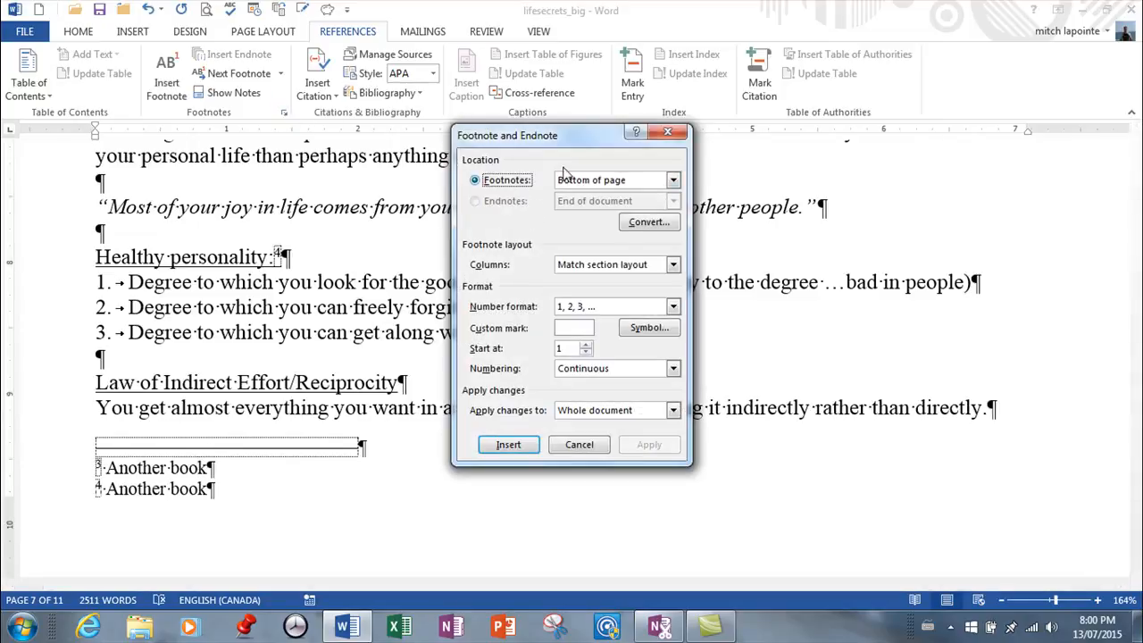
pyautogui.click(673, 179)
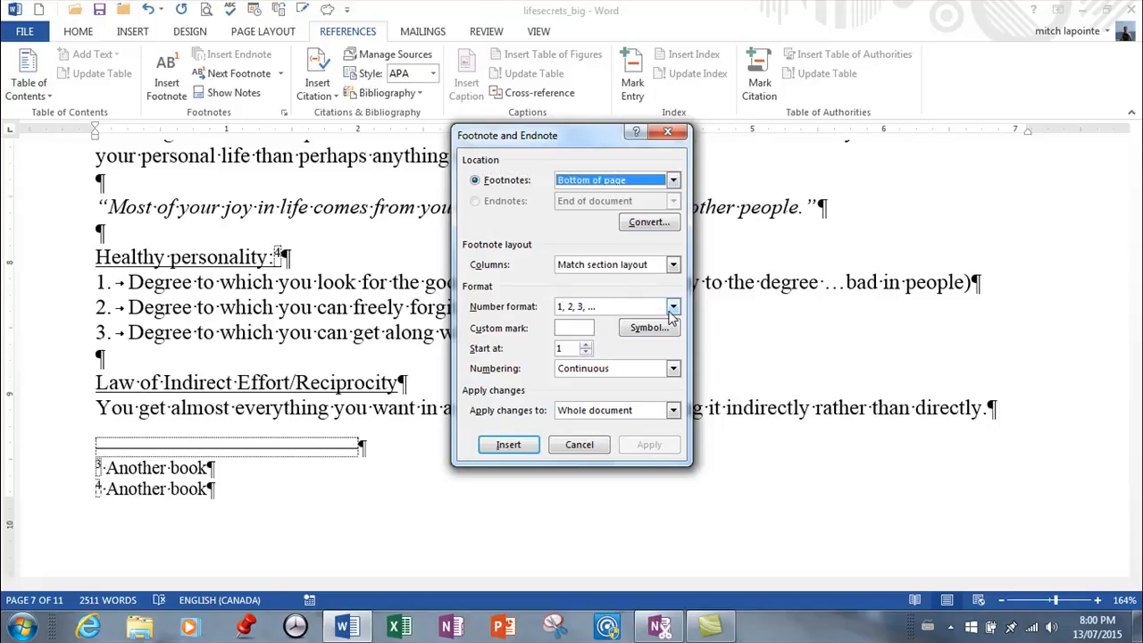
pyautogui.click(673, 306)
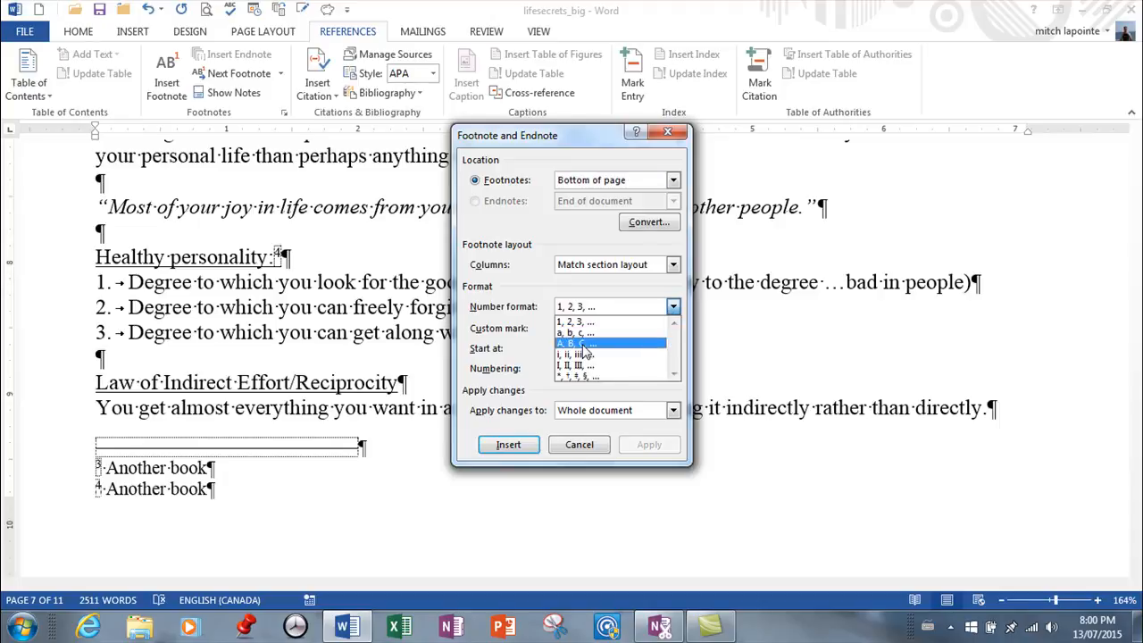
pyautogui.click(577, 343)
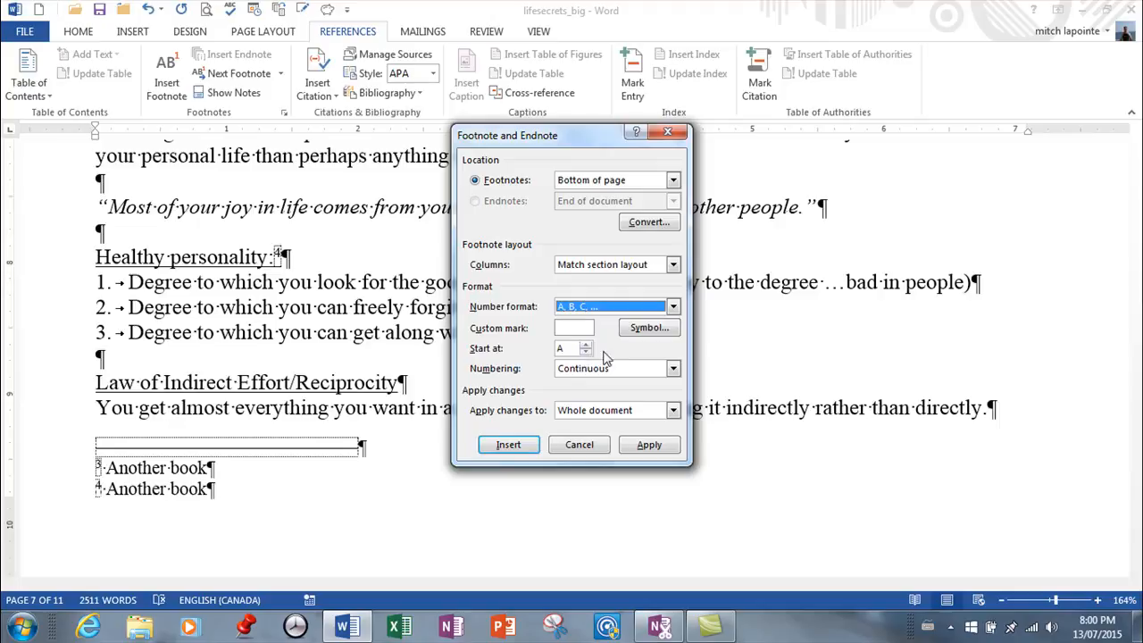
pyautogui.click(673, 369)
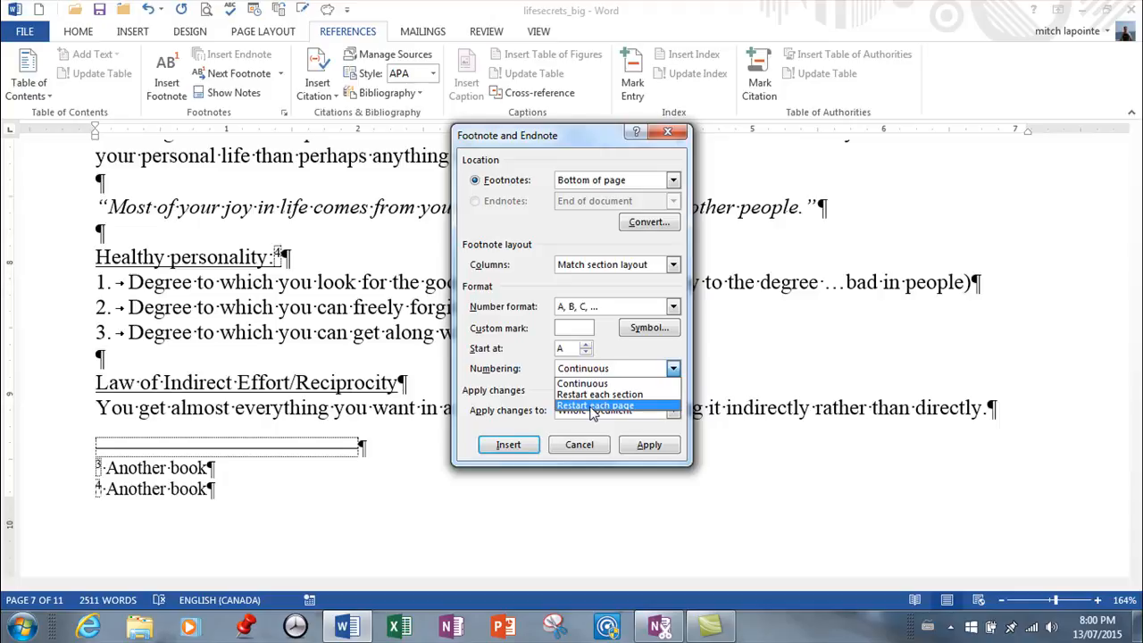
pyautogui.click(593, 407)
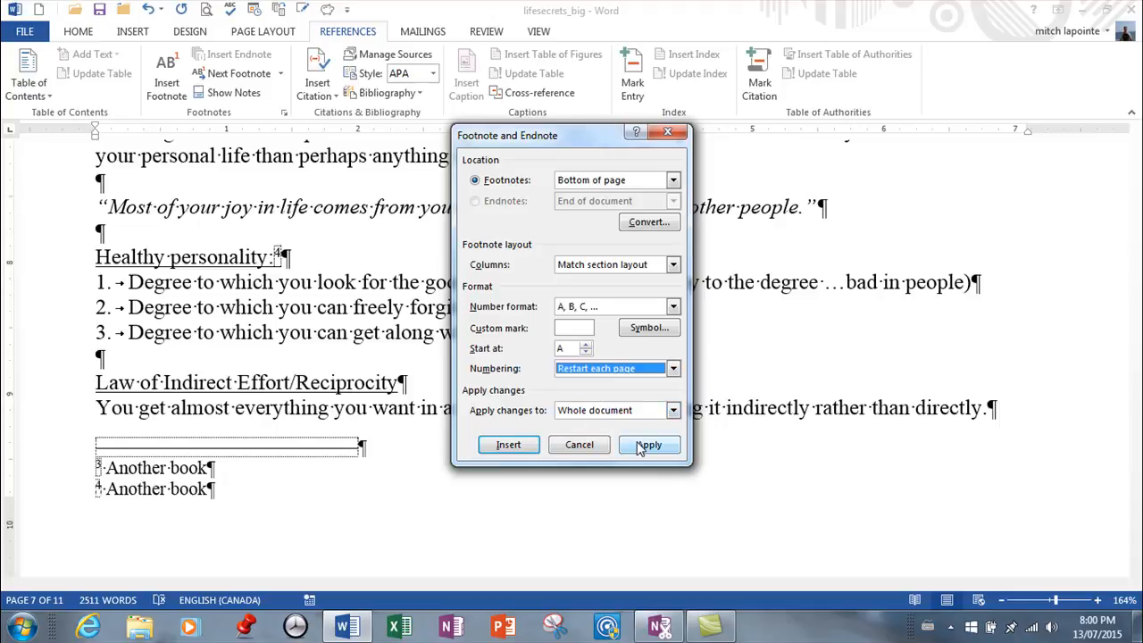
pyautogui.click(650, 445)
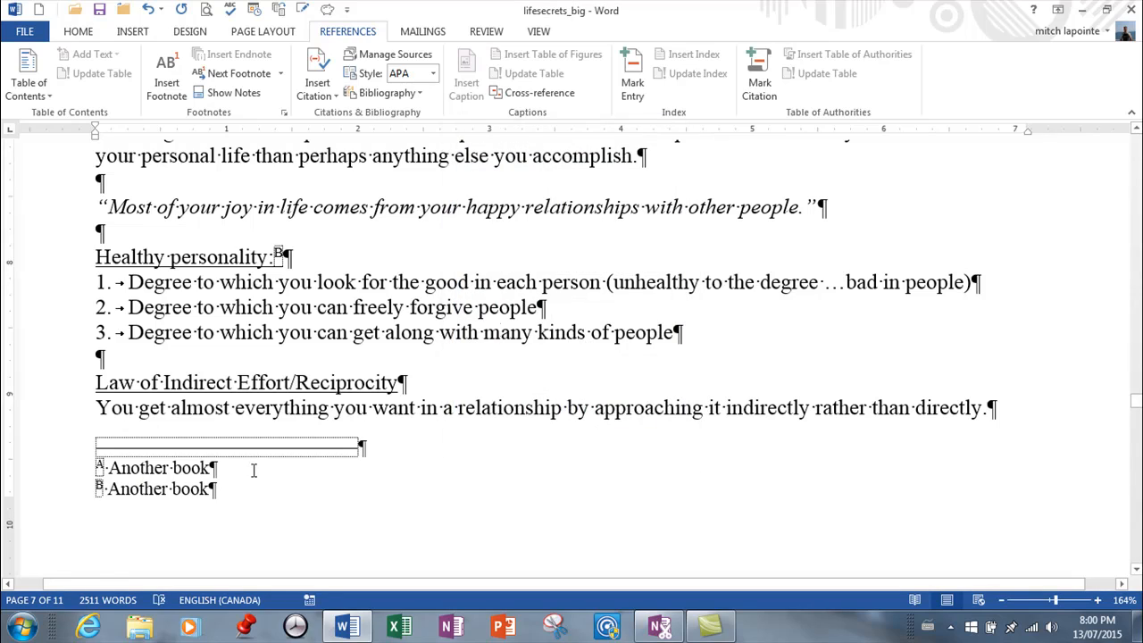
# Step: Scroll to page 11 to view the 'Another book' endnote beneath the book list
pyautogui.scroll(-3)
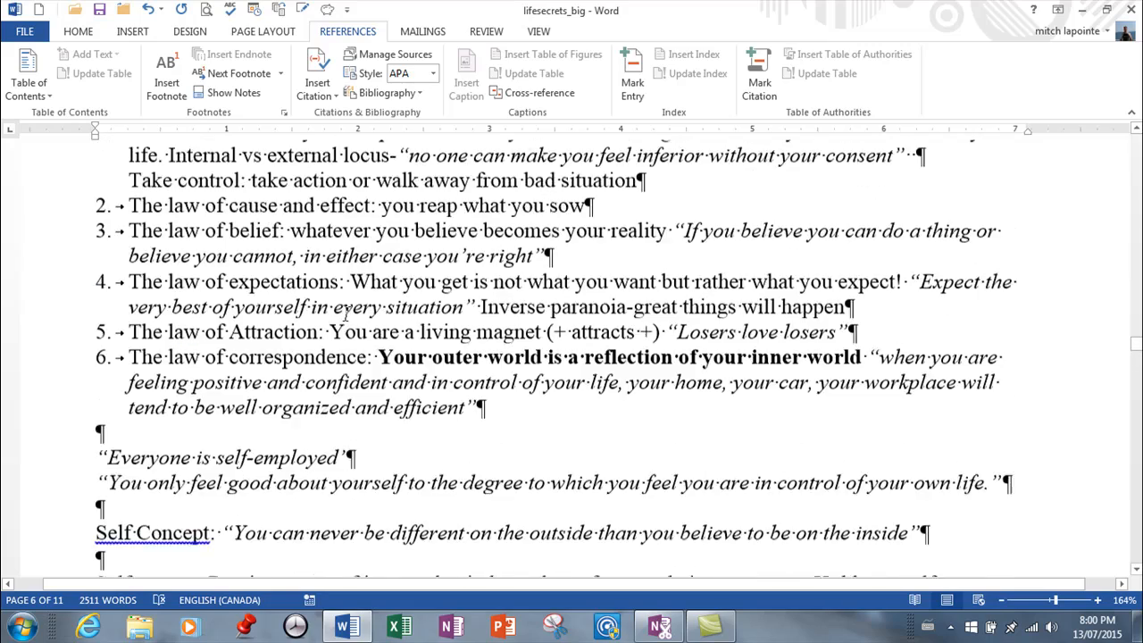
pyautogui.scroll(-3)
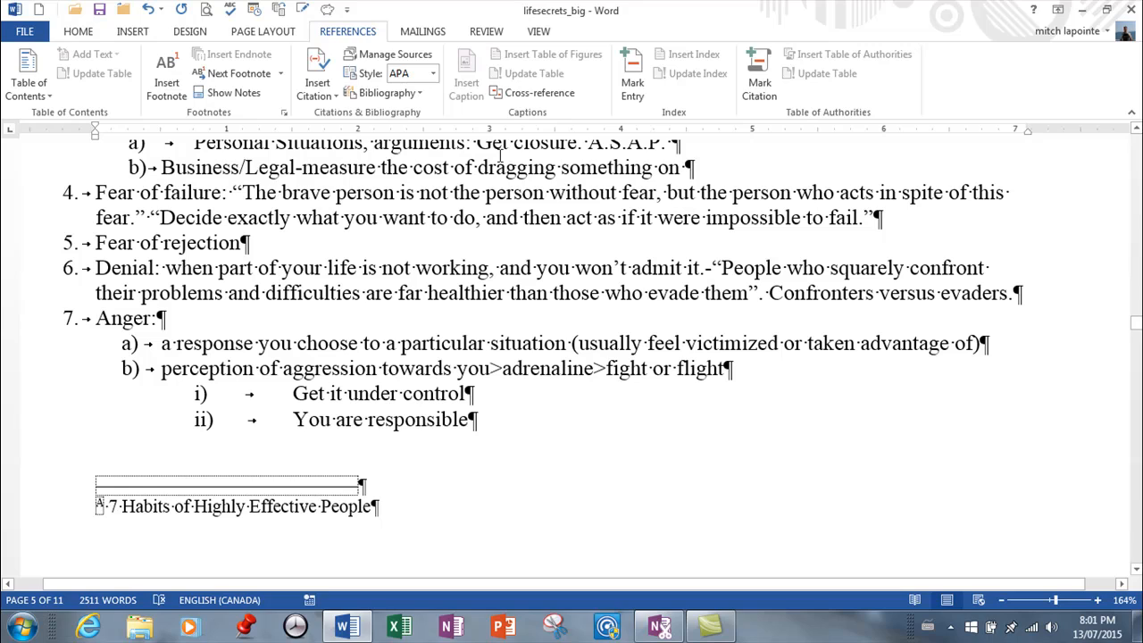
pyautogui.scroll(-3)
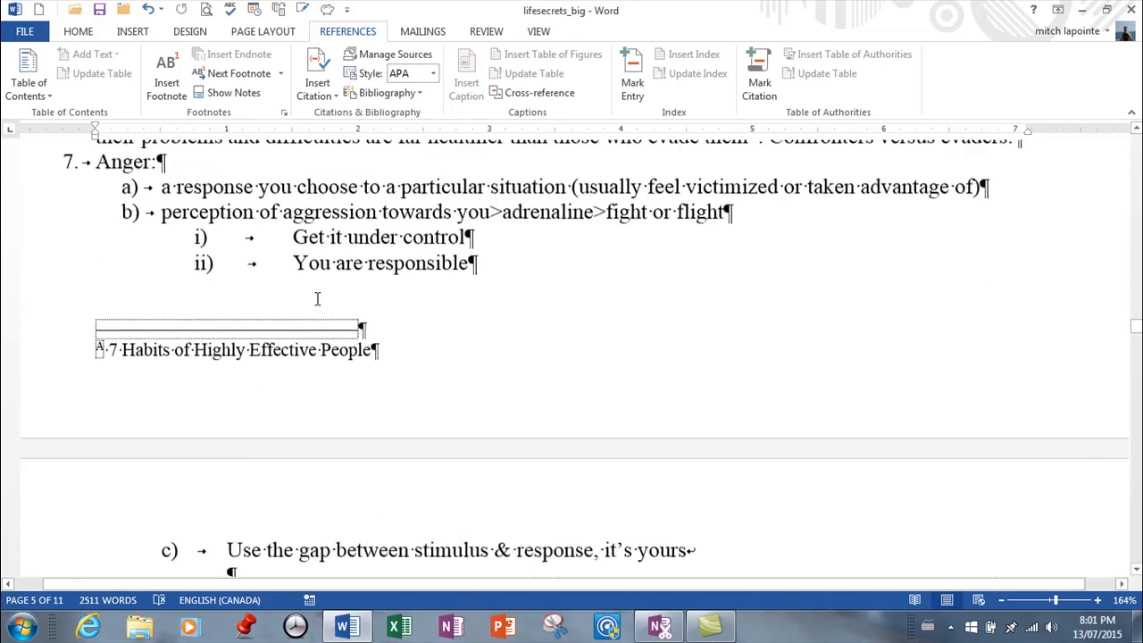
pyautogui.scroll(-3)
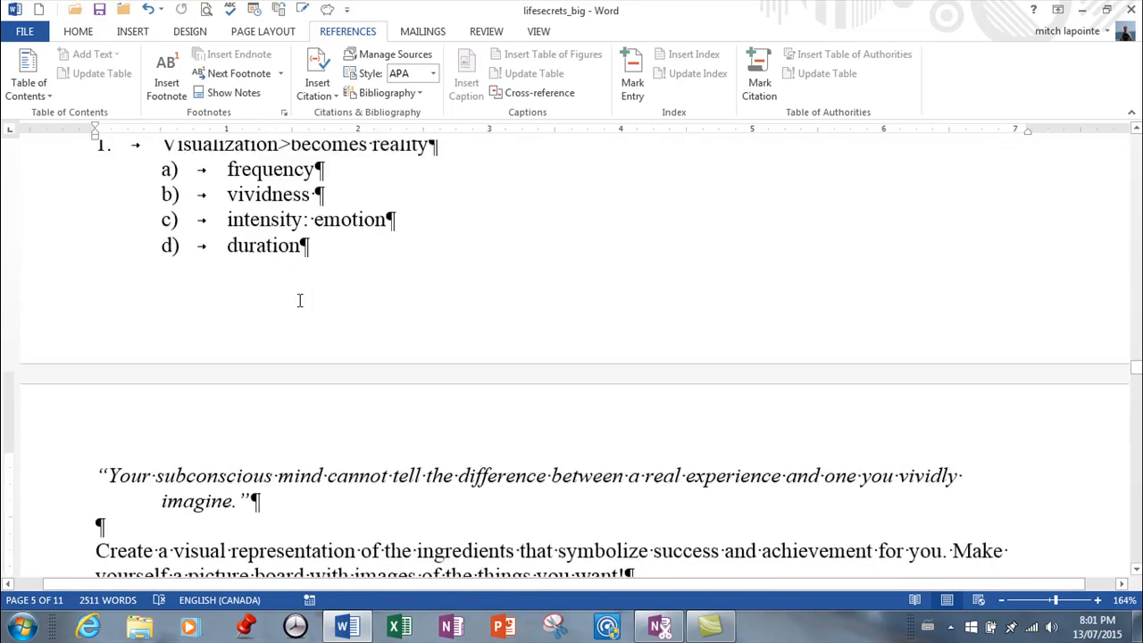
pyautogui.scroll(-3)
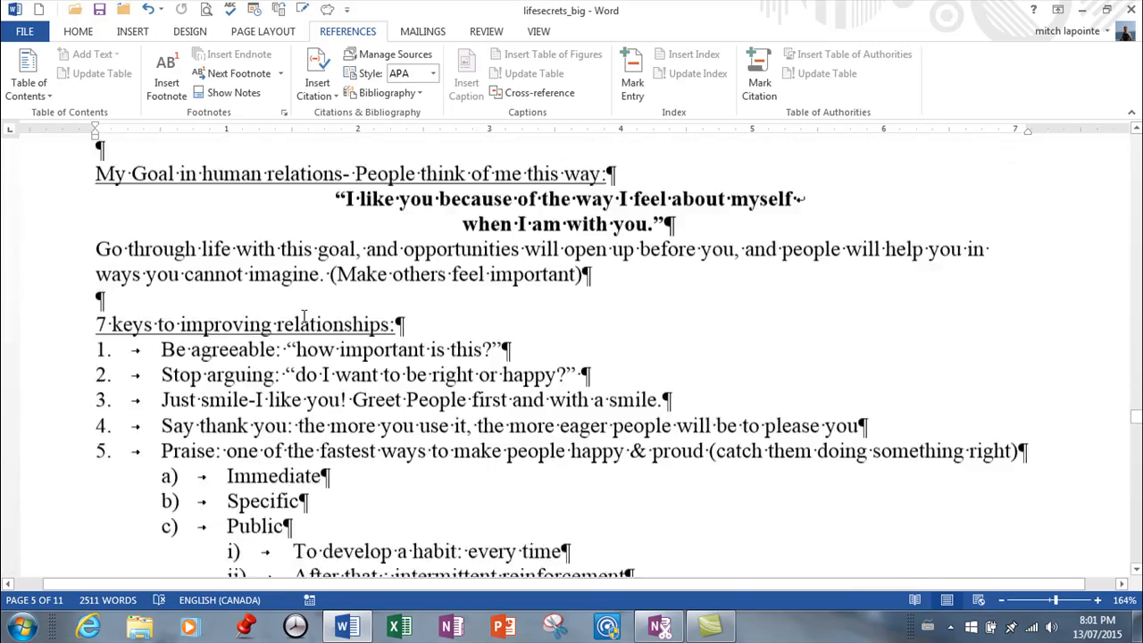
pyautogui.scroll(-3)
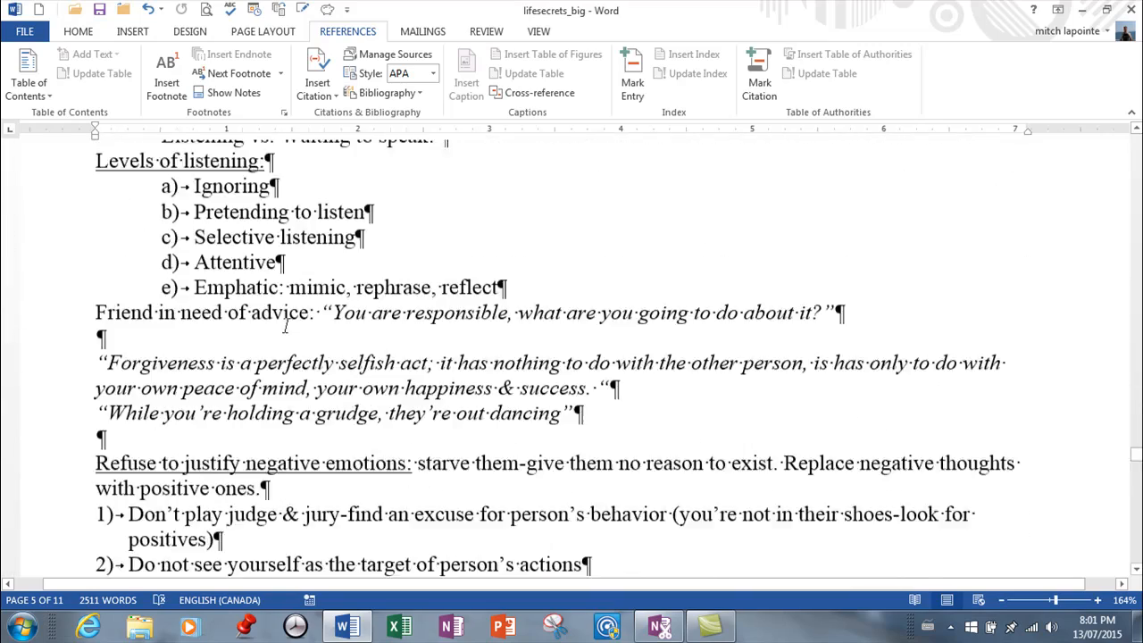
pyautogui.scroll(-3)
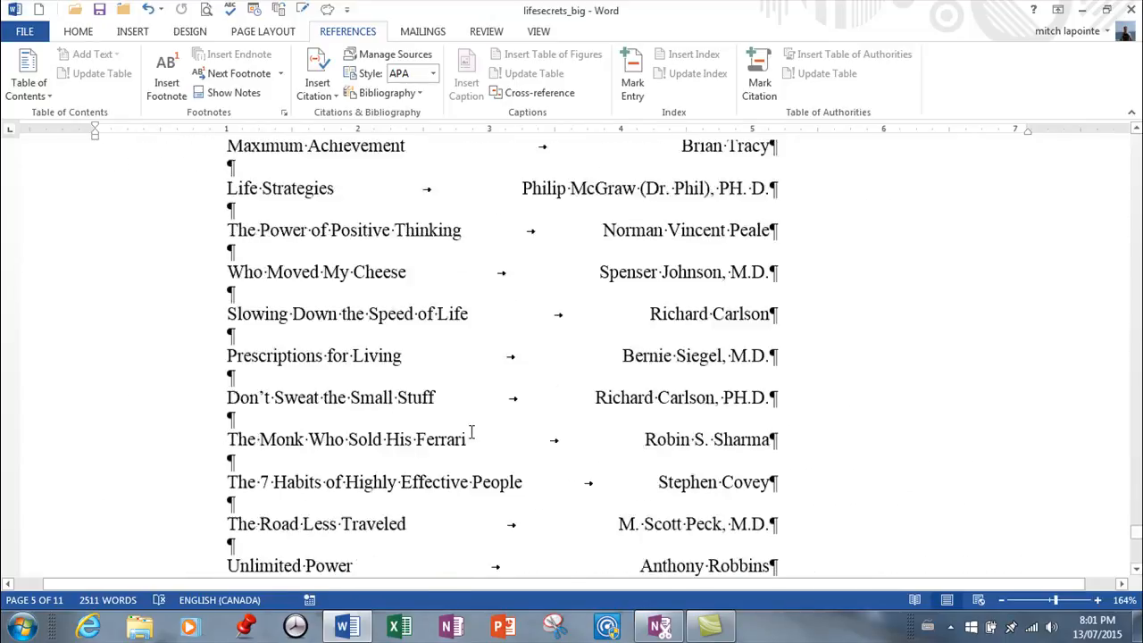
pyautogui.scroll(-3)
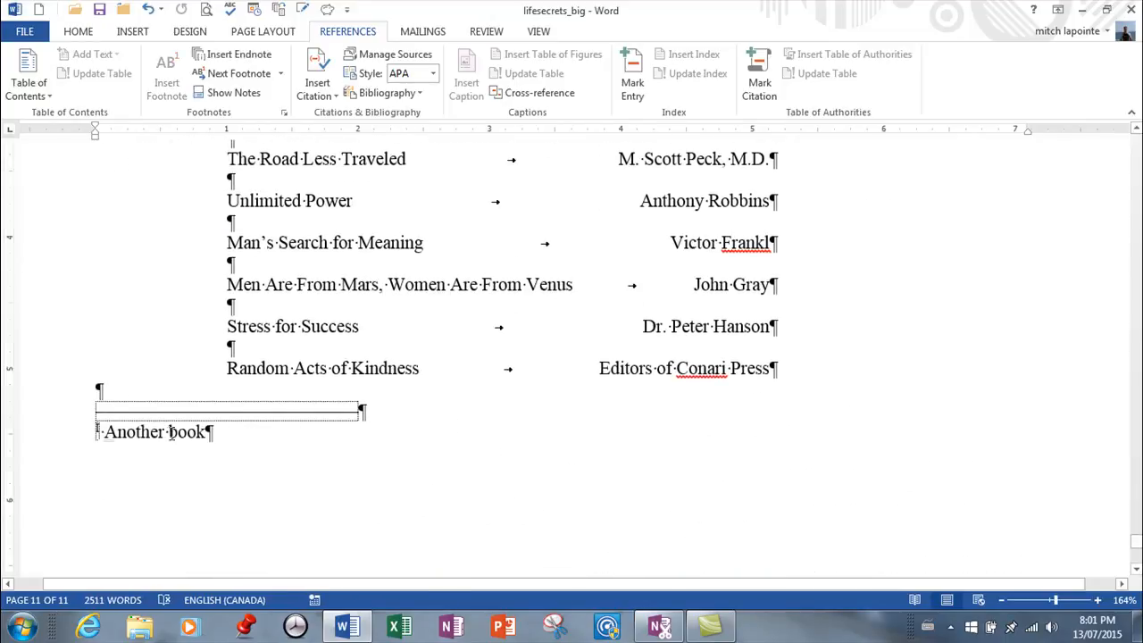
# Step: Bring up the shortcut menu on the 'Another book' endnote to convert it to a footnote
pyautogui.rightClick(169, 431)
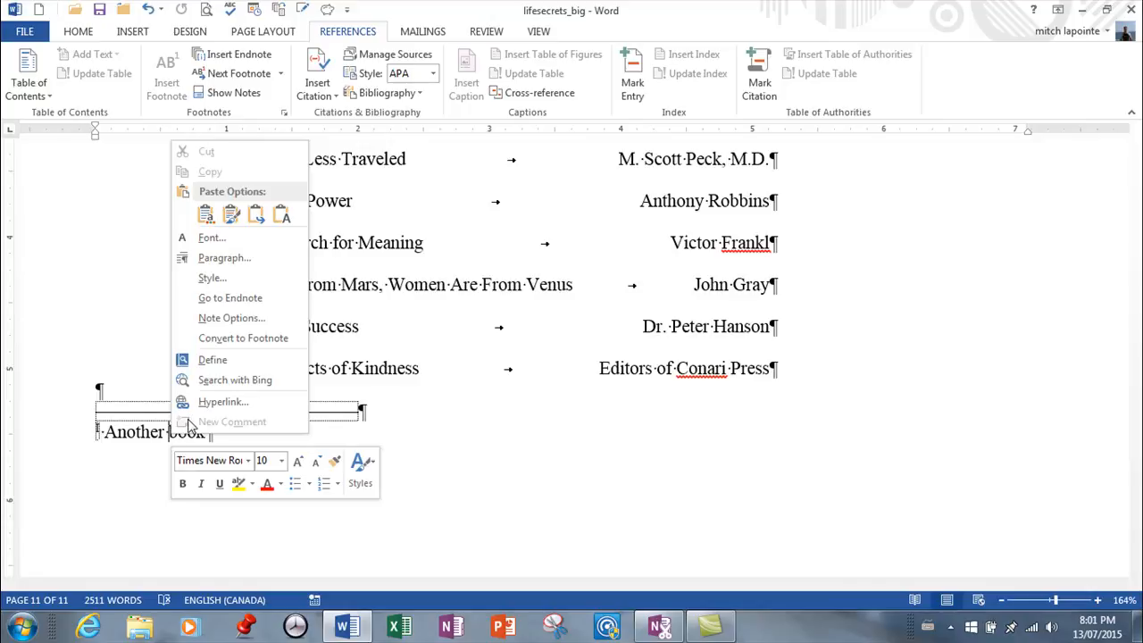
pyautogui.moveTo(243, 338)
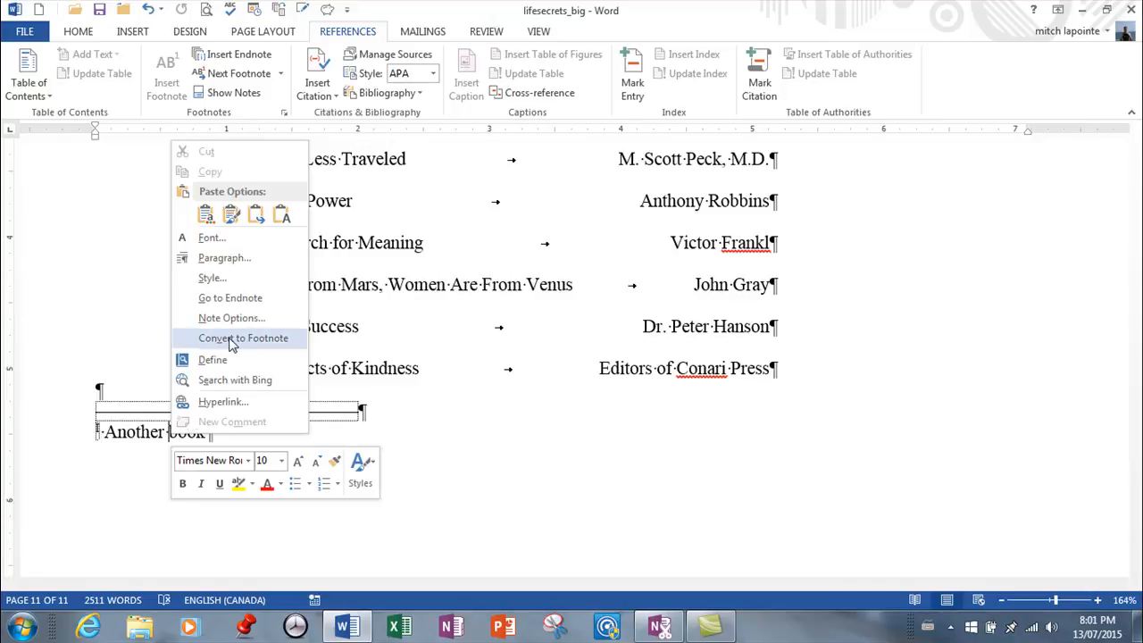
pyautogui.moveTo(225, 345)
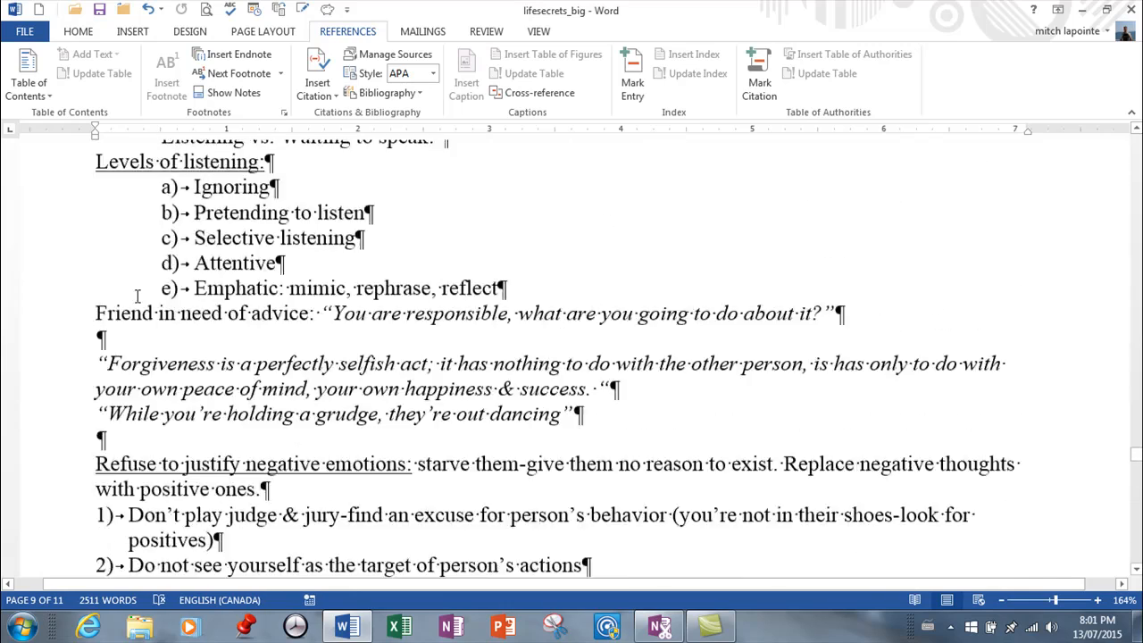
# Step: Scroll to page 7 and bring up the shortcut menu for footnote B
pyautogui.scroll(-3)
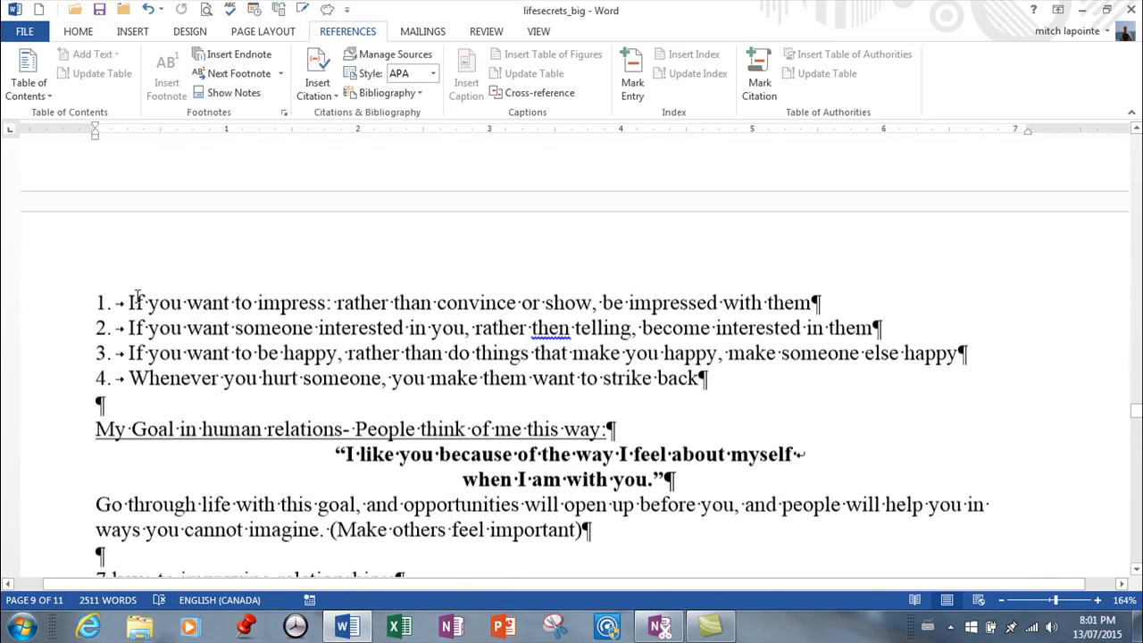
pyautogui.rightClick(134, 259)
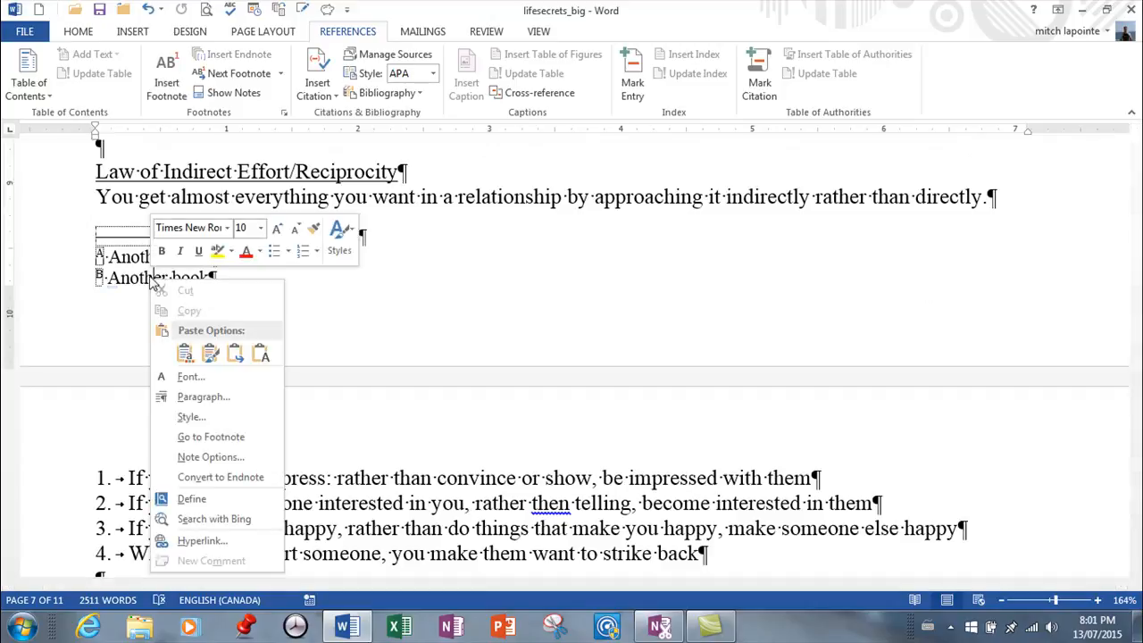
pyautogui.moveTo(220, 477)
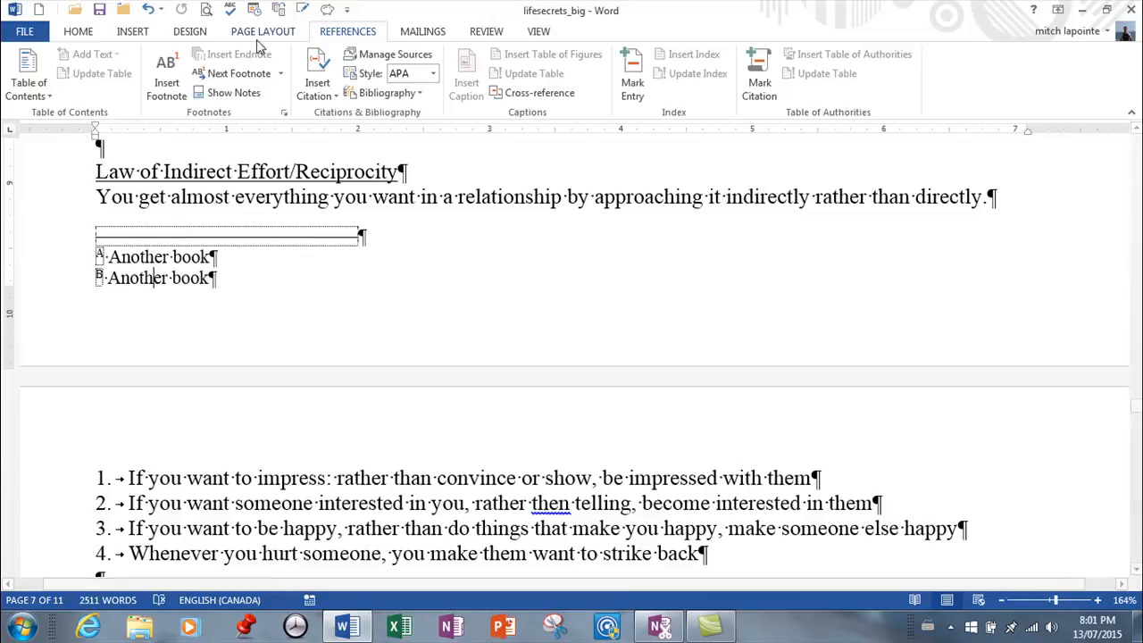
# Step: Reopen the Footnote and Endnote settings showing lettered footnotes restarting each page
pyautogui.click(284, 111)
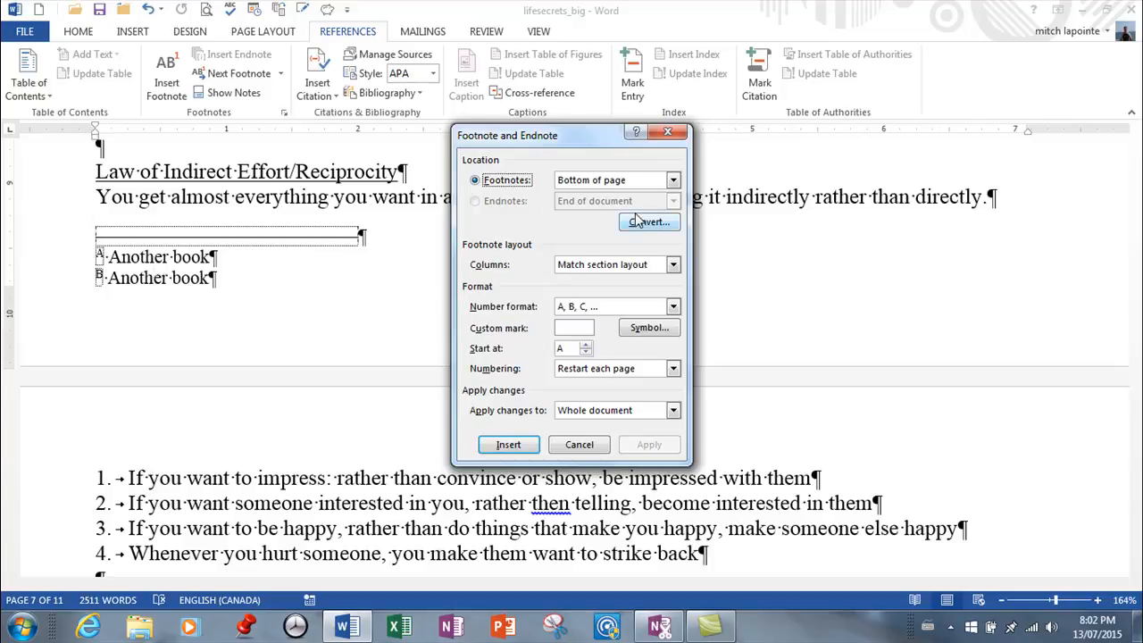
pyautogui.moveTo(601, 237)
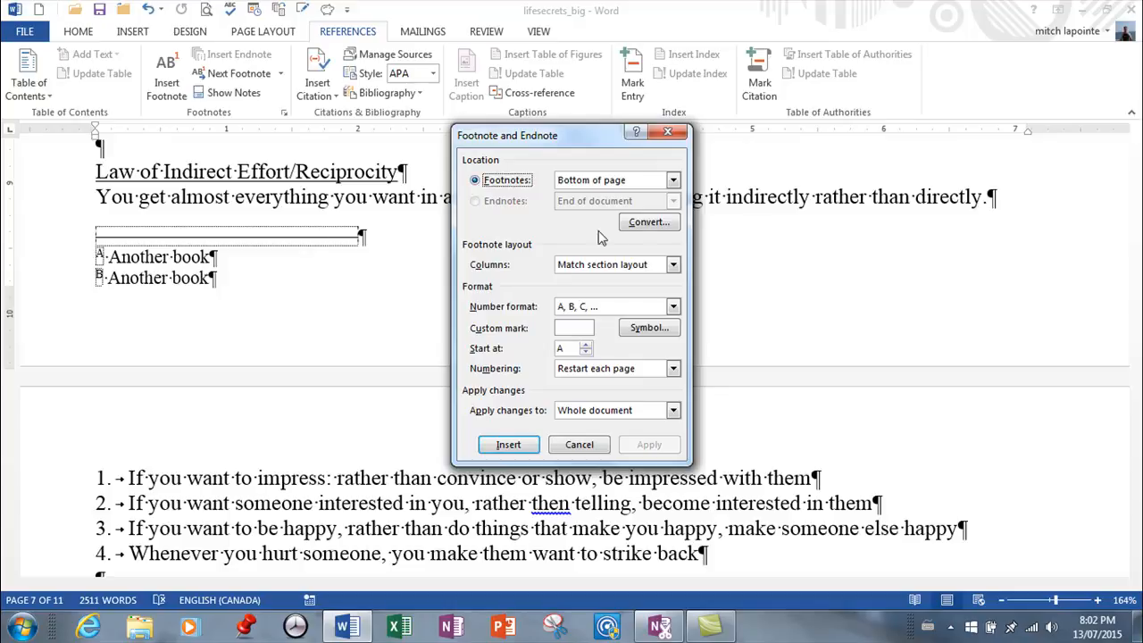
pyautogui.click(649, 222)
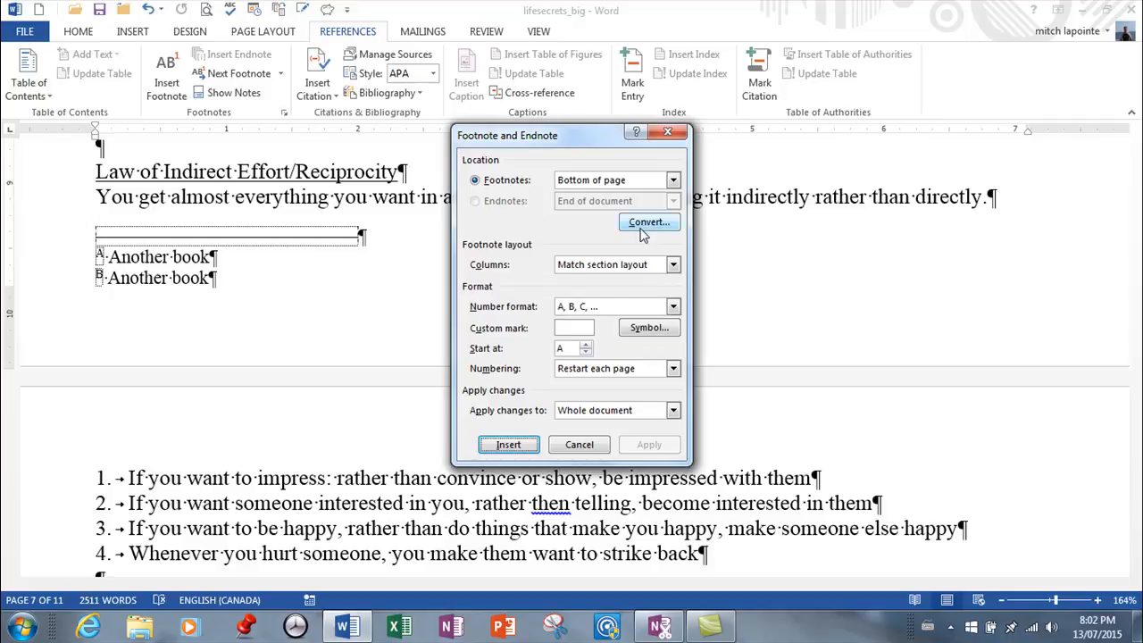
pyautogui.moveTo(628, 298)
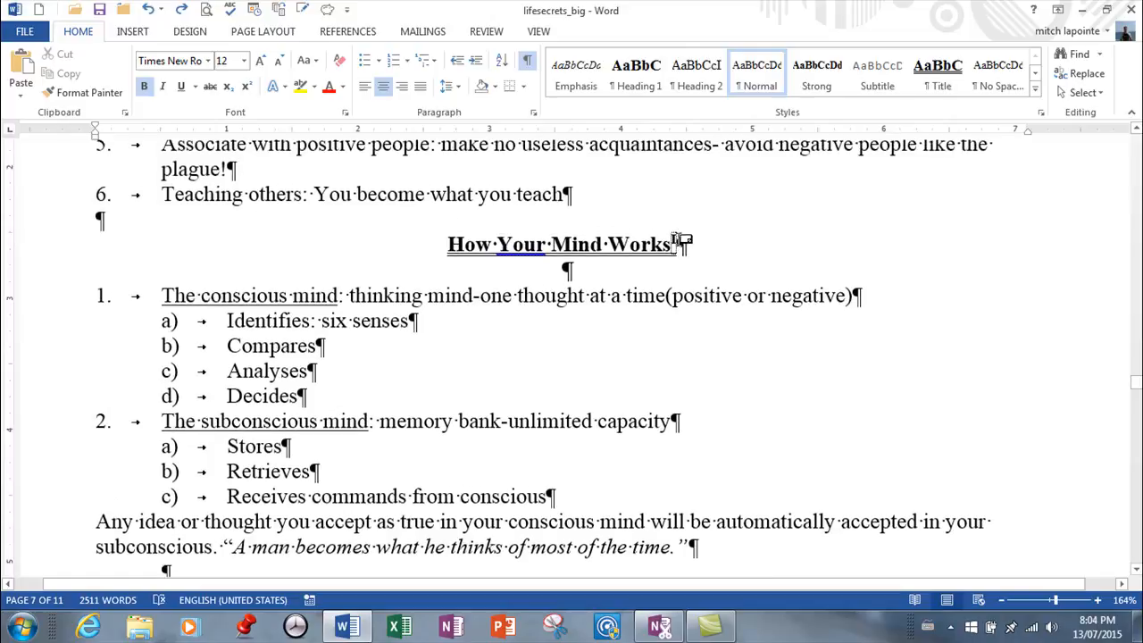
pyautogui.moveTo(684, 244)
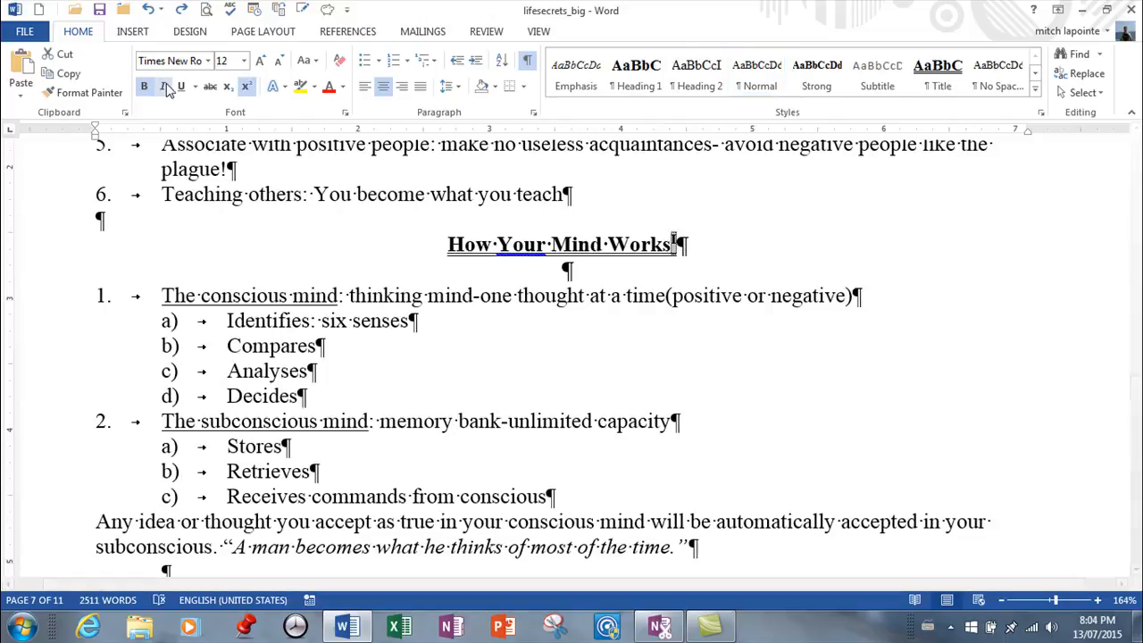
# Step: Switch to Home and scroll to the Mastering Human Relationships heading with footnote mark A
pyautogui.click(162, 85)
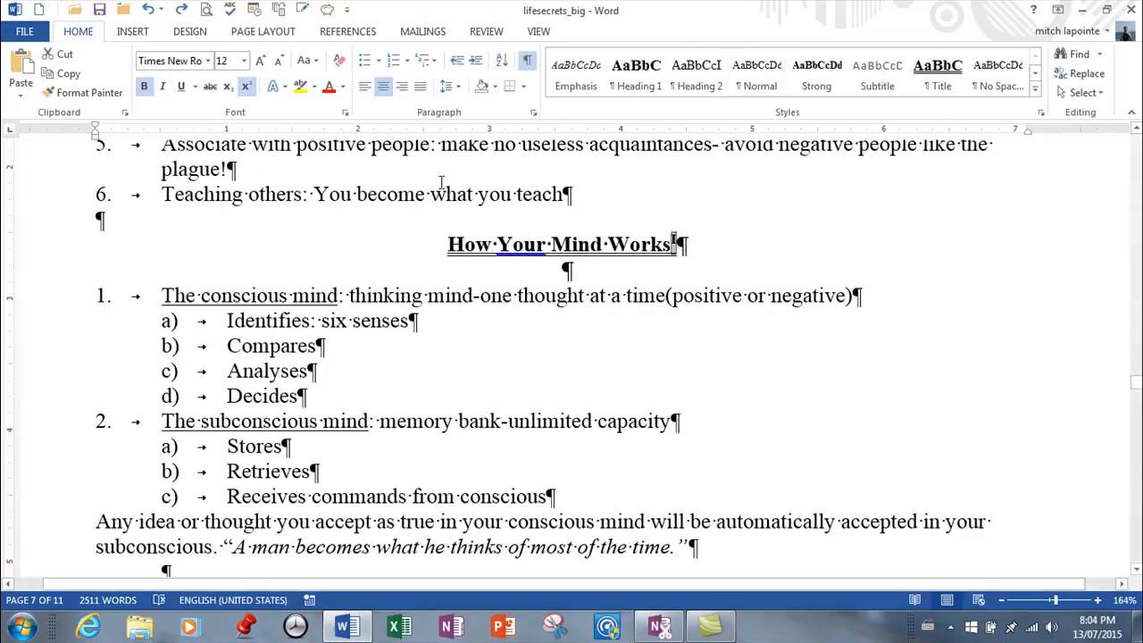
pyautogui.moveTo(665, 339)
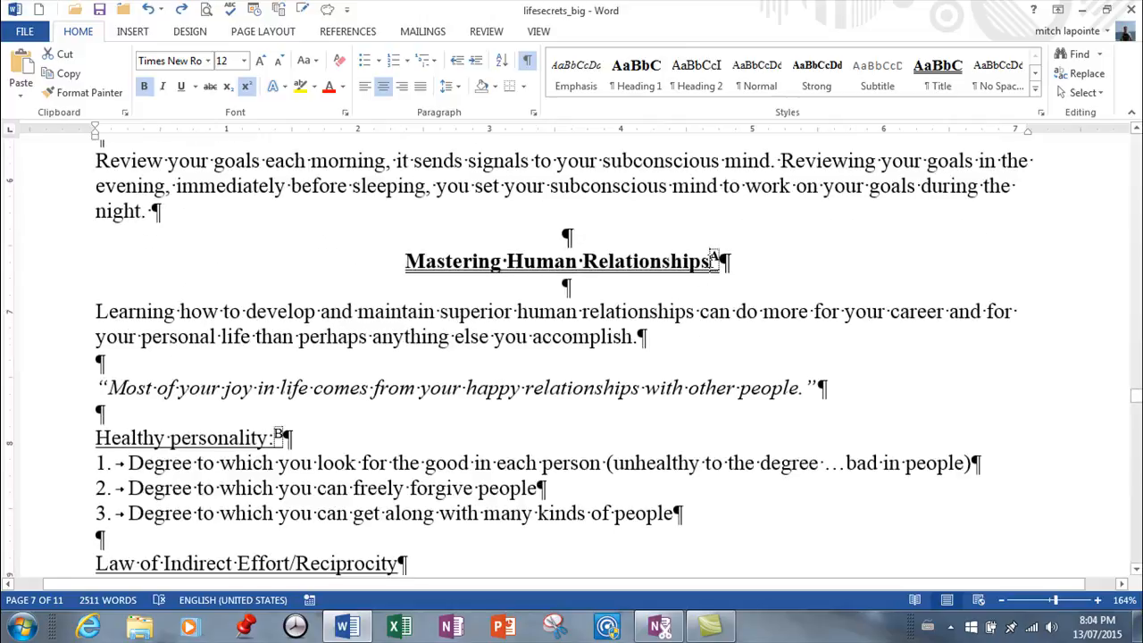
pyautogui.scroll(-3)
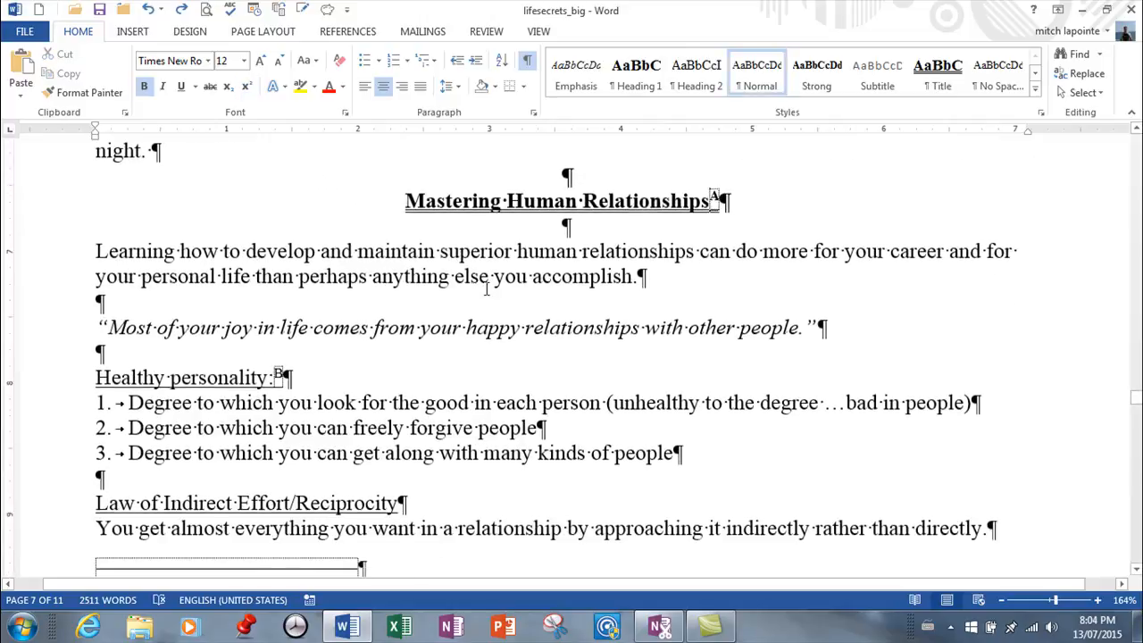
pyautogui.scroll(-3)
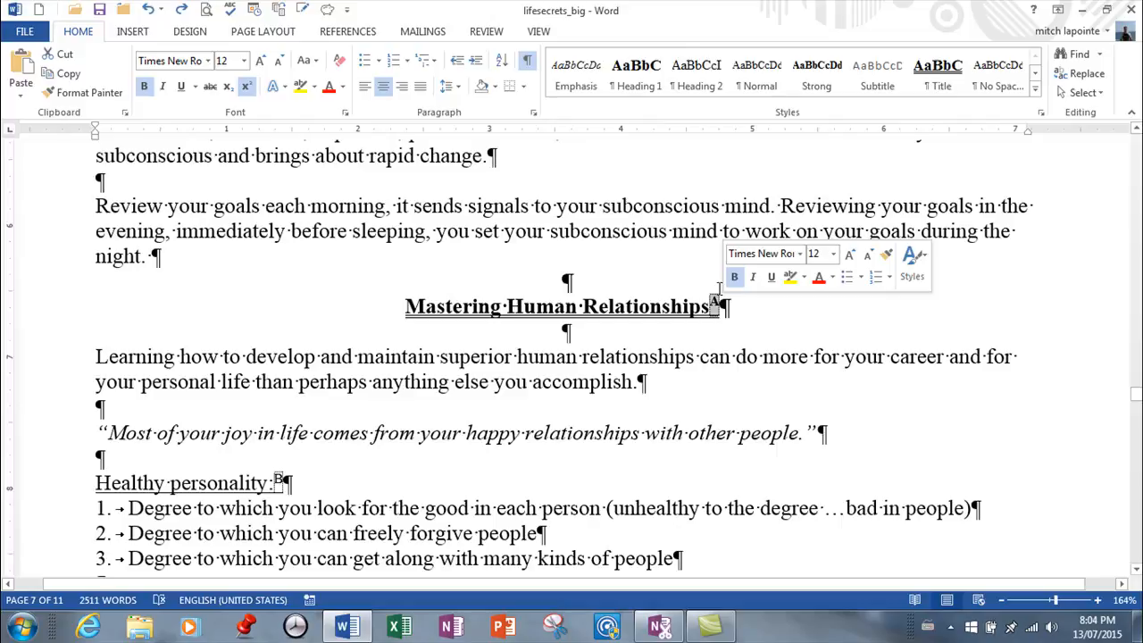
# Step: Delete both 'Another book' footnote marks on page 7's two headings
pyautogui.scroll(-3)
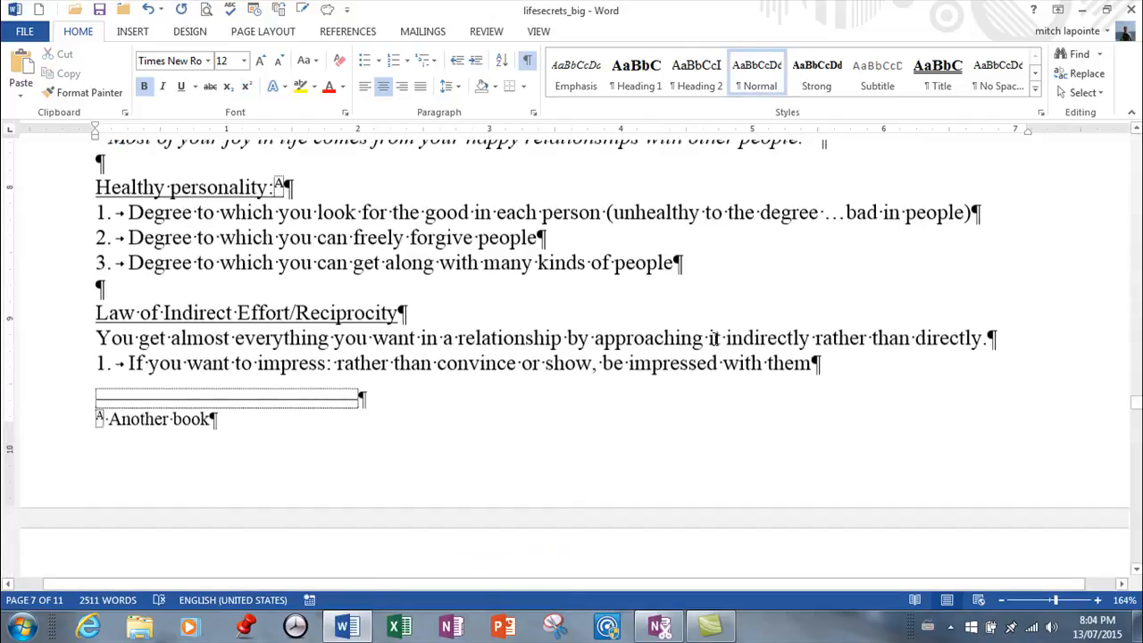
pyautogui.scroll(-3)
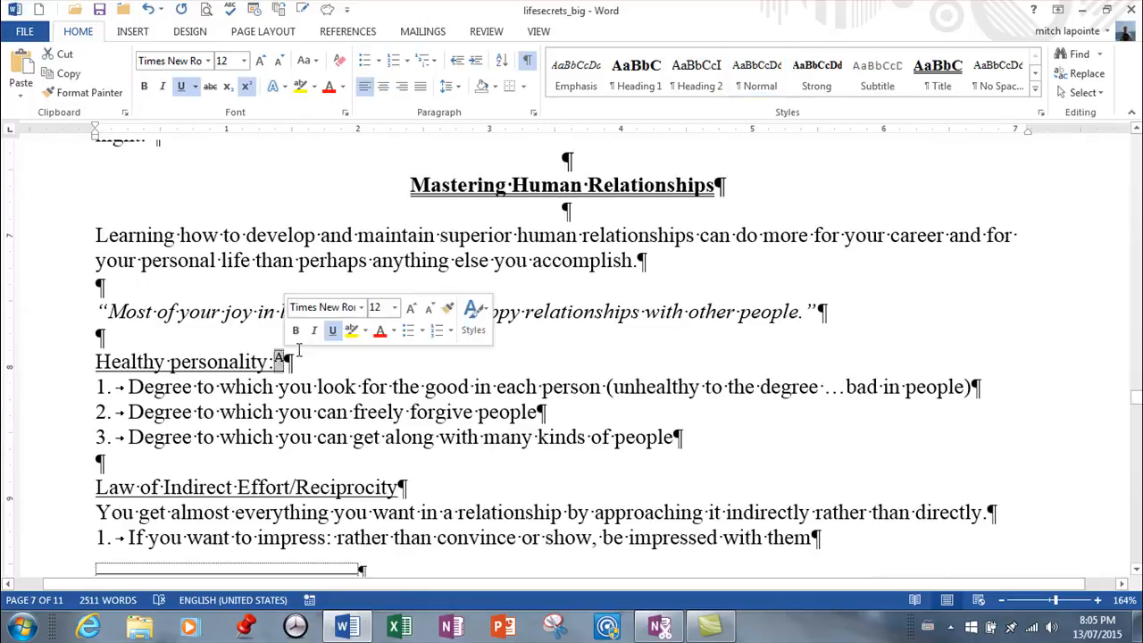
pyautogui.scroll(-3)
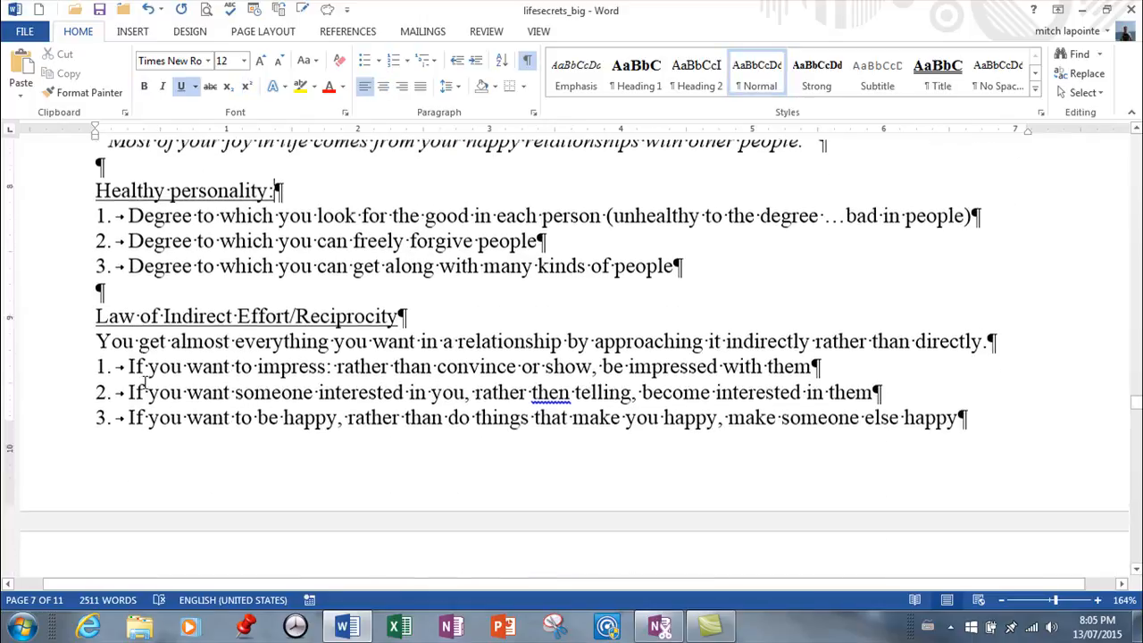
pyautogui.scroll(-3)
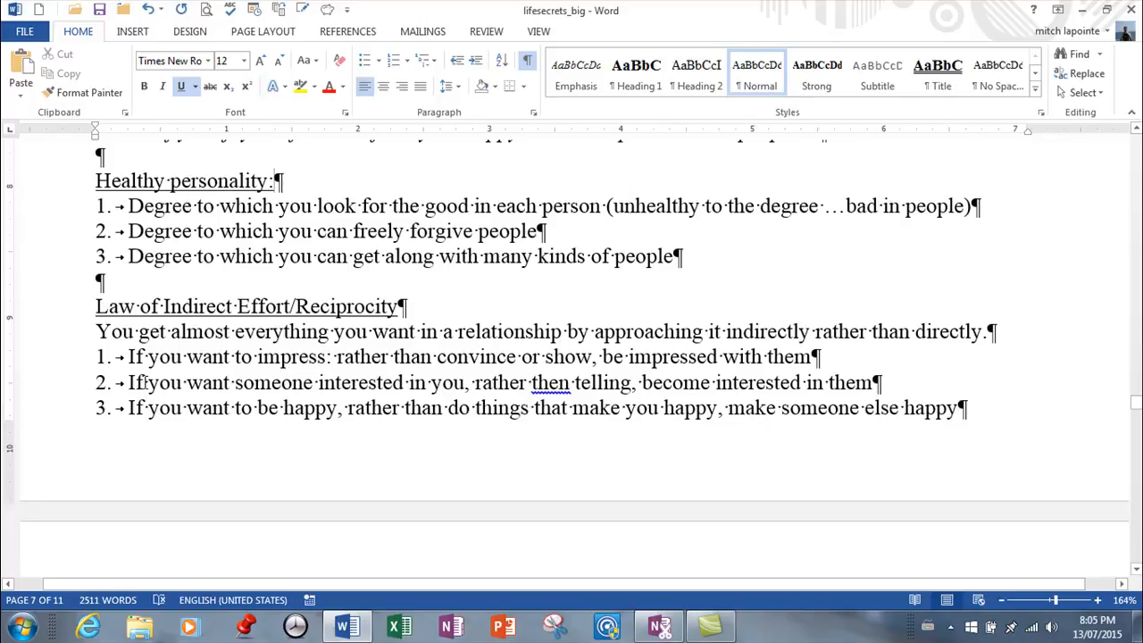